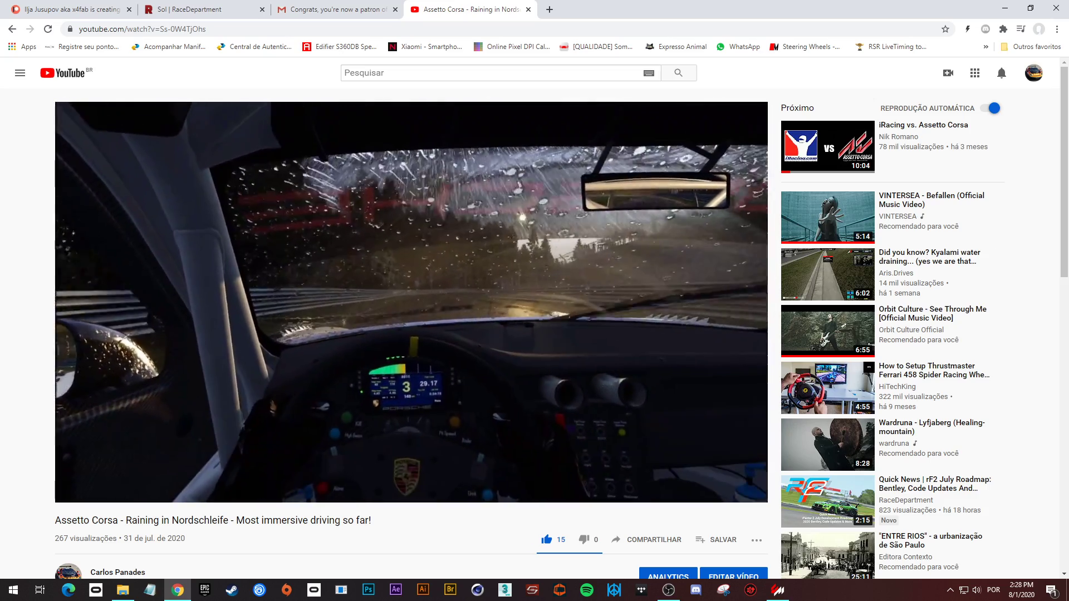
Step: On the creator's Patreon page, scroll the New preview build post to its lights-patch attachment and back
{"action": "left_click", "coordinate": [68, 10]}
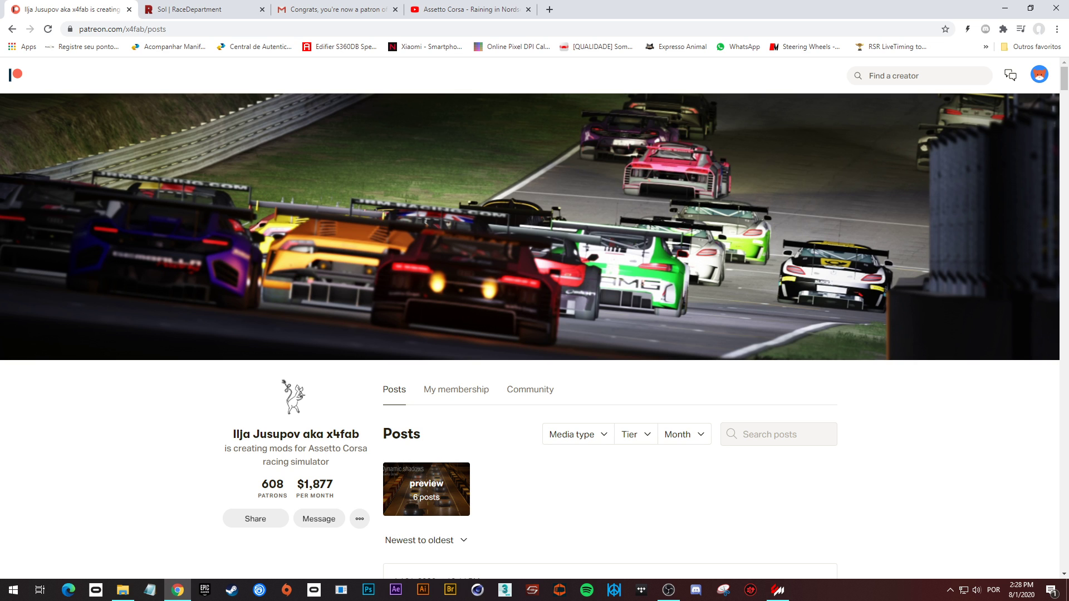
{"action": "scroll", "scroll_direction": "down", "scroll_amount": 3}
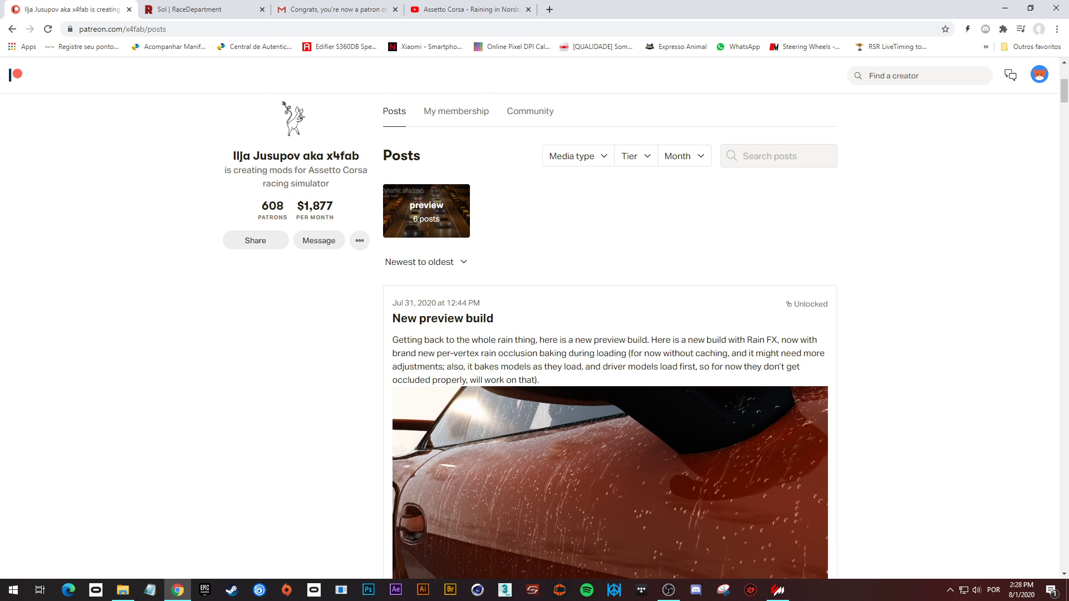
{"action": "scroll", "scroll_direction": "down", "scroll_amount": 3}
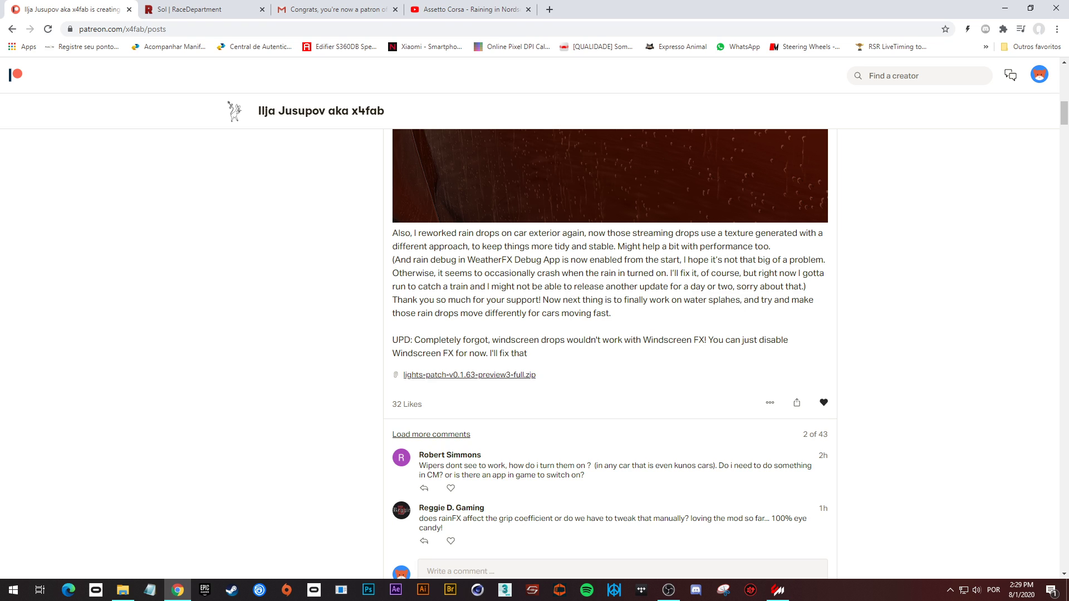
{"action": "scroll", "scroll_direction": "down", "scroll_amount": 3}
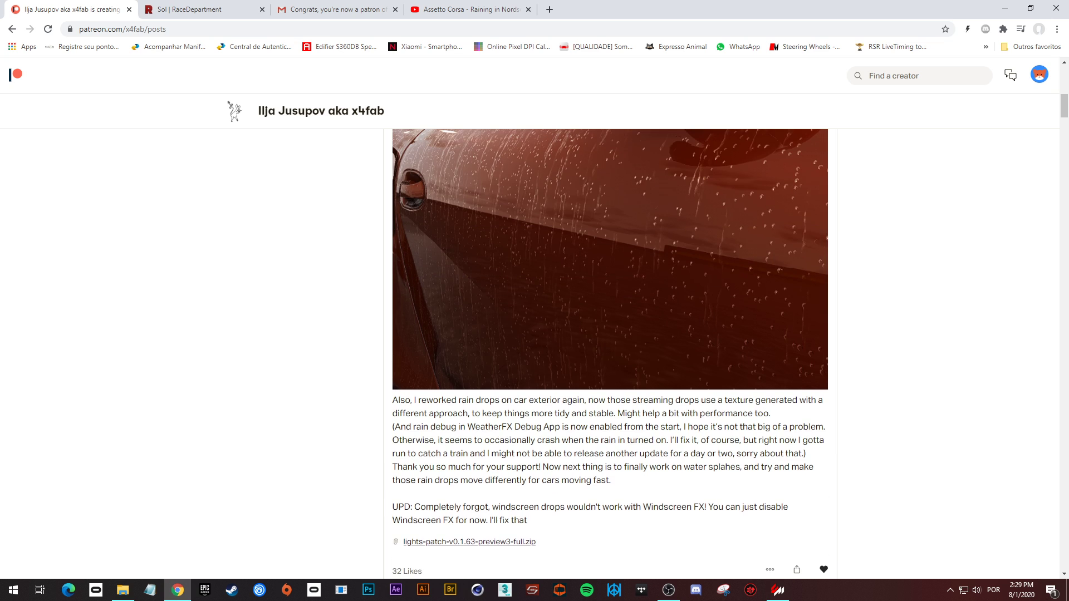
{"action": "scroll", "scroll_direction": "up", "scroll_amount": 3}
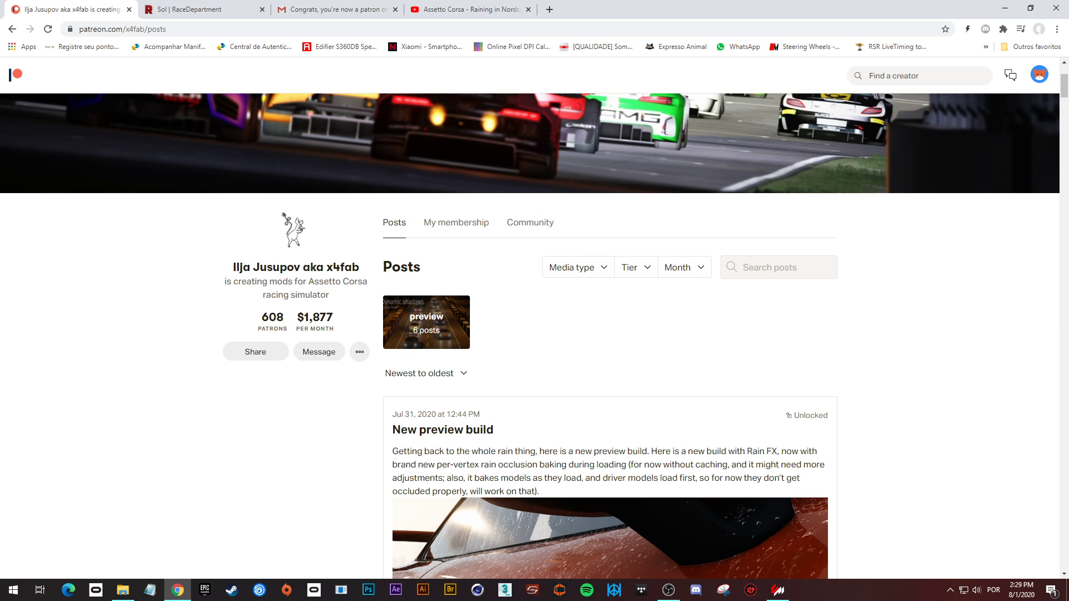
Step: View the 'Congrats, you're now a patron' Patreon welcome email in Gmail
{"action": "left_click", "coordinate": [334, 9]}
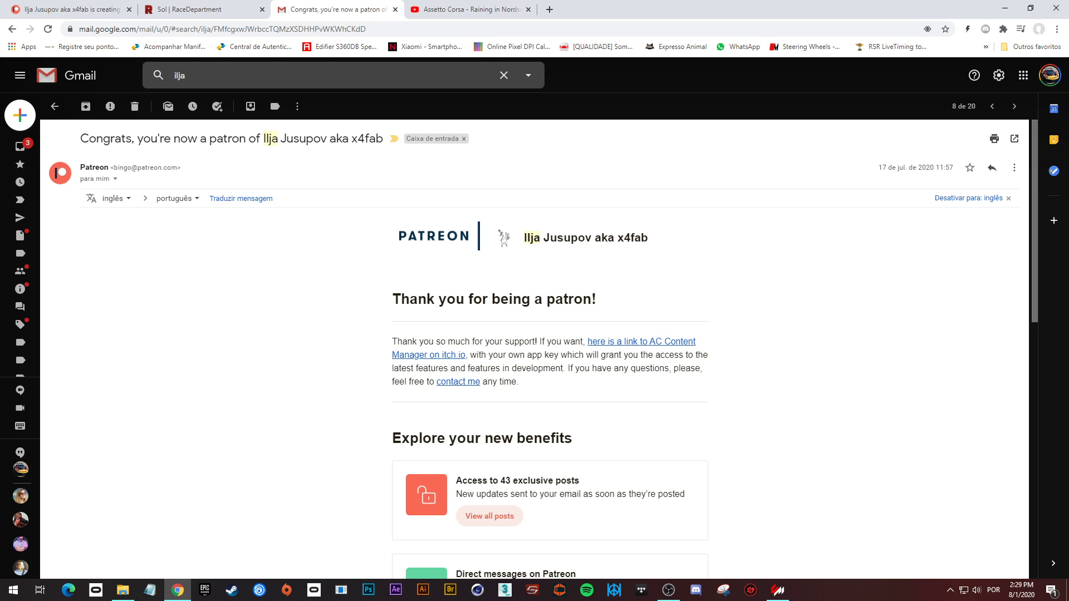
{"action": "left_click", "coordinate": [775, 590]}
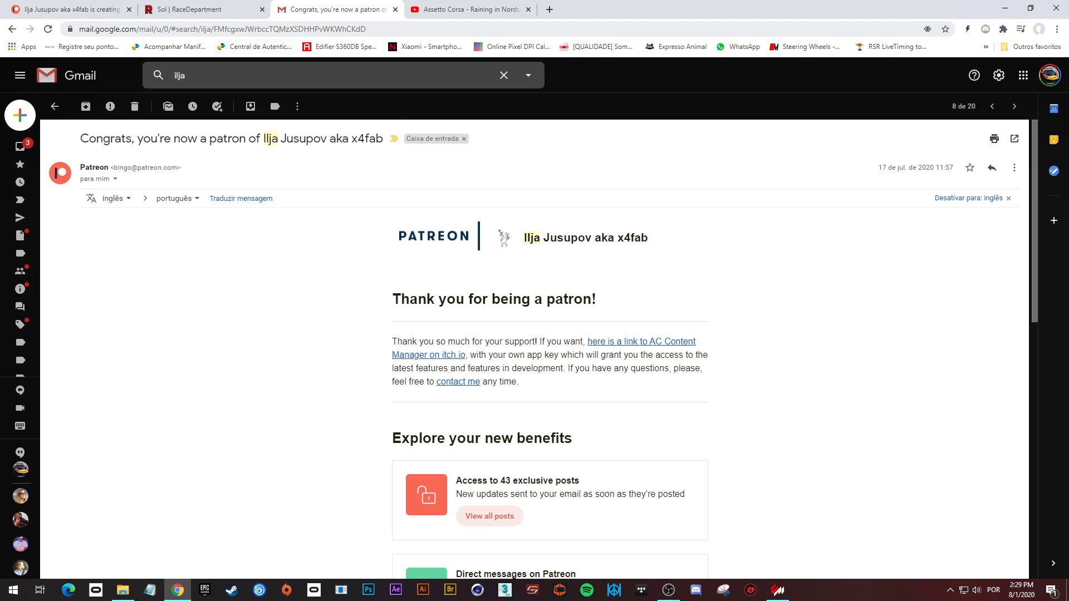
Step: From the Sol download page, open Desktop > FILES in File Explorer and select the Sol zip
{"action": "left_click", "coordinate": [197, 9]}
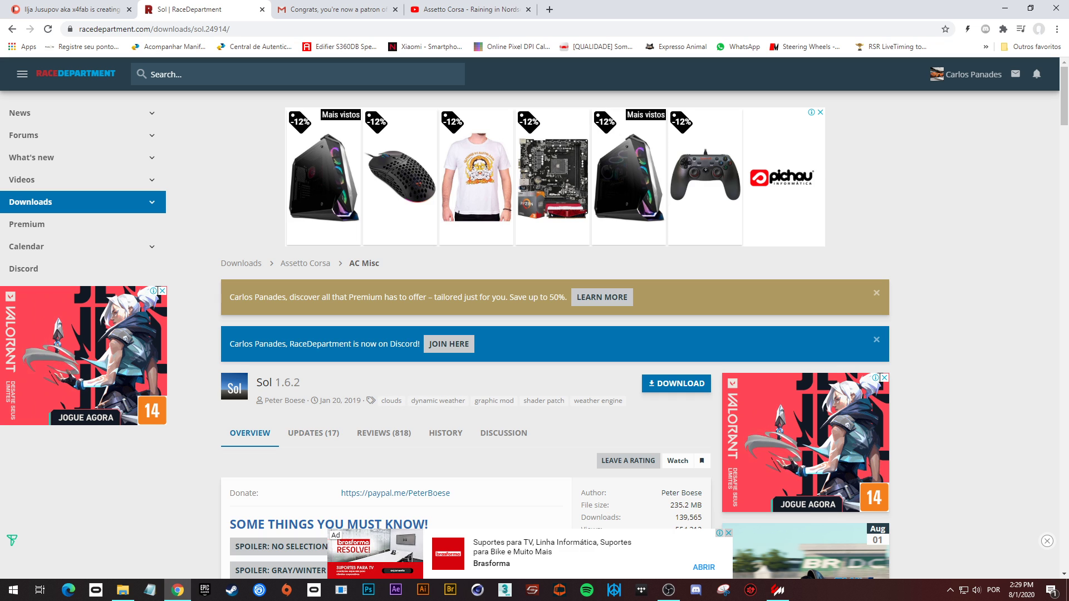
{"action": "left_click", "coordinate": [118, 590]}
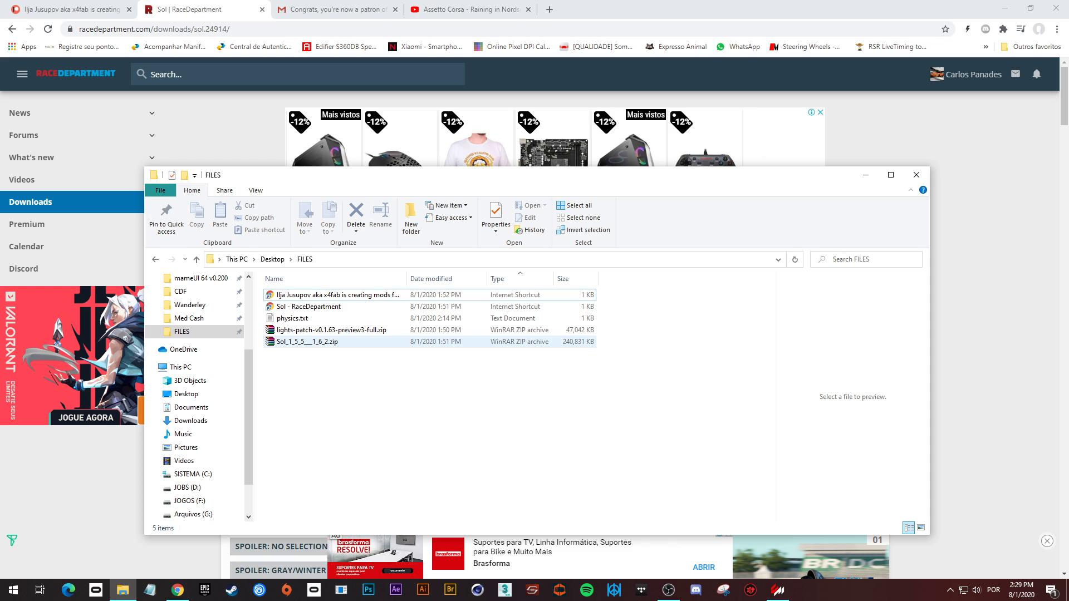
{"action": "left_click", "coordinate": [310, 341]}
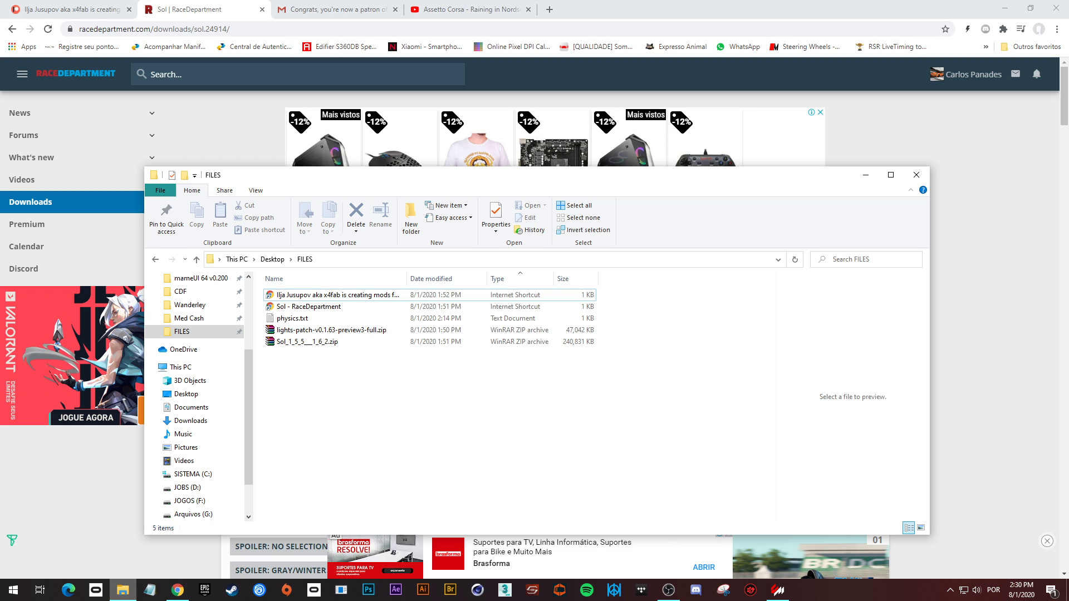
{"action": "left_click", "coordinate": [307, 341]}
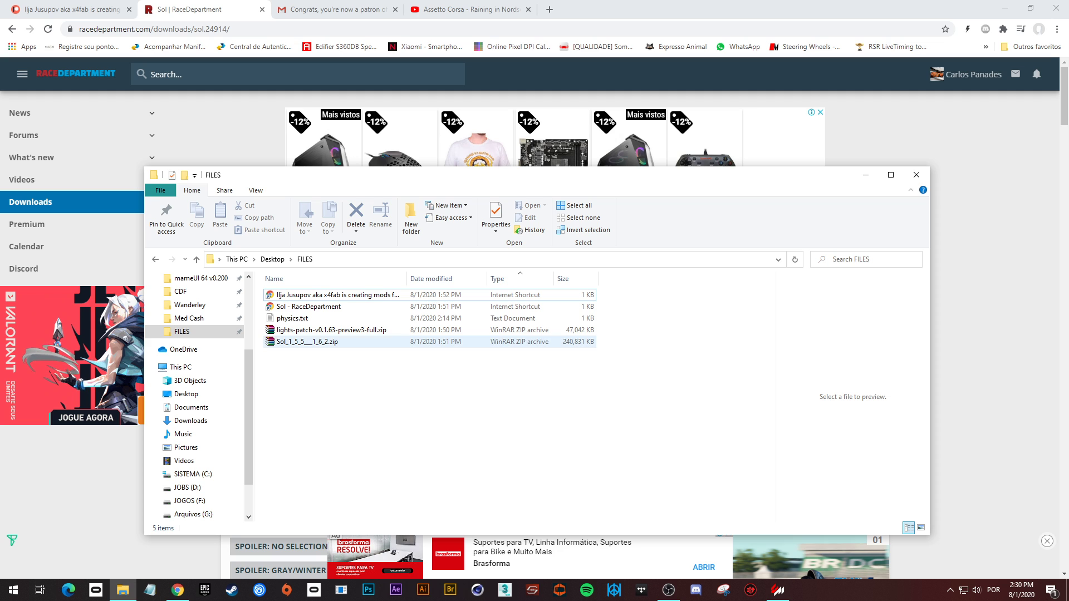
Step: Open the Sol zip to 'Sol 1.6.2 + 1.5.5' in WinRAR, and open assettocorsa in Explorer
{"action": "double_click", "coordinate": [308, 341]}
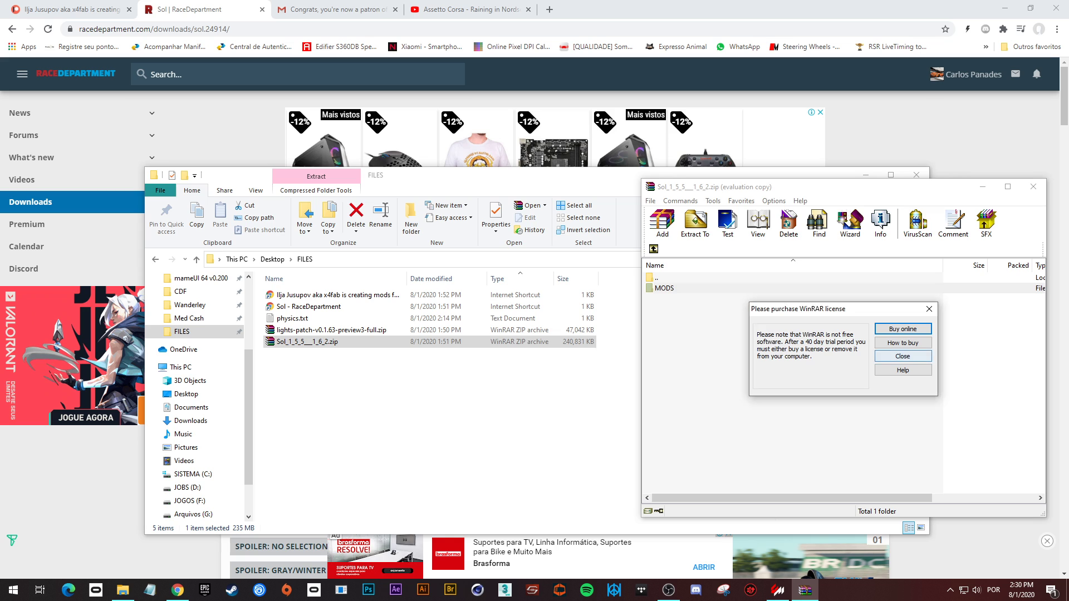
{"action": "left_click", "coordinate": [902, 355]}
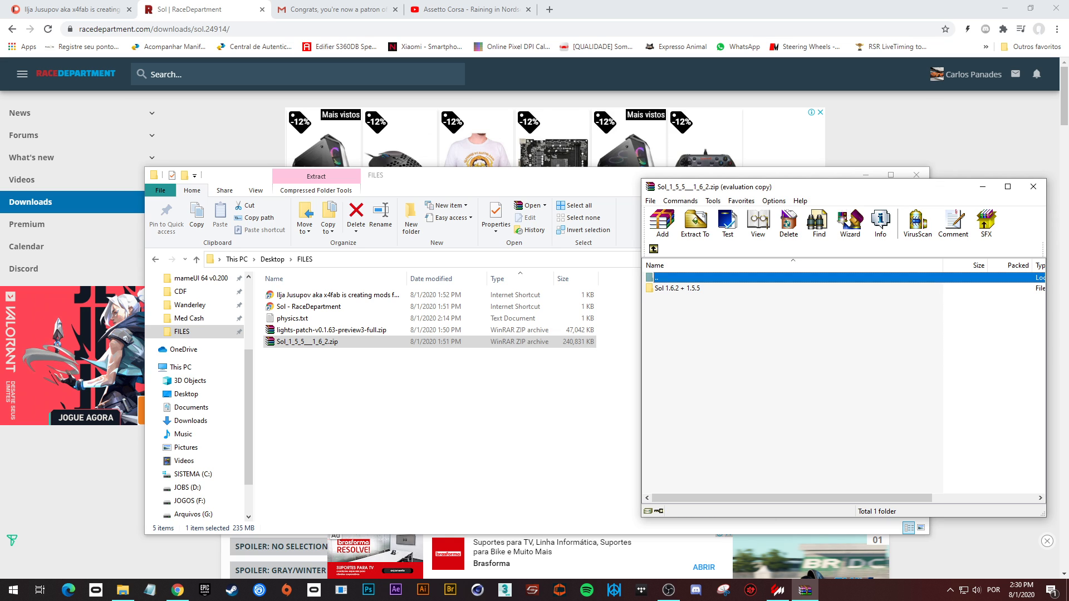
{"action": "double_click", "coordinate": [676, 288]}
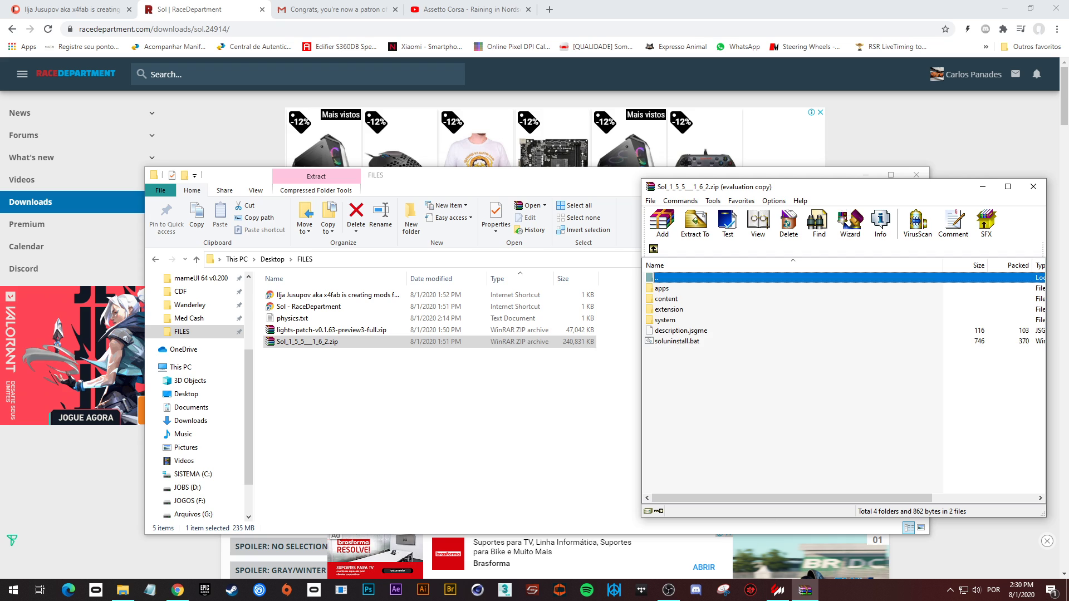
{"action": "left_click", "coordinate": [674, 341]}
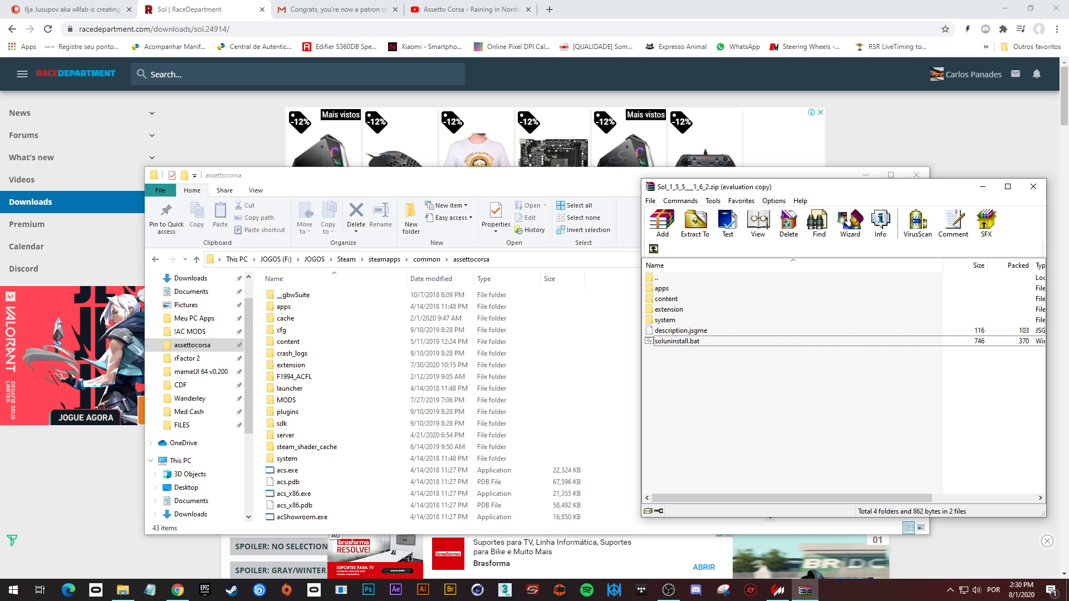
Step: Drag Sol's apps, content, extension and system folders into the assettocorsa game folder
{"action": "left_click", "coordinate": [684, 340]}
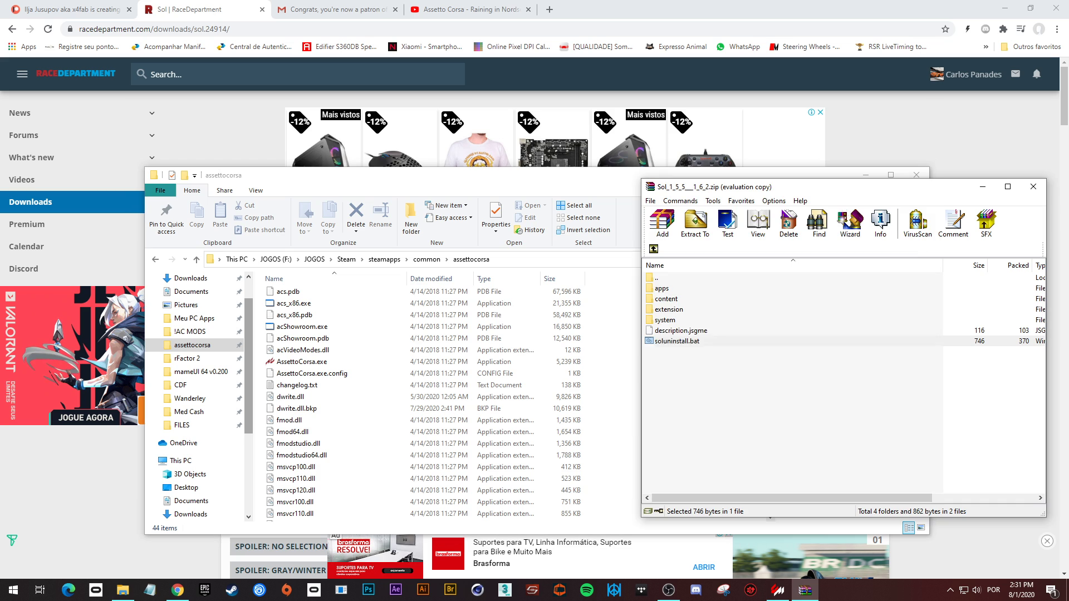
{"action": "left_click", "coordinate": [659, 288]}
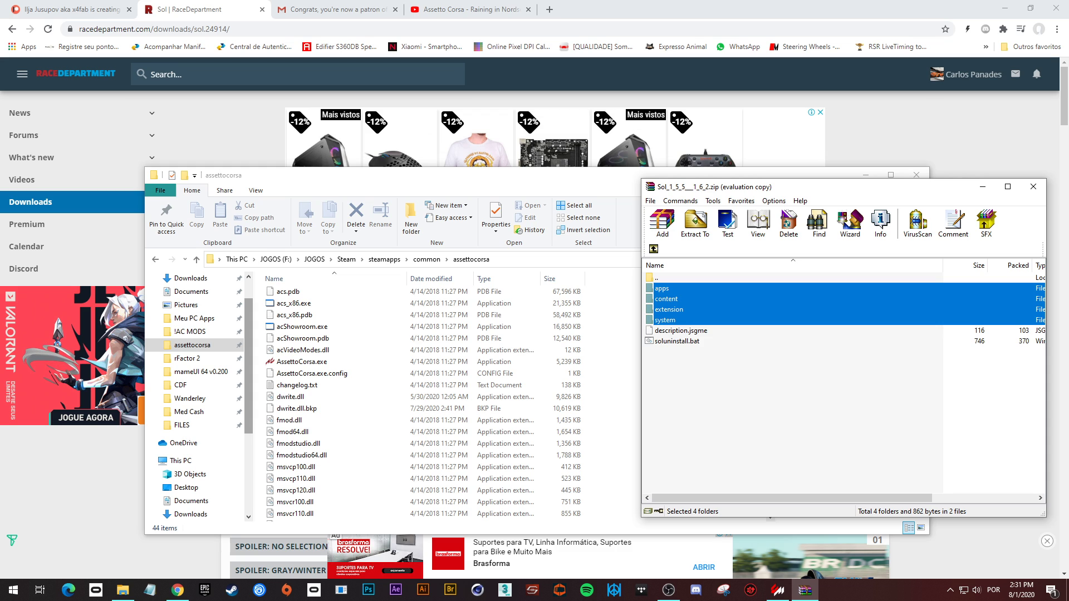
{"action": "left_click", "coordinate": [695, 224]}
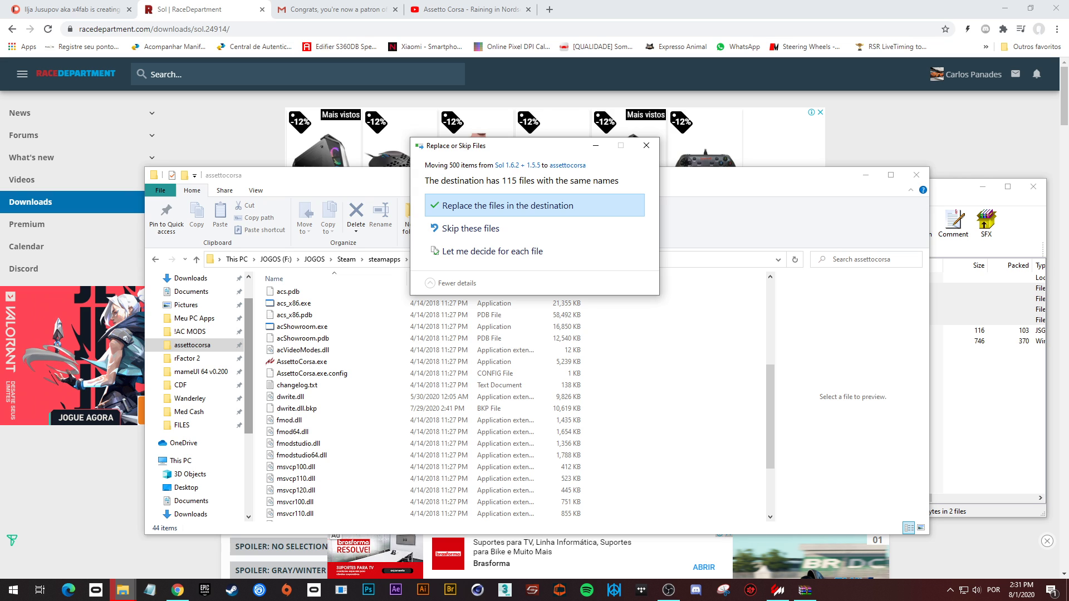
Step: Replace the 115 same-named files in the game folder, then launch Content Manager
{"action": "left_click", "coordinate": [507, 206]}
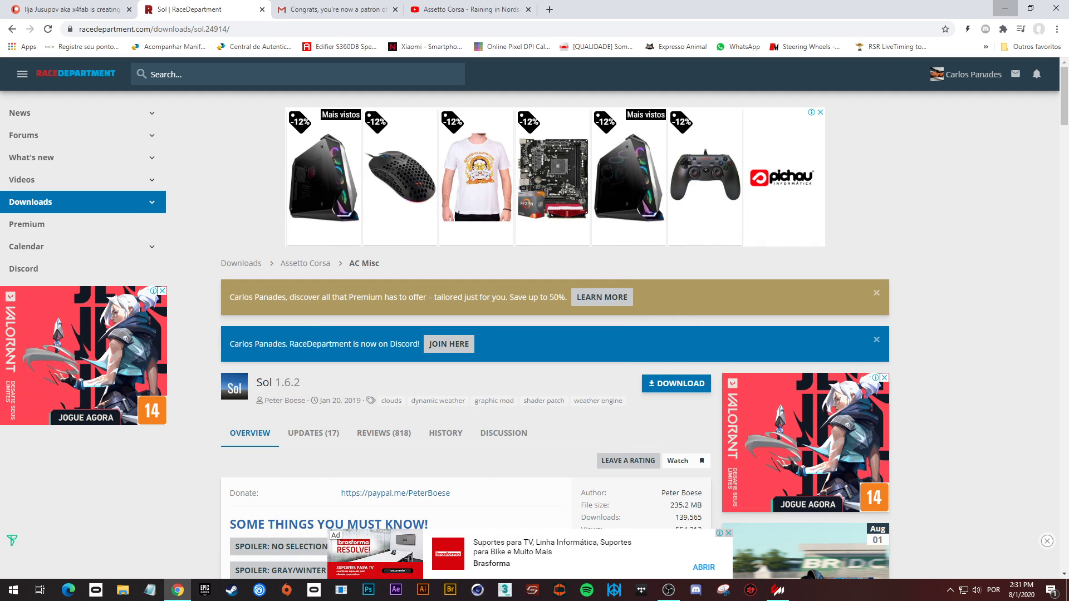
{"action": "left_click", "coordinate": [777, 589]}
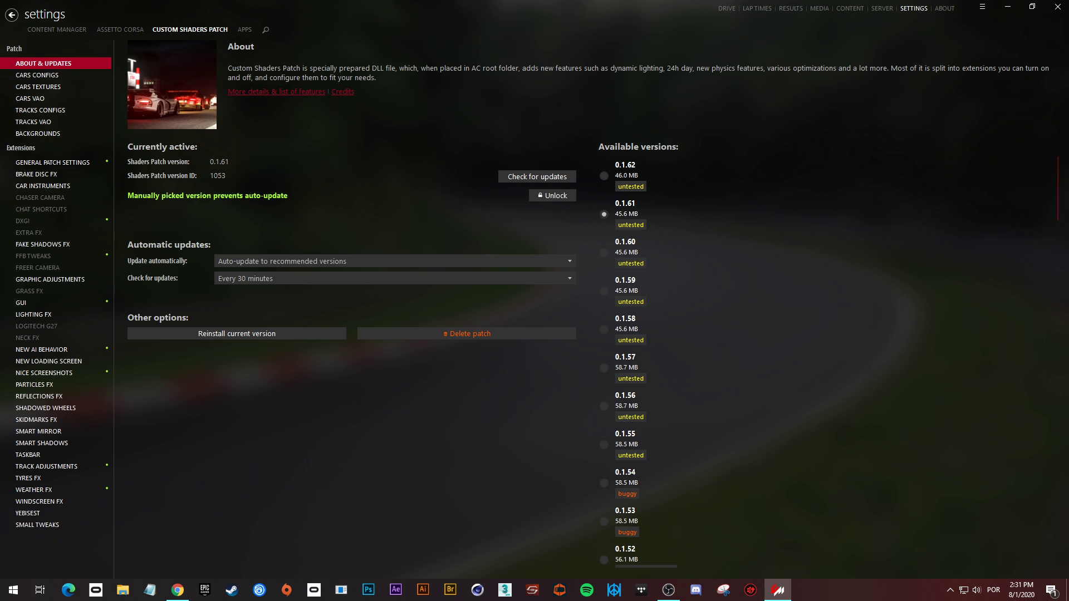
Step: View CSP's Lighting FX settings, then open Quick drive with Escort RS1600, Silverstone GP, Rain (Sol)
{"action": "left_click", "coordinate": [33, 314]}
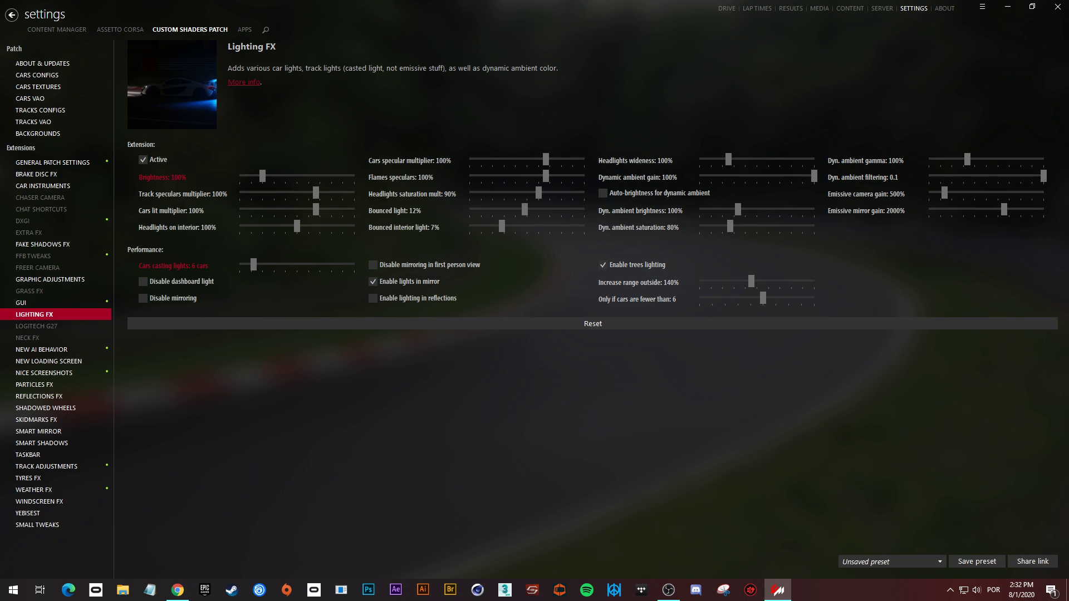
{"action": "mouse_move", "coordinate": [176, 177]}
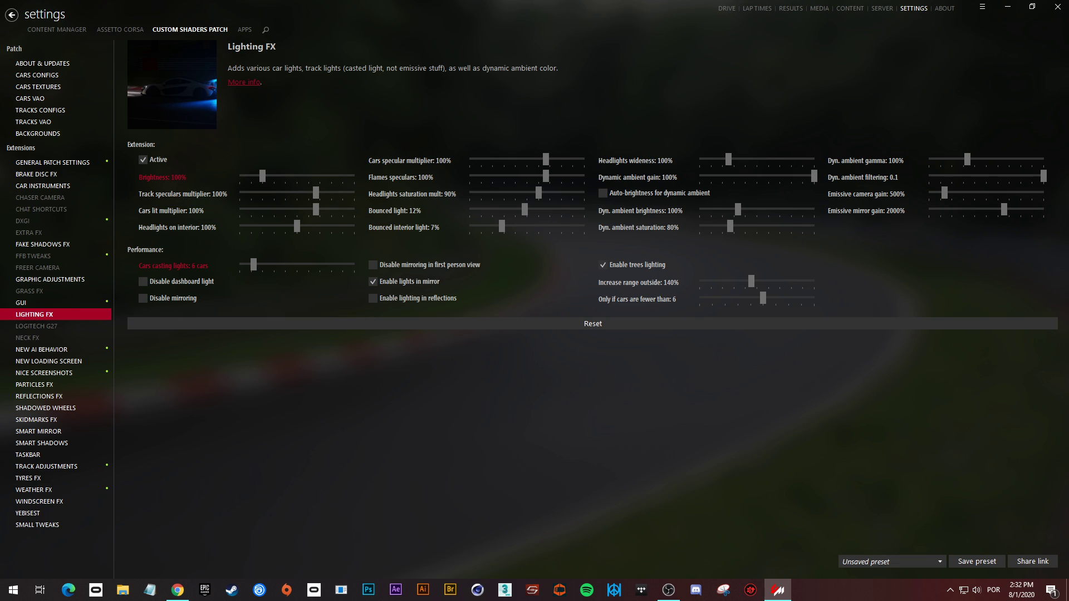
{"action": "left_click", "coordinate": [725, 7]}
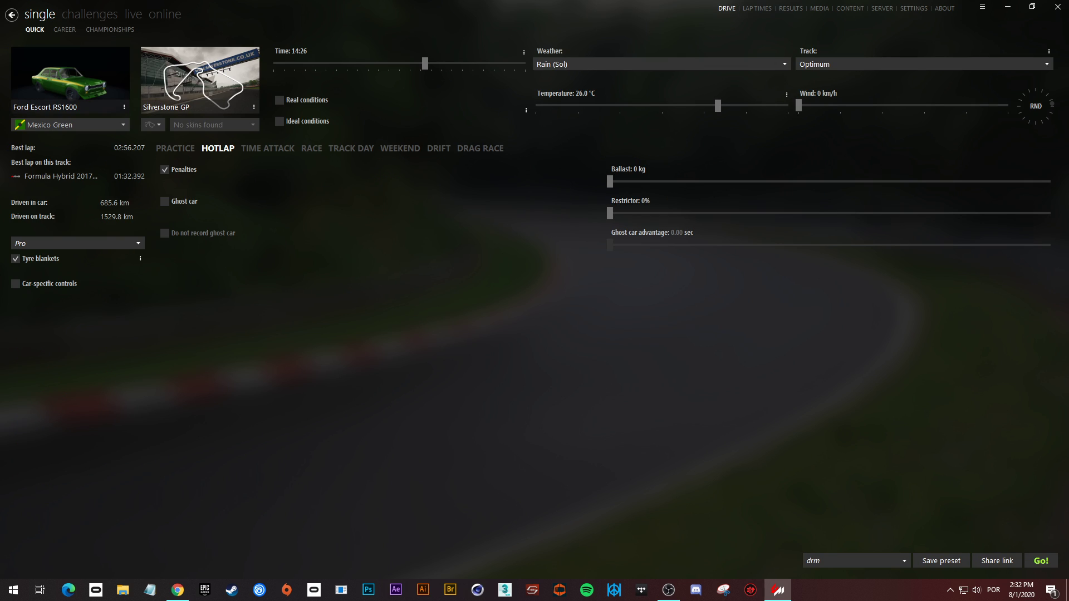
{"action": "mouse_move", "coordinate": [1040, 560]}
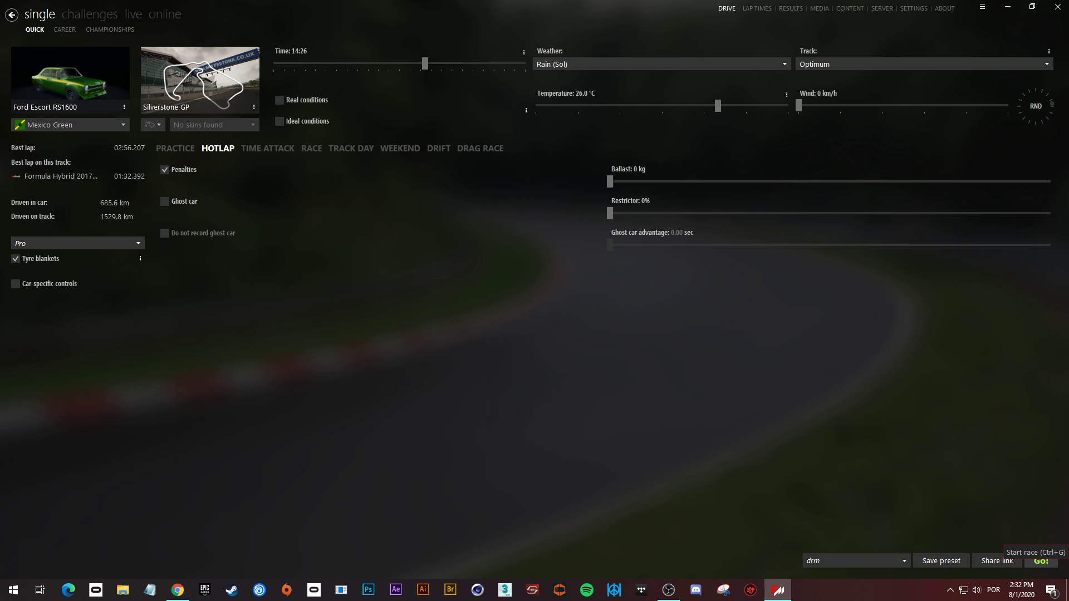
Step: Start the Ford Escort hotlap at Silverstone in rain with Go!
{"action": "left_click", "coordinate": [1041, 560]}
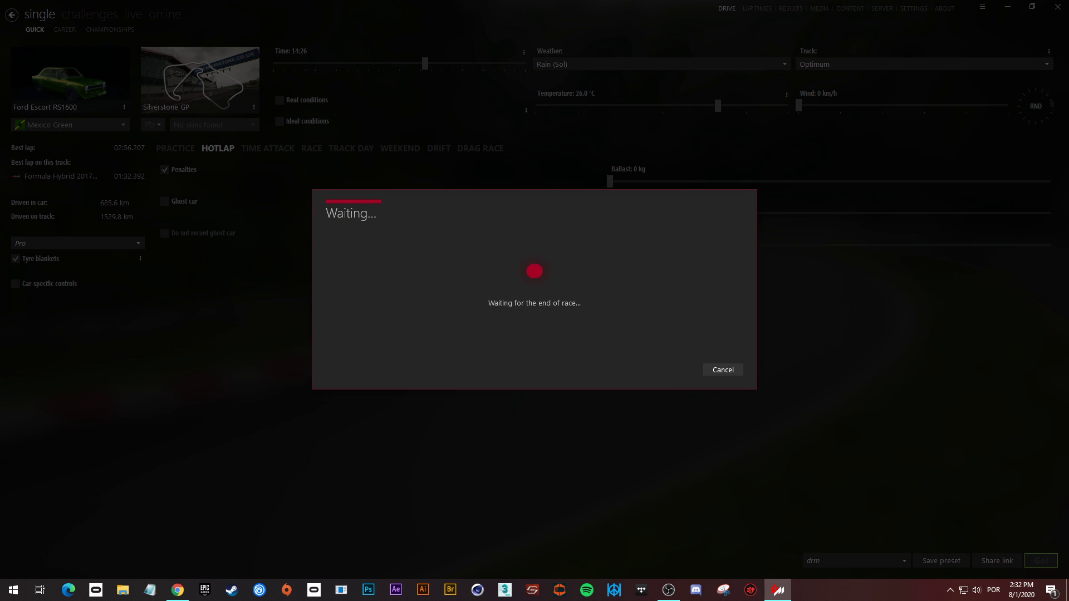
{"action": "left_click", "coordinate": [1040, 561]}
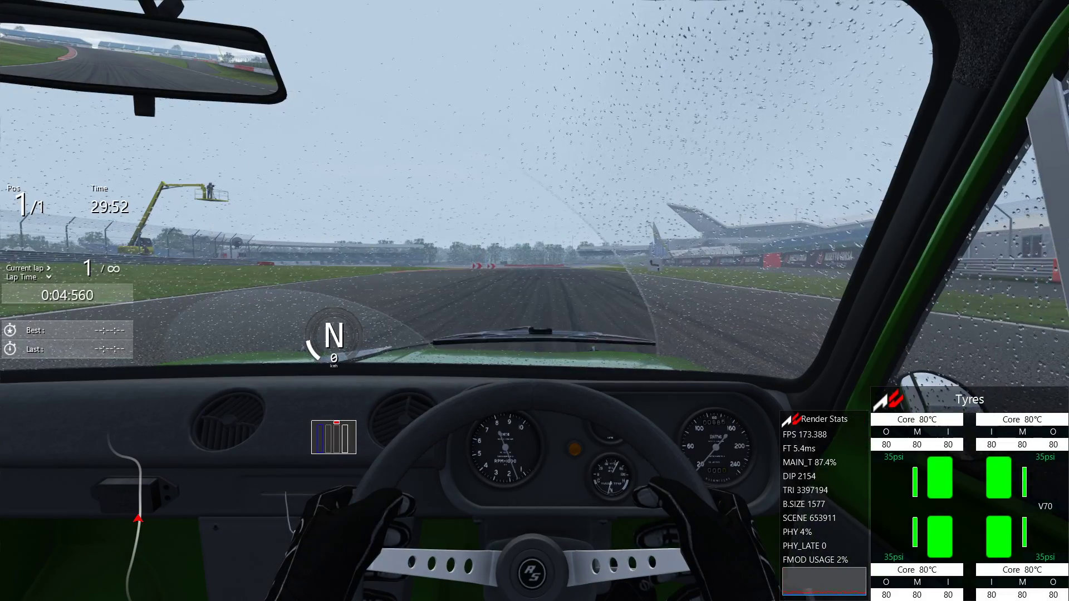
Step: Open the Sol Config in-game app, then exit the session back to Content Manager
{"action": "left_click", "coordinate": [917, 7]}
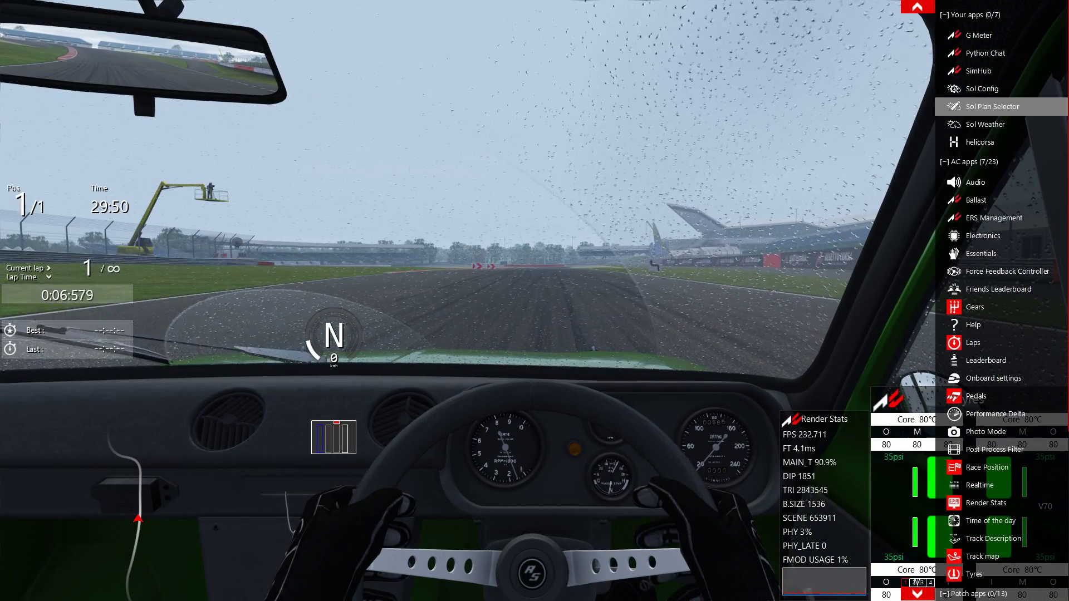
{"action": "left_click", "coordinate": [982, 88]}
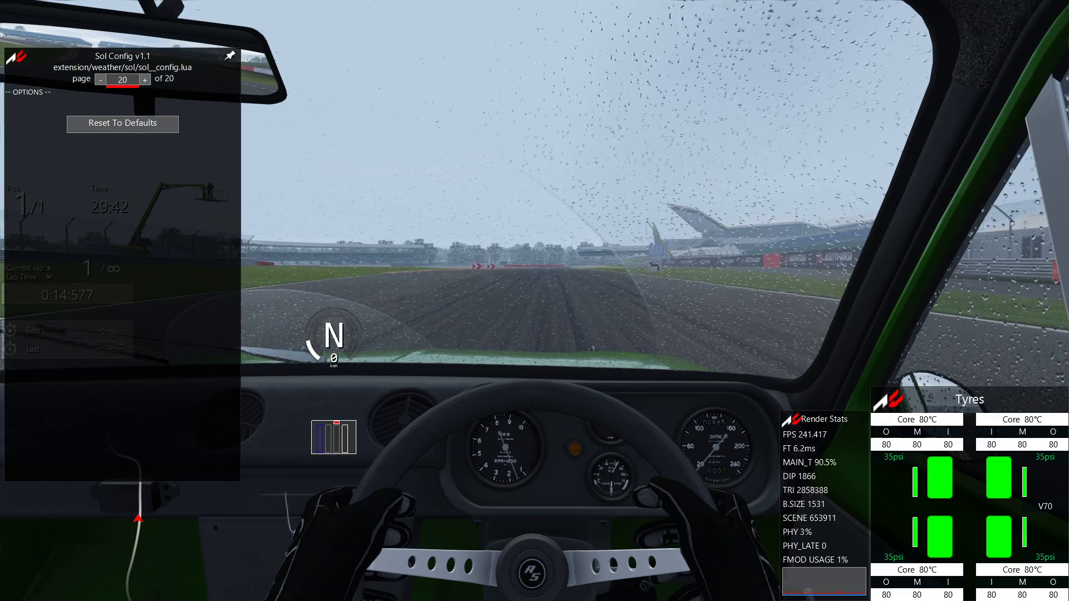
{"action": "left_click", "coordinate": [123, 124]}
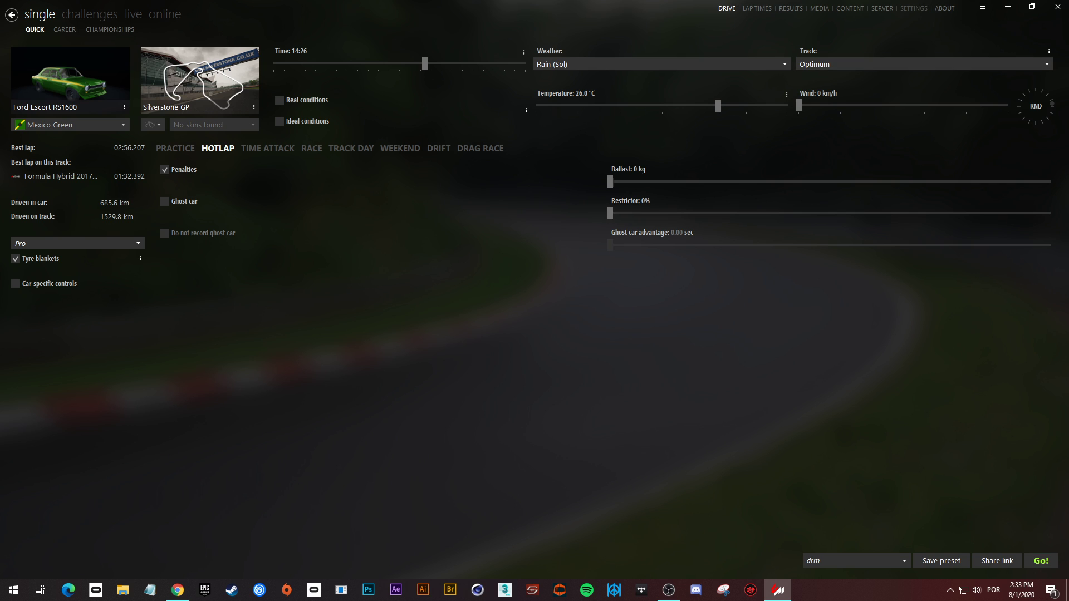
{"action": "left_click", "coordinate": [913, 8]}
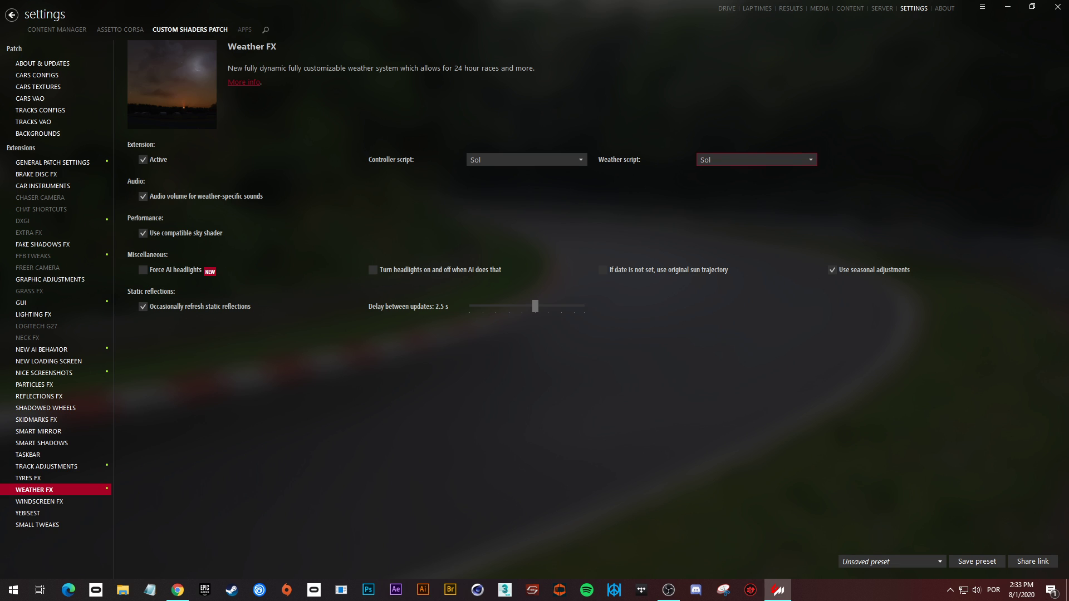
{"action": "left_click", "coordinate": [244, 29]}
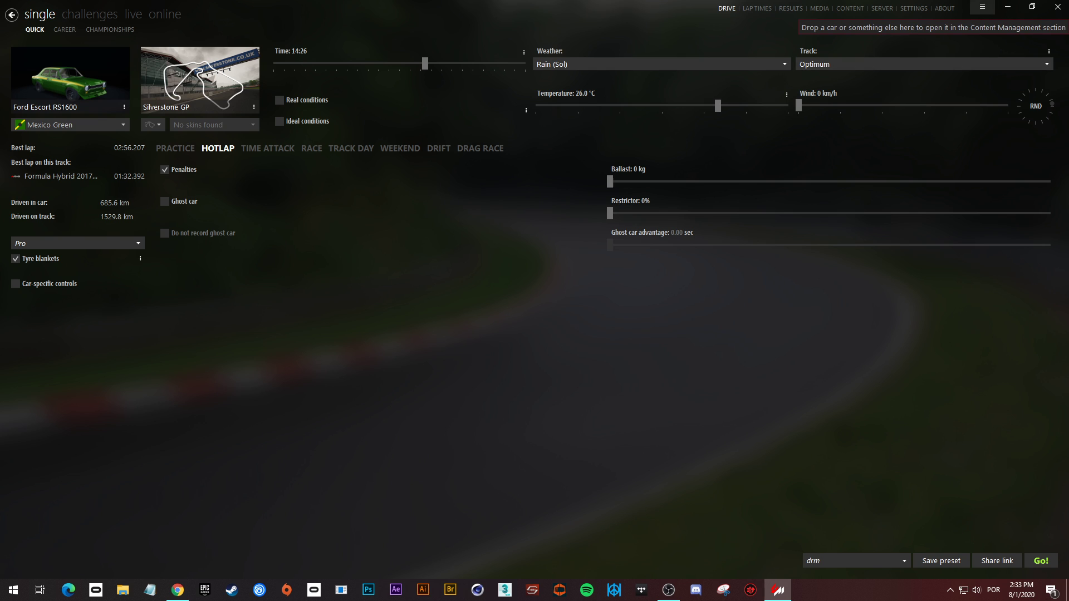
{"action": "left_click", "coordinate": [981, 7]}
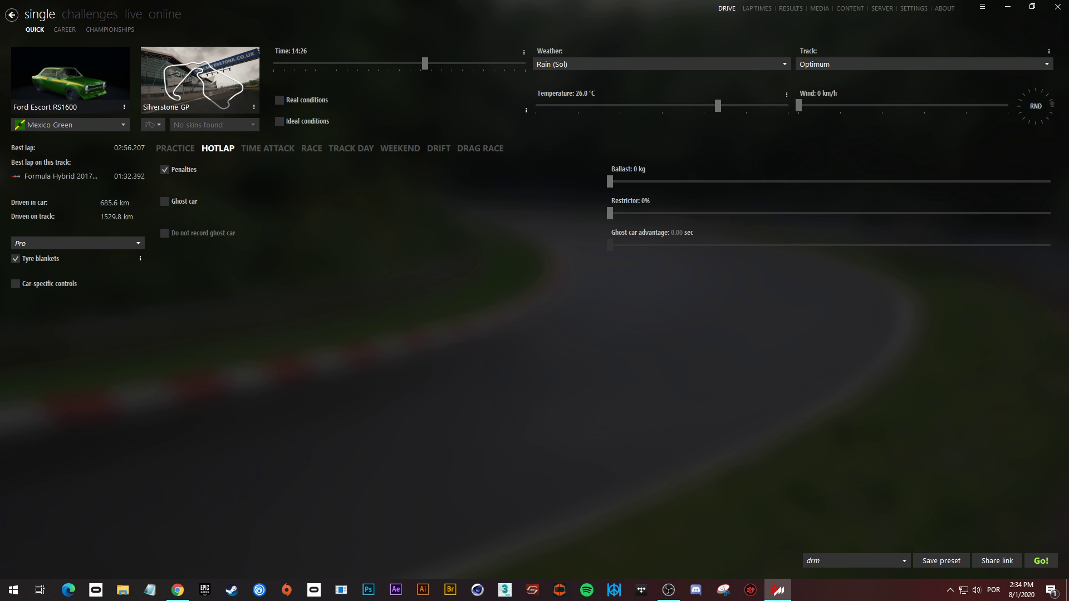
Step: Open the FILES folder and select lights-patch-v0.1.63-preview3-full.zip
{"action": "left_click", "coordinate": [122, 590]}
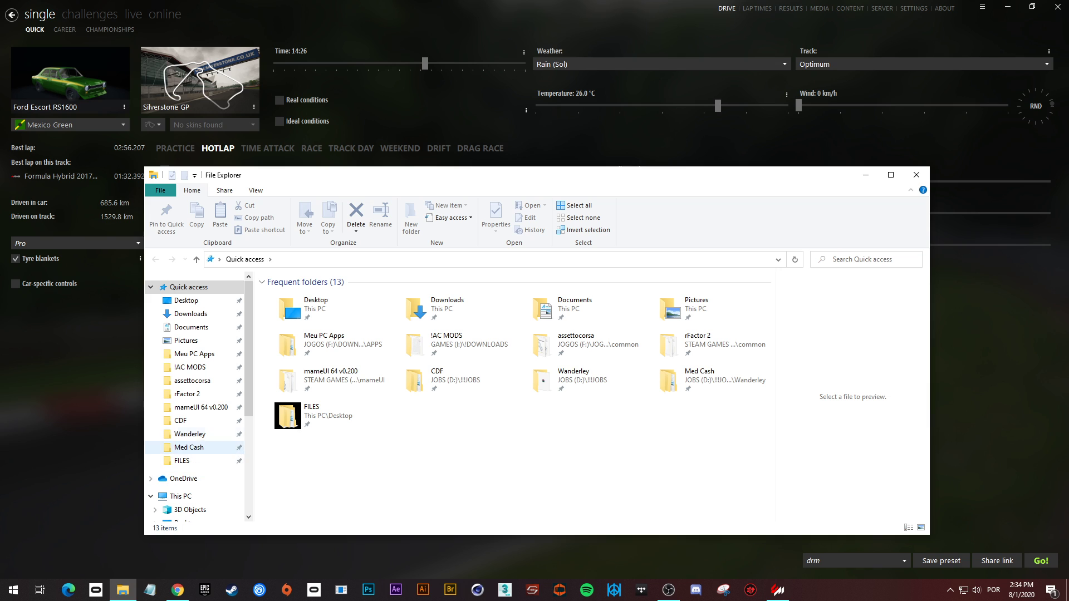
{"action": "double_click", "coordinate": [286, 416]}
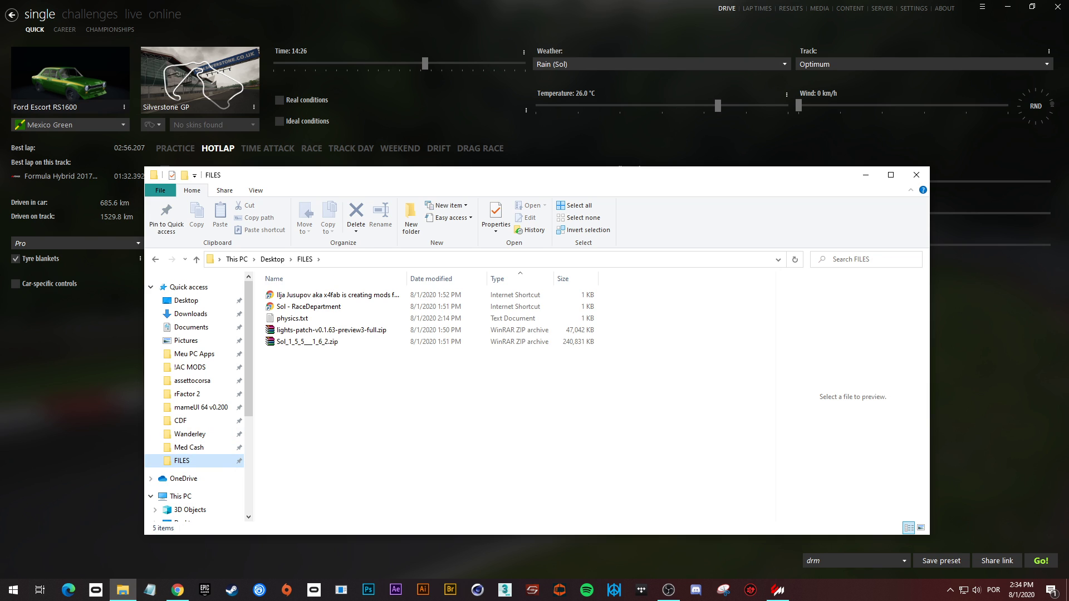
{"action": "left_click", "coordinate": [331, 329]}
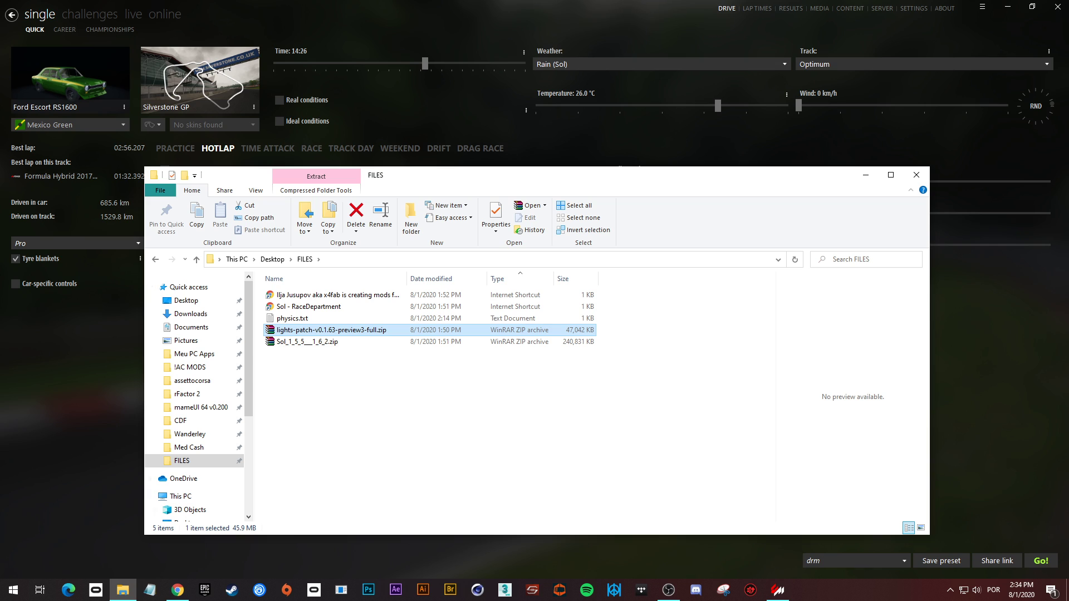
{"action": "mouse_move", "coordinate": [332, 329]}
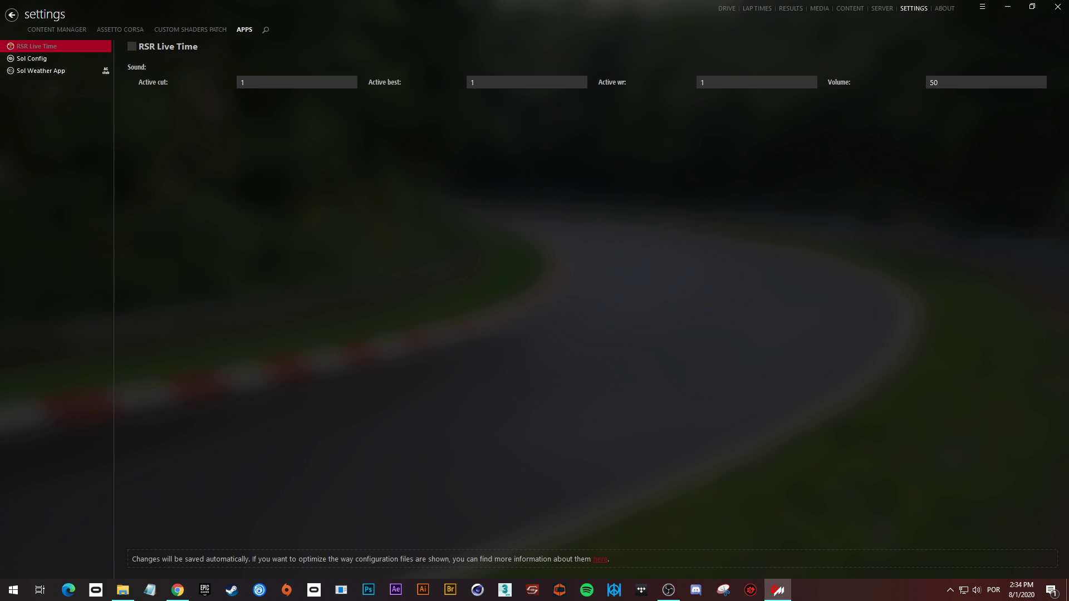
Step: Check the installed shaders patch version, then drop the lights-patch zip onto Content Manager
{"action": "left_click", "coordinate": [189, 29]}
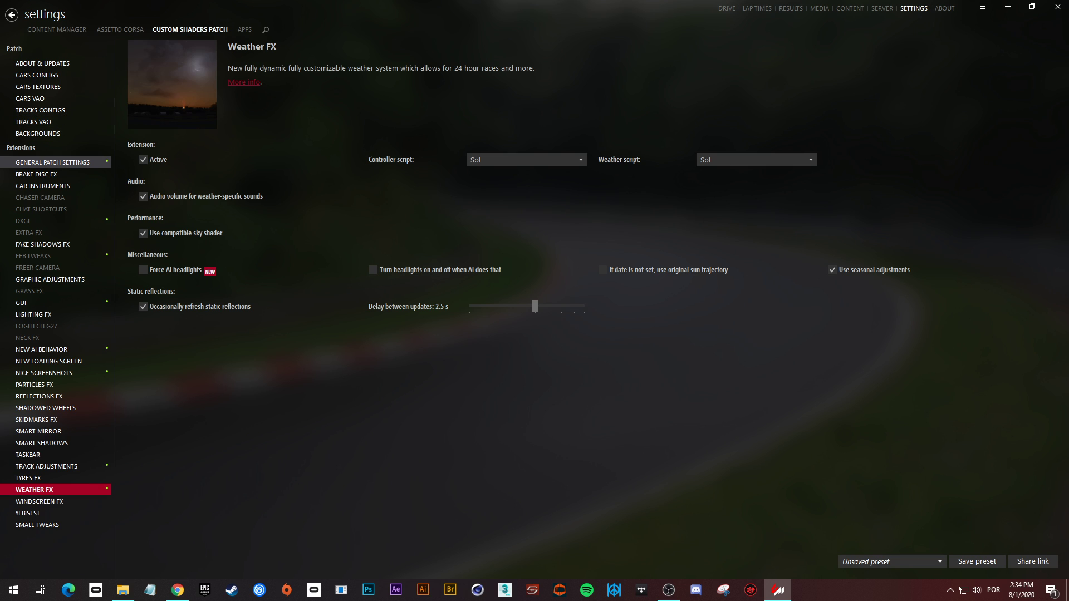
{"action": "left_click", "coordinate": [43, 63]}
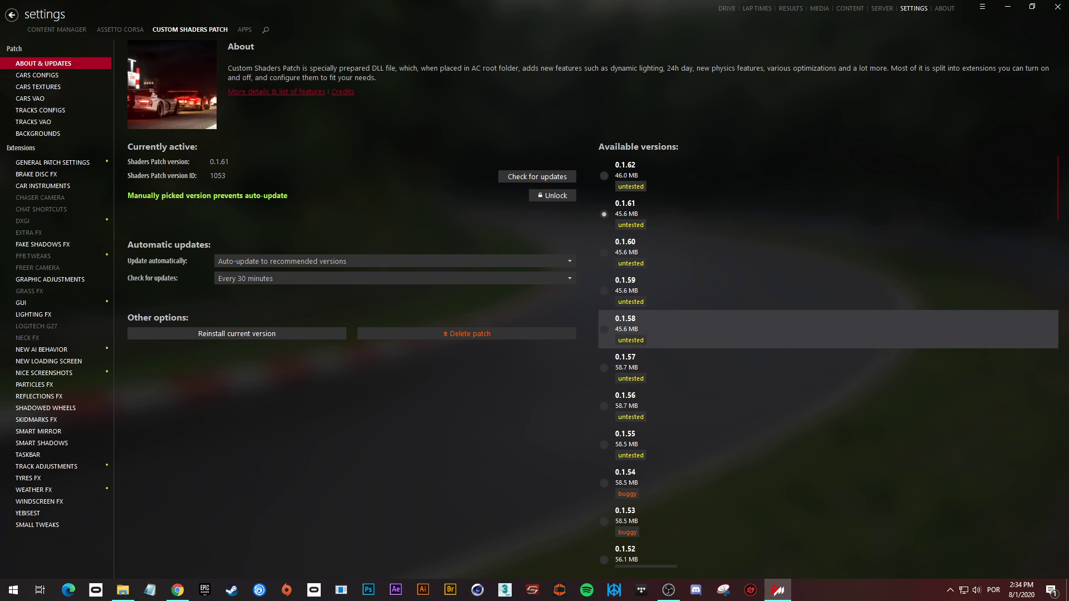
{"action": "mouse_move", "coordinate": [628, 208]}
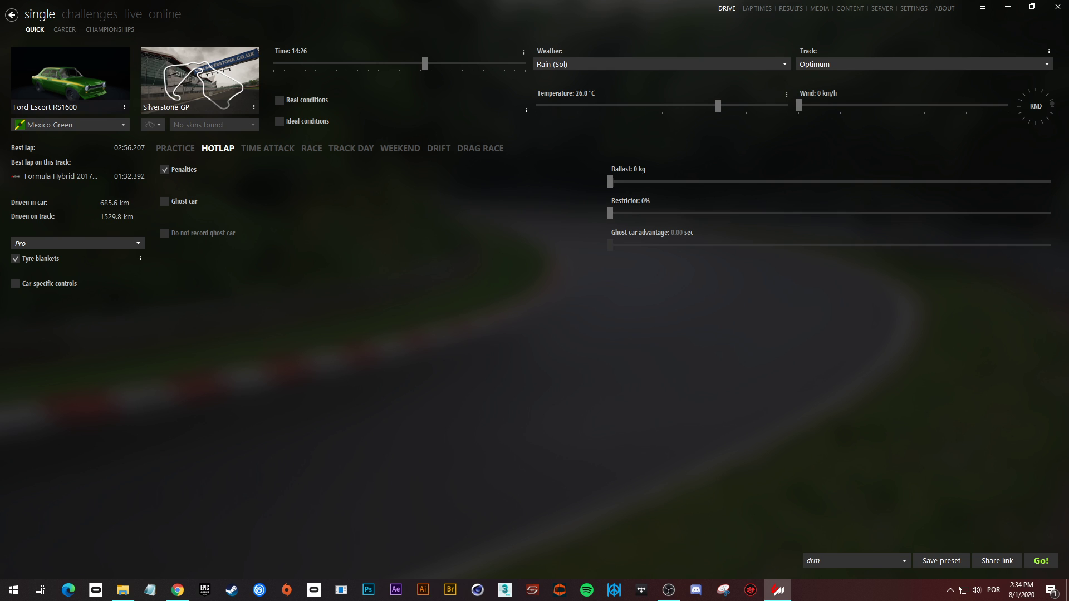
{"action": "left_click", "coordinate": [122, 590]}
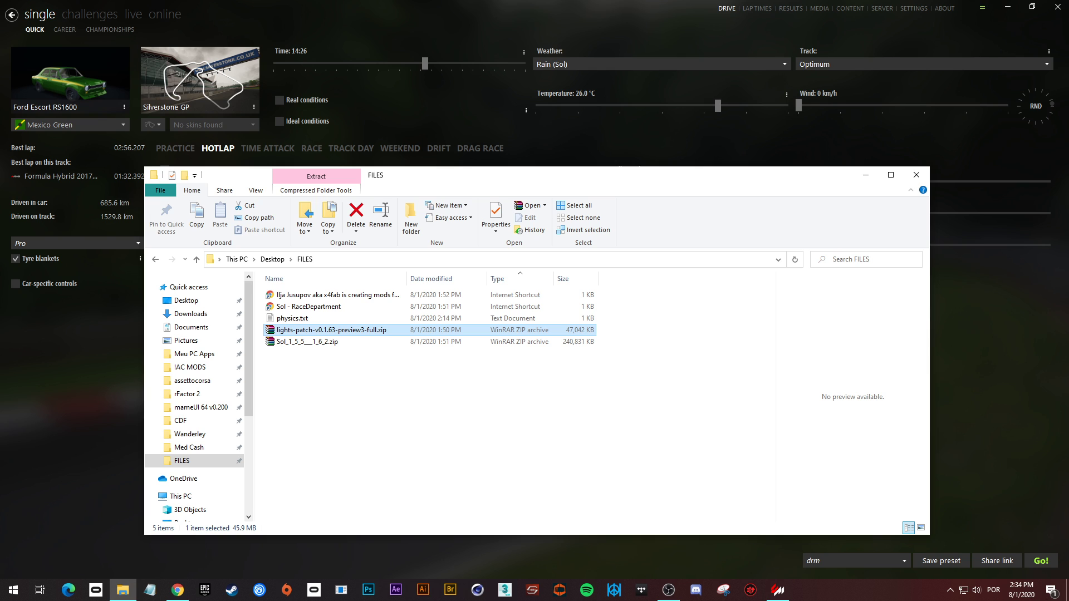
{"action": "left_click", "coordinate": [915, 174]}
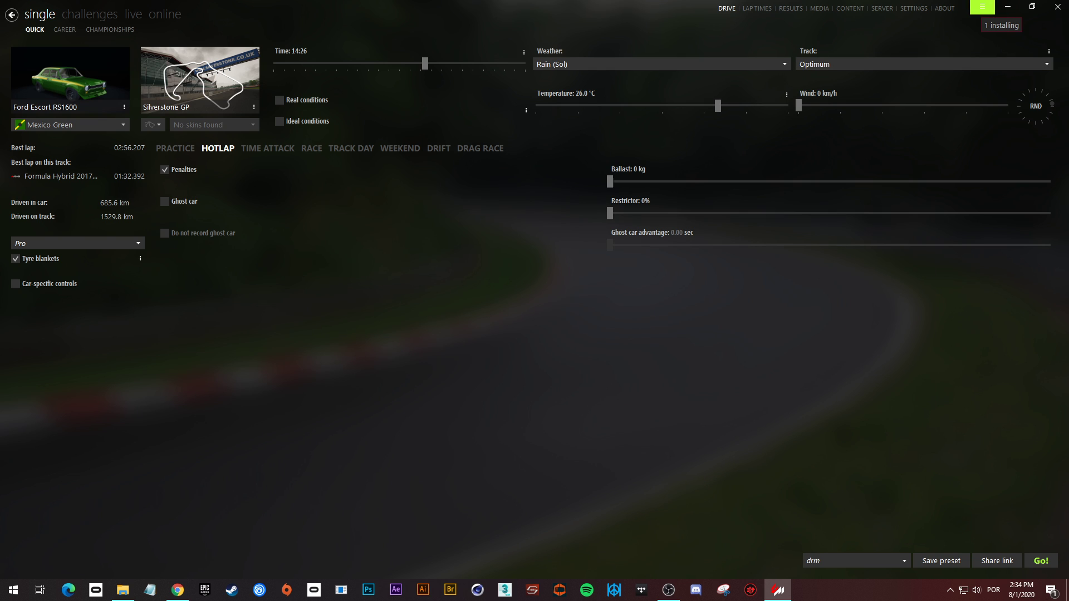
{"action": "left_click", "coordinate": [982, 8]}
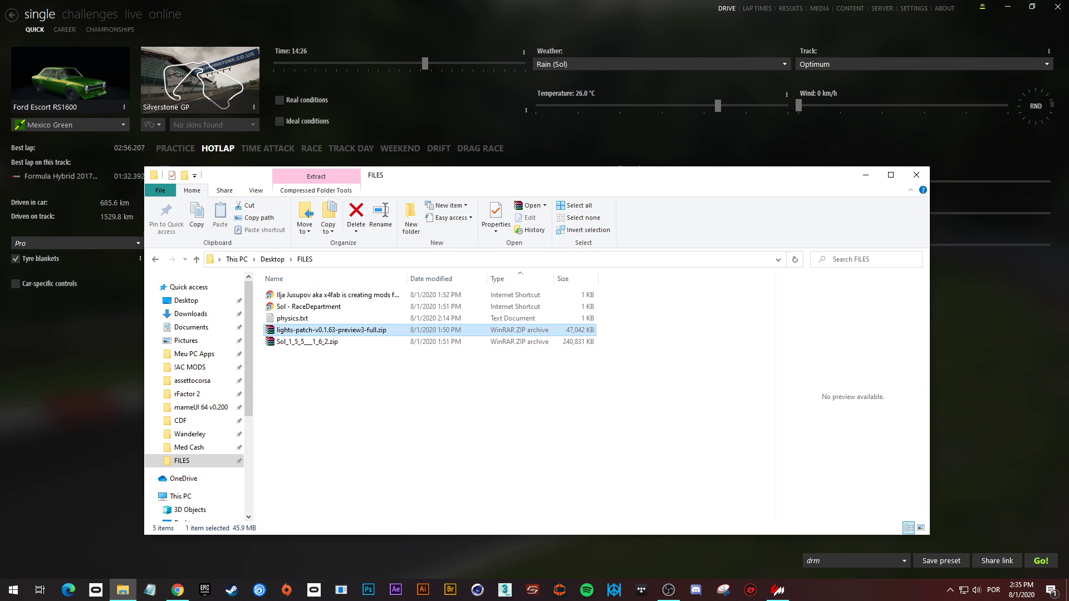
Step: Install the lights-patch 0.1.63-preview3 update with 'Clean old configs and shaders first'
{"action": "left_click", "coordinate": [981, 7]}
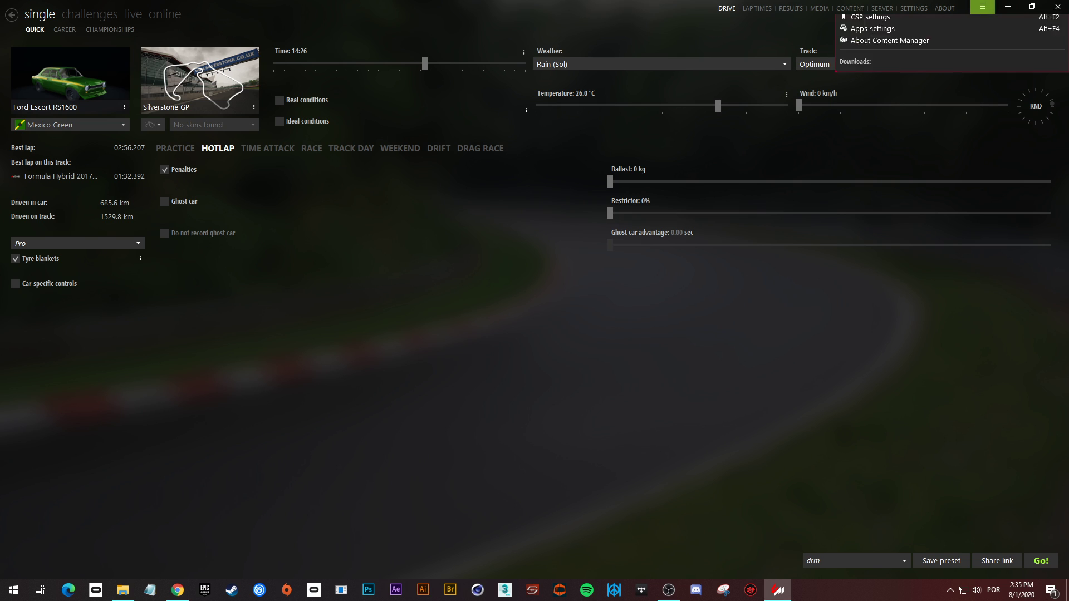
{"action": "left_click", "coordinate": [981, 7]}
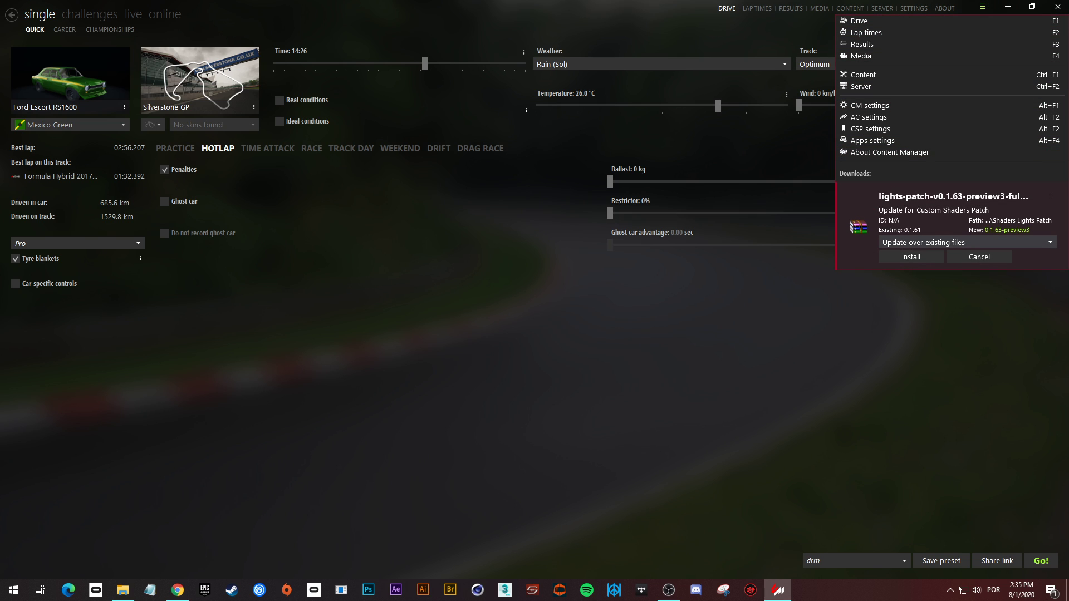
{"action": "left_click", "coordinate": [965, 242]}
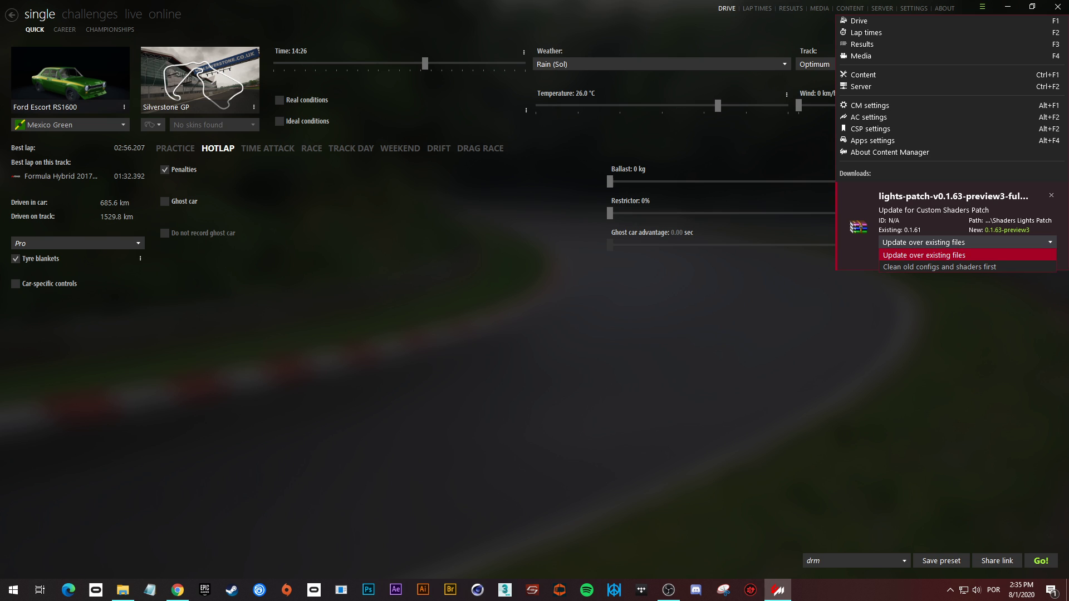
{"action": "mouse_move", "coordinate": [966, 266]}
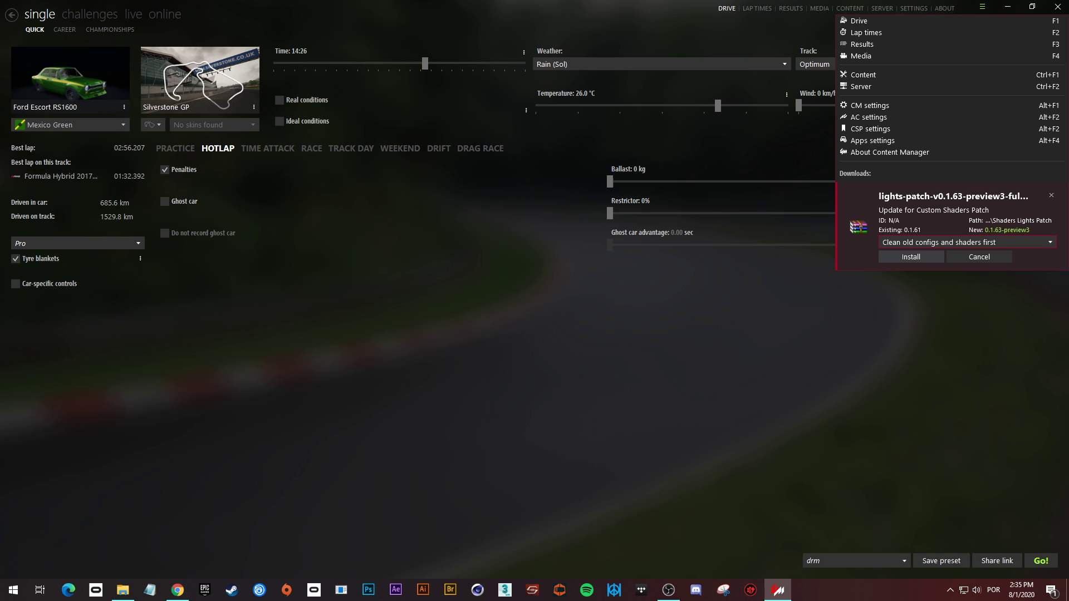
{"action": "left_click", "coordinate": [910, 256]}
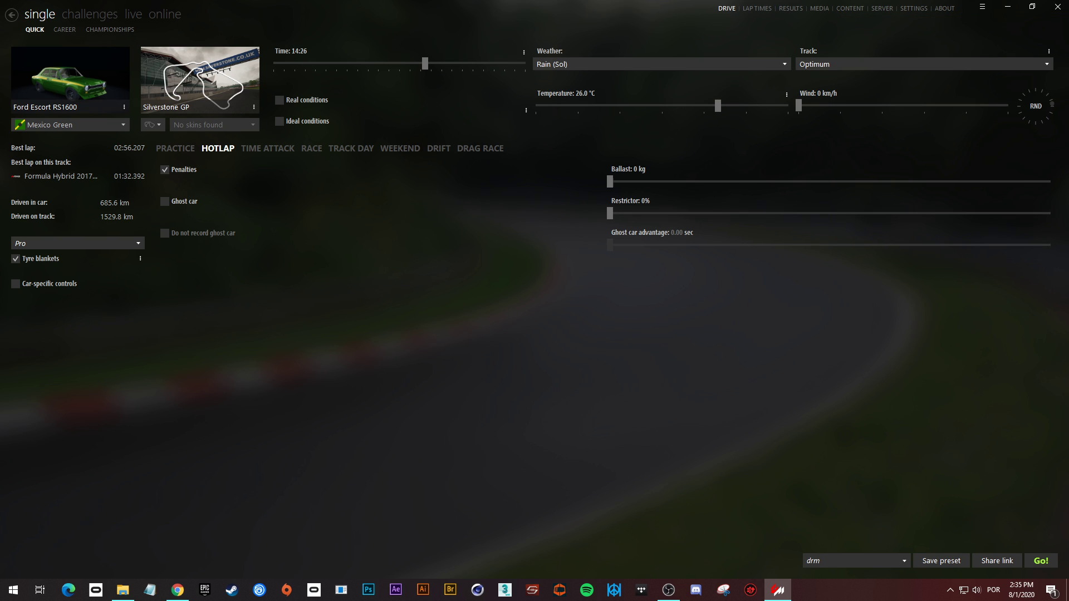
{"action": "left_click", "coordinate": [914, 8]}
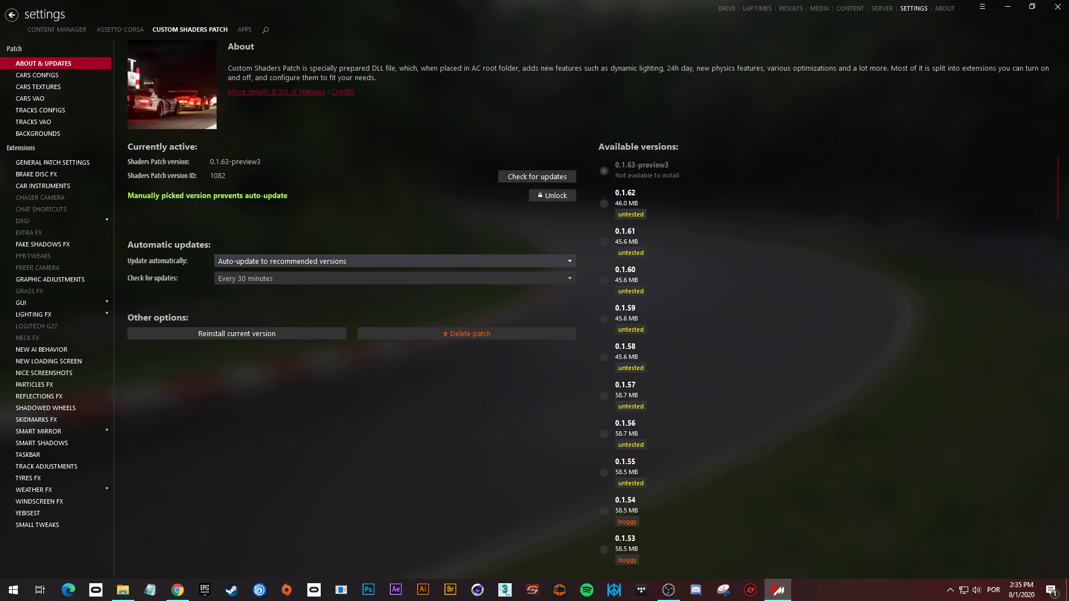
{"action": "left_click", "coordinate": [726, 7]}
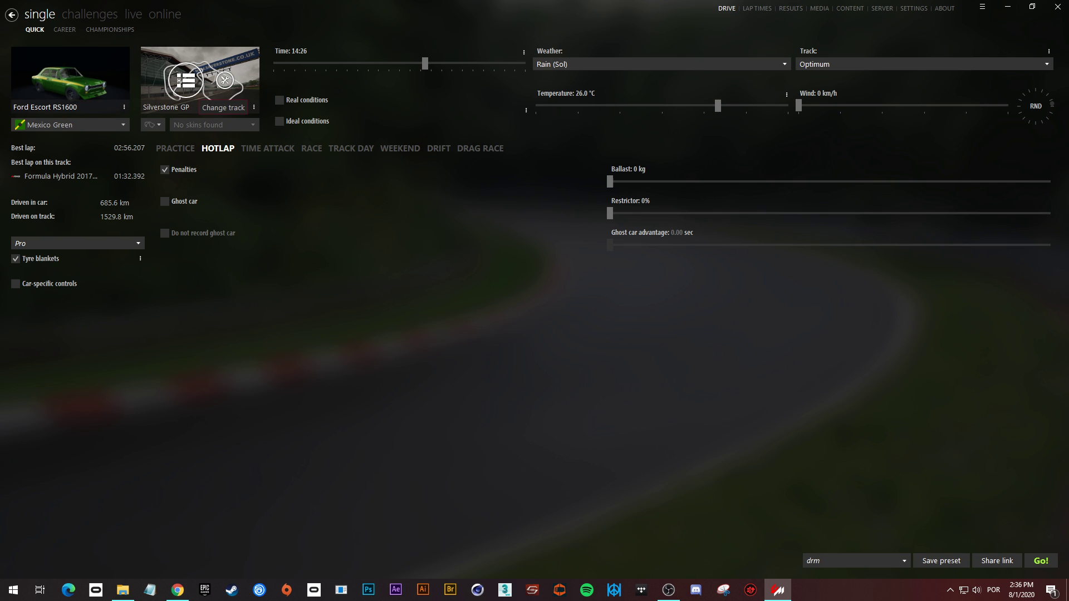
Step: Keep Rain (Sol) weather and launch the Ford Escort hotlap at Silverstone GP
{"action": "left_click", "coordinate": [659, 64]}
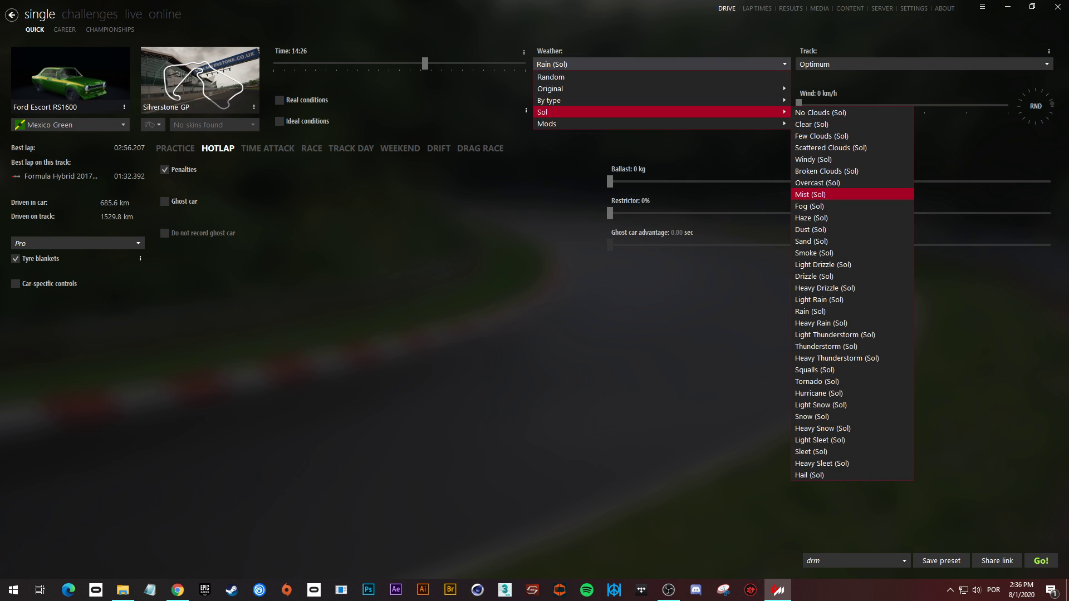
{"action": "mouse_move", "coordinate": [811, 195]}
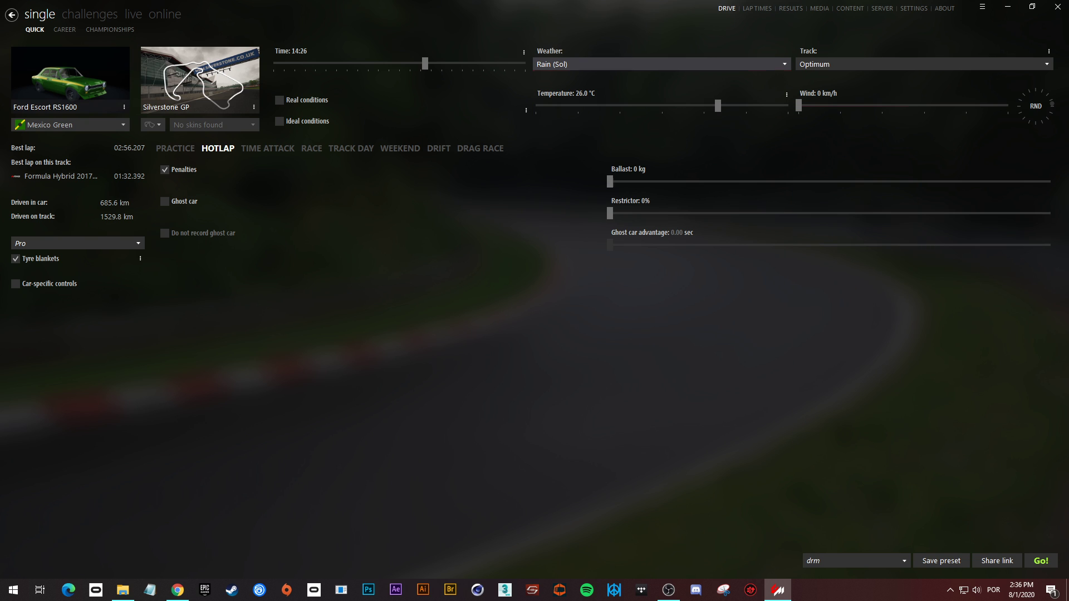
{"action": "left_click", "coordinate": [658, 63]}
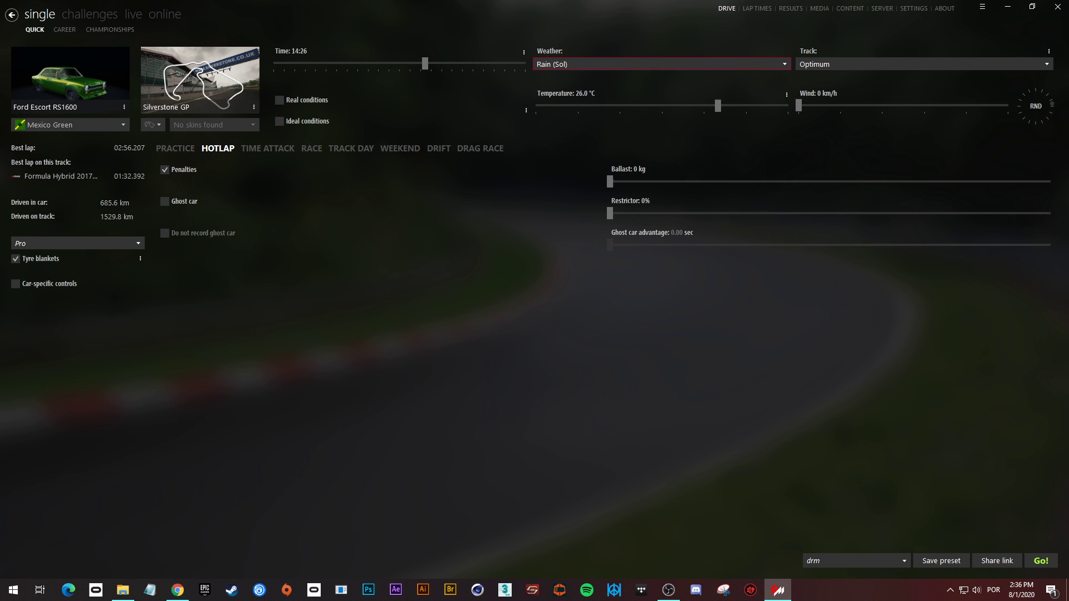
{"action": "left_click", "coordinate": [1040, 560]}
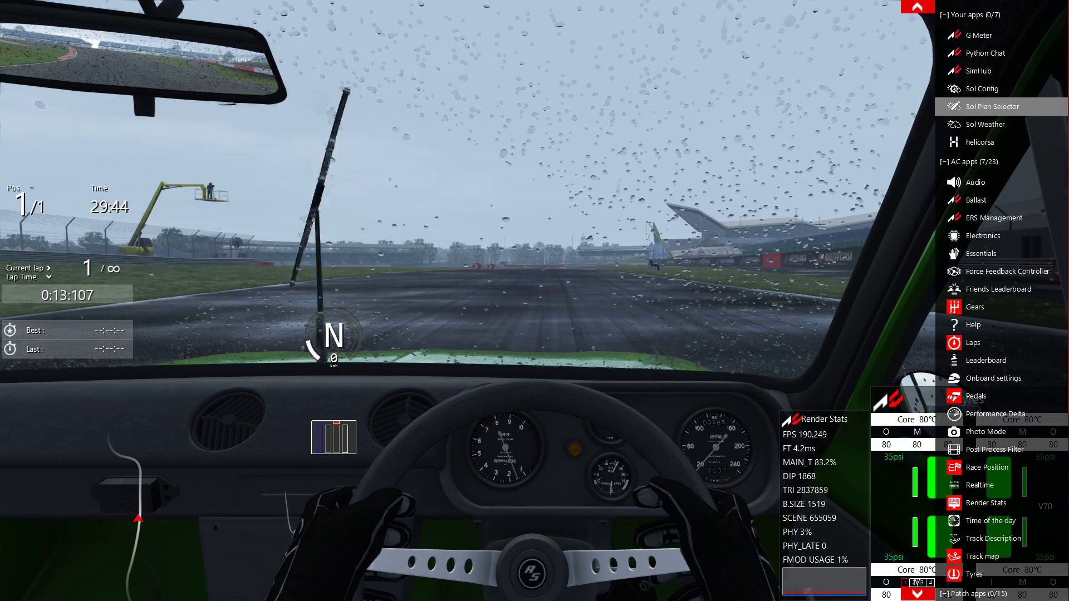
Step: Use the in-game Sol weather app to force windy, then clear, then heavy rain
{"action": "left_click", "coordinate": [984, 124]}
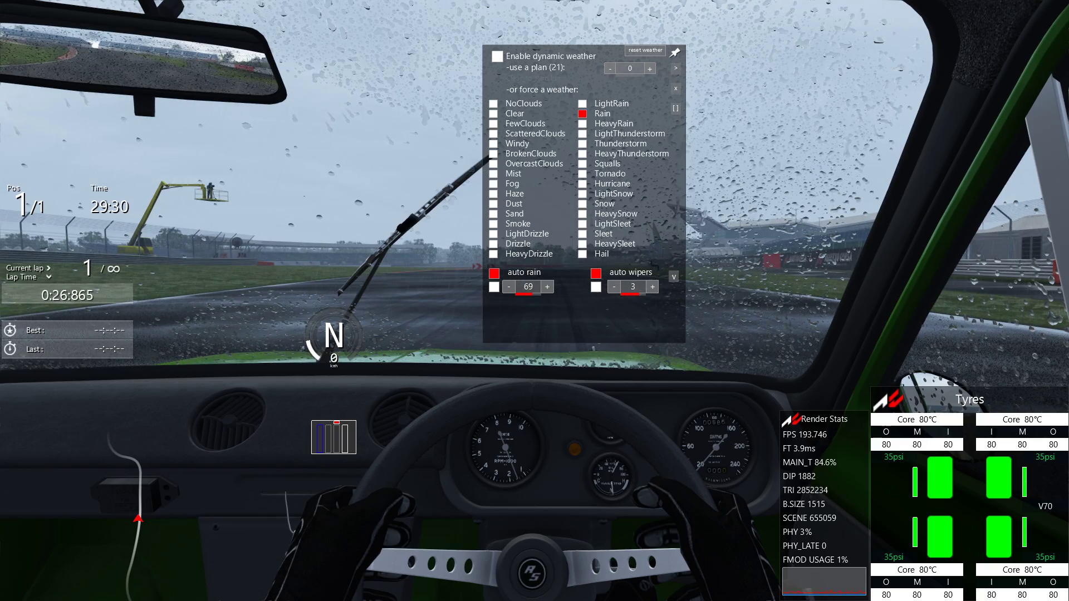
{"action": "left_click", "coordinate": [495, 143]}
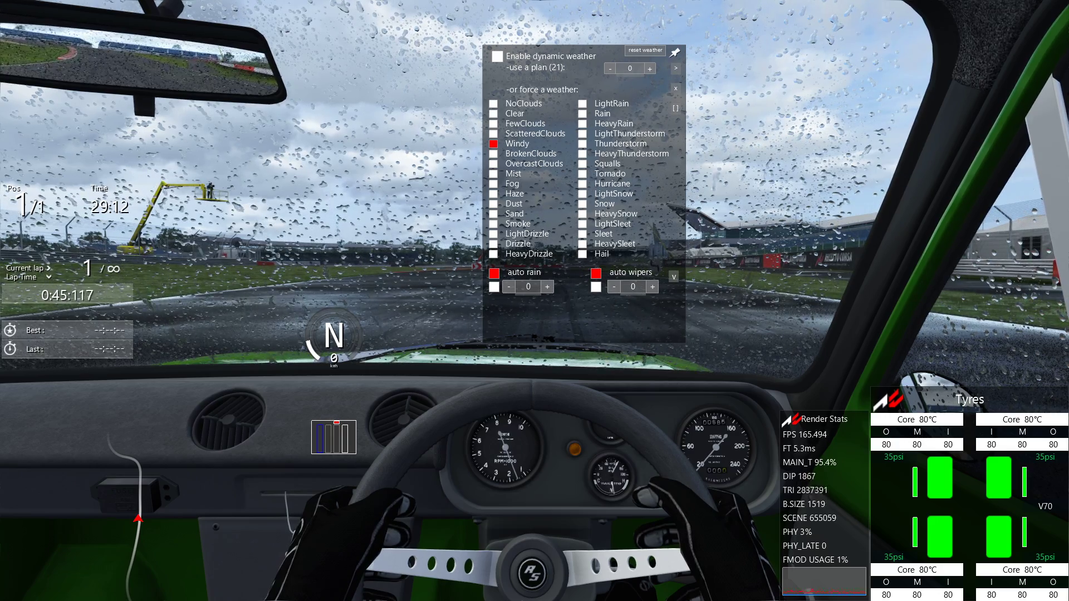
{"action": "left_click", "coordinate": [495, 113]}
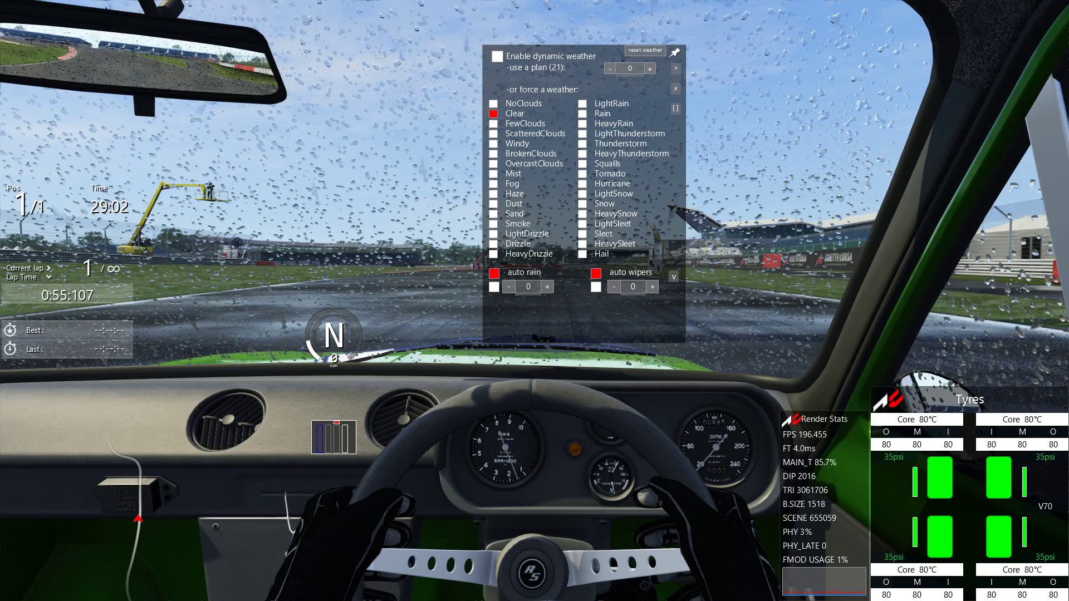
{"action": "left_click", "coordinate": [596, 271]}
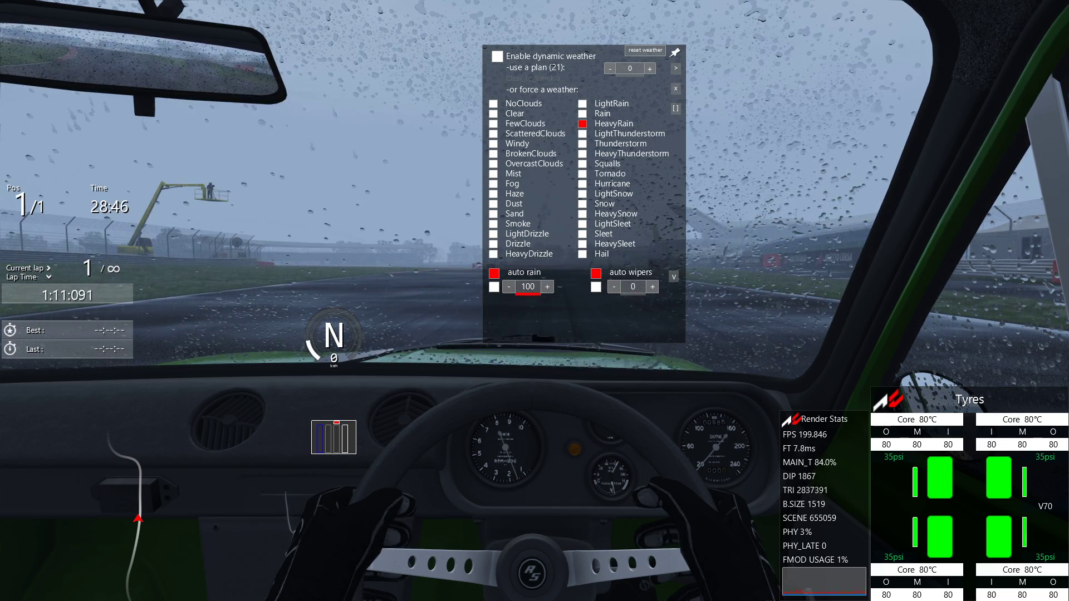
{"action": "left_click", "coordinate": [654, 286]}
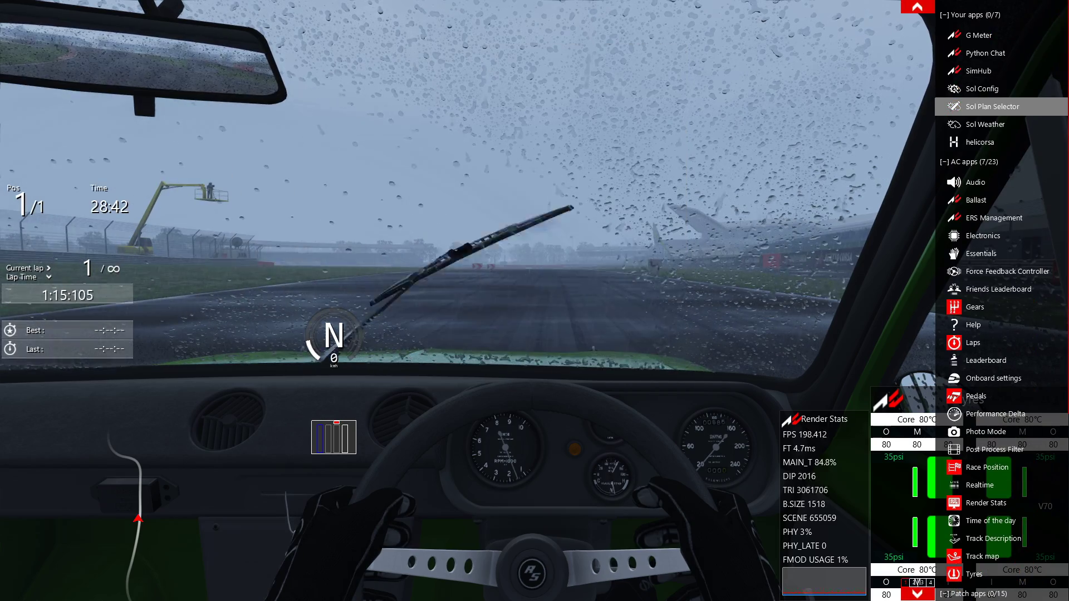
{"action": "left_click", "coordinate": [986, 124]}
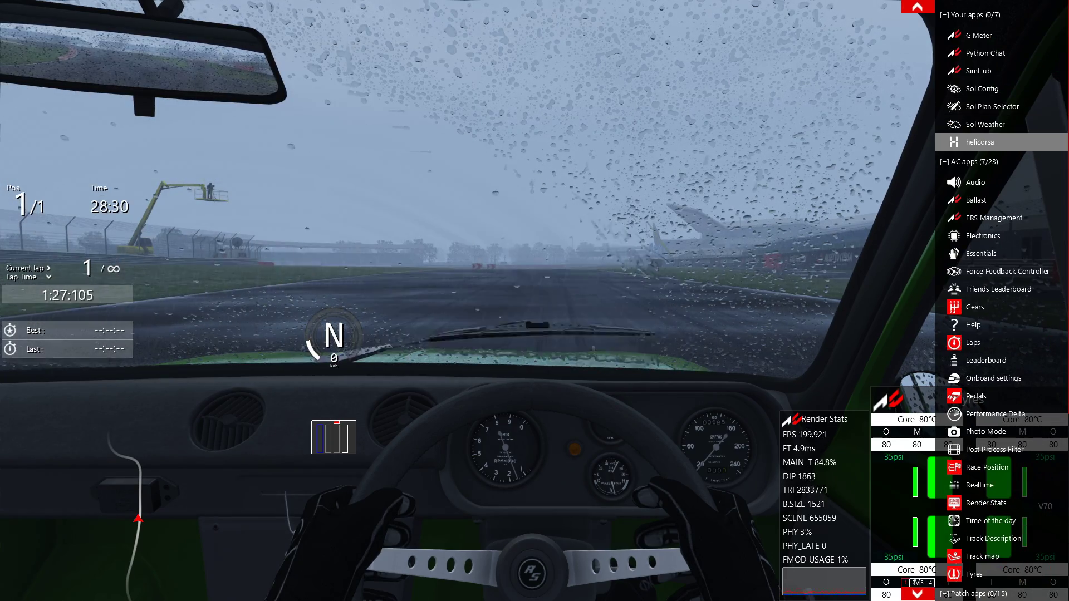
Step: Open WeatherFX rain debug, link wetness and water, and set rain to 40%, then 72%
{"action": "scroll", "scroll_direction": "down", "scroll_amount": 3}
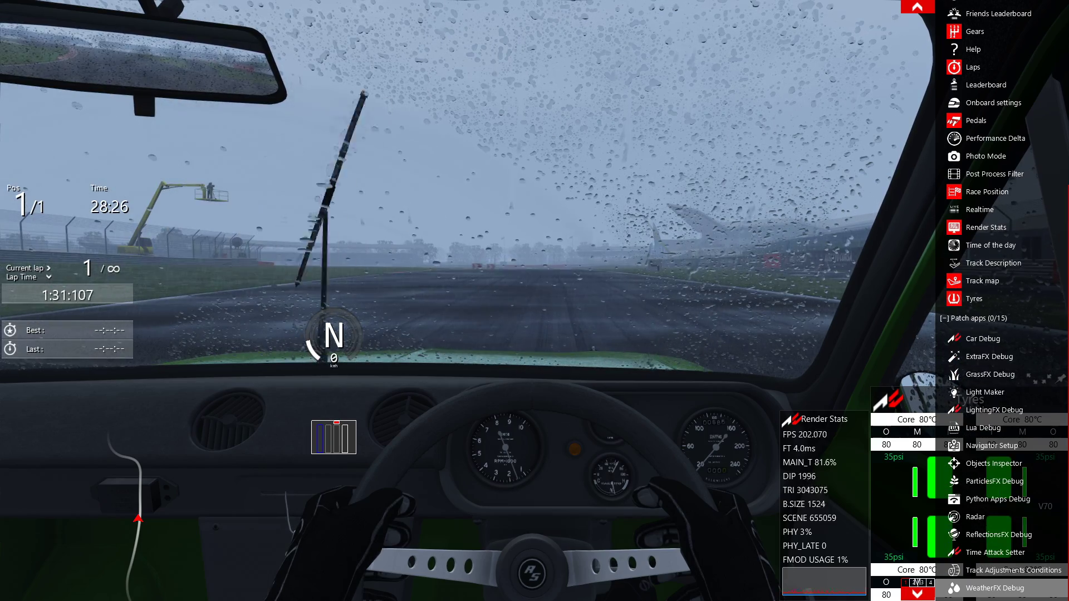
{"action": "left_click", "coordinate": [997, 588]}
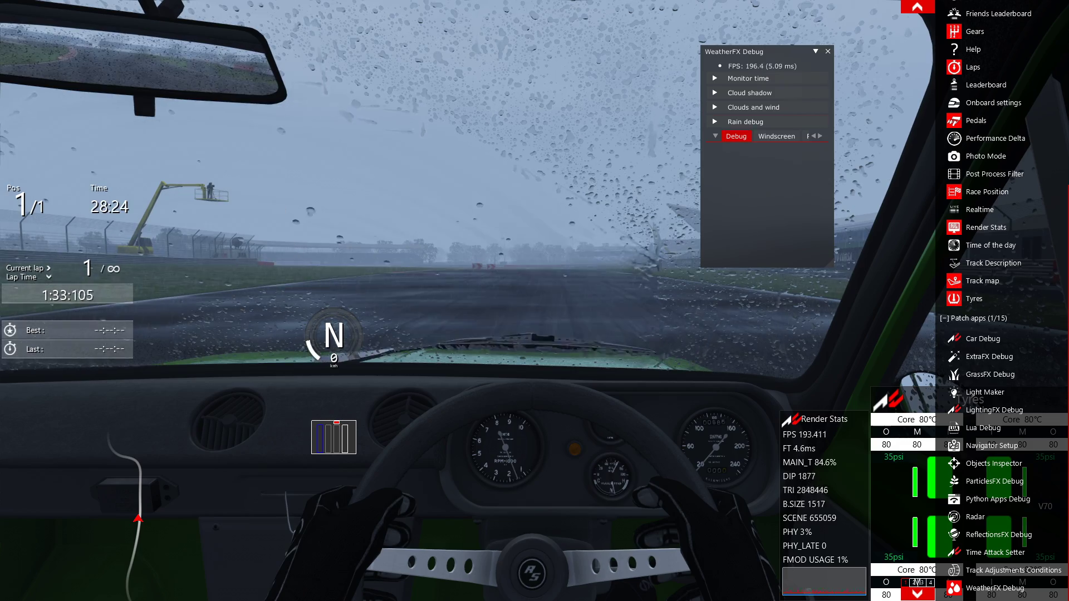
{"action": "left_click", "coordinate": [744, 121]}
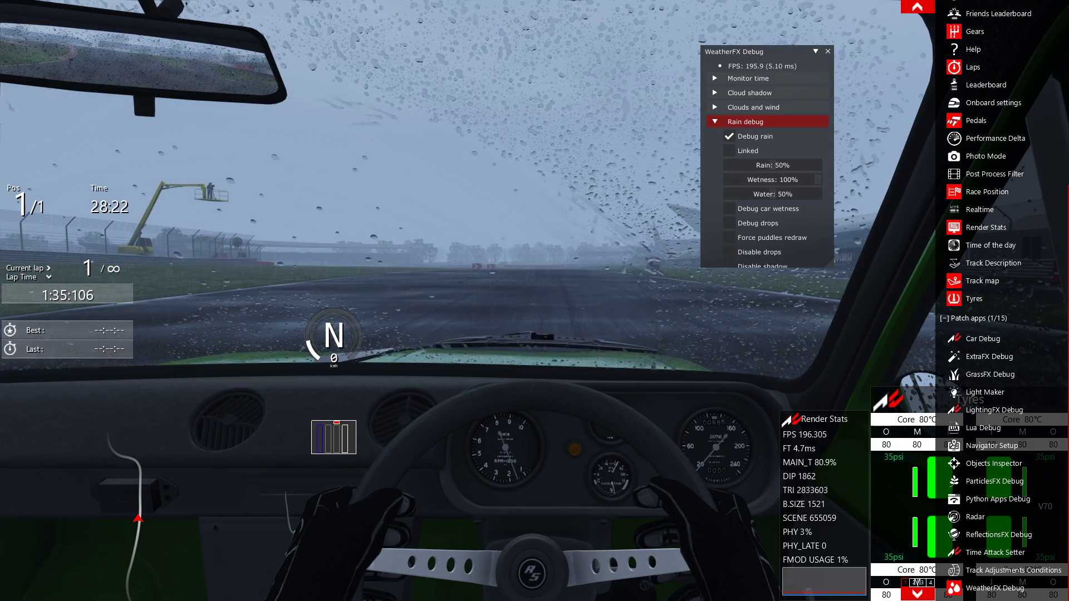
{"action": "left_click", "coordinate": [730, 151]}
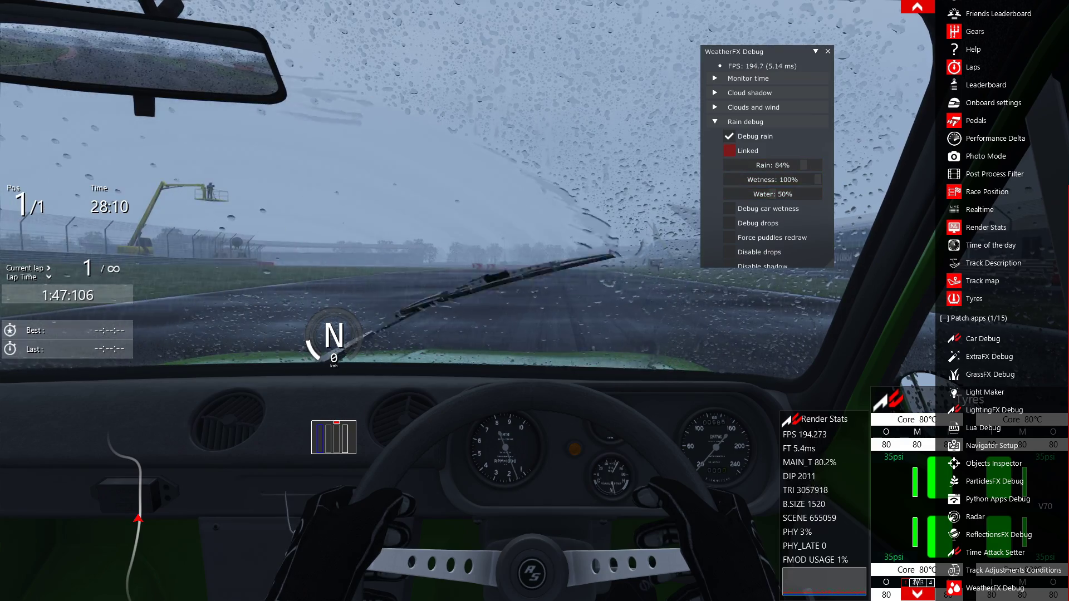
{"action": "left_click", "coordinate": [730, 151]}
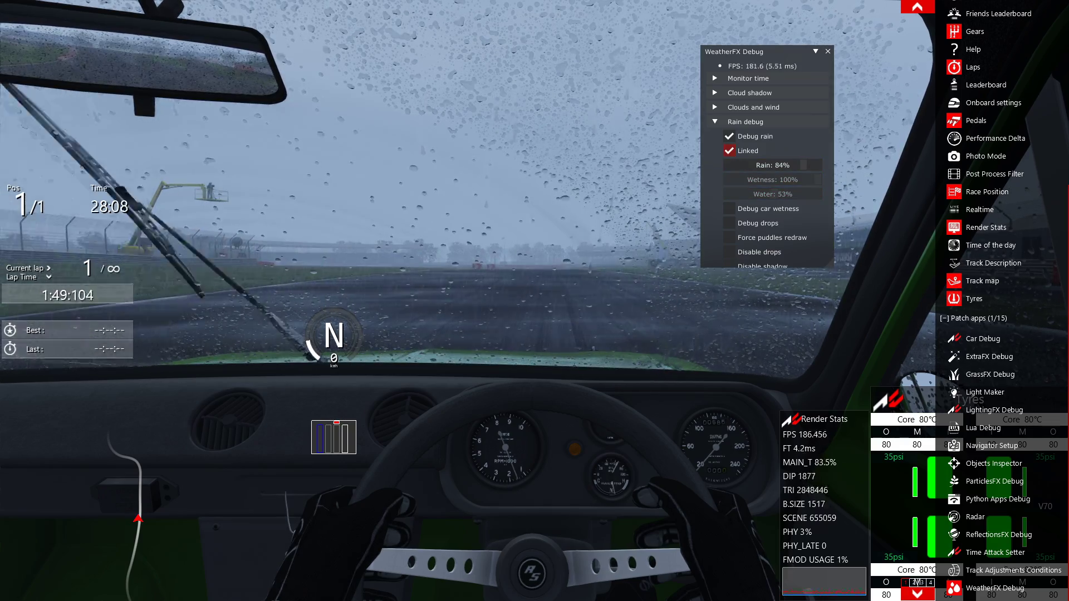
{"action": "left_click_drag", "start_coordinate": [804, 165], "coordinate": [743, 165]}
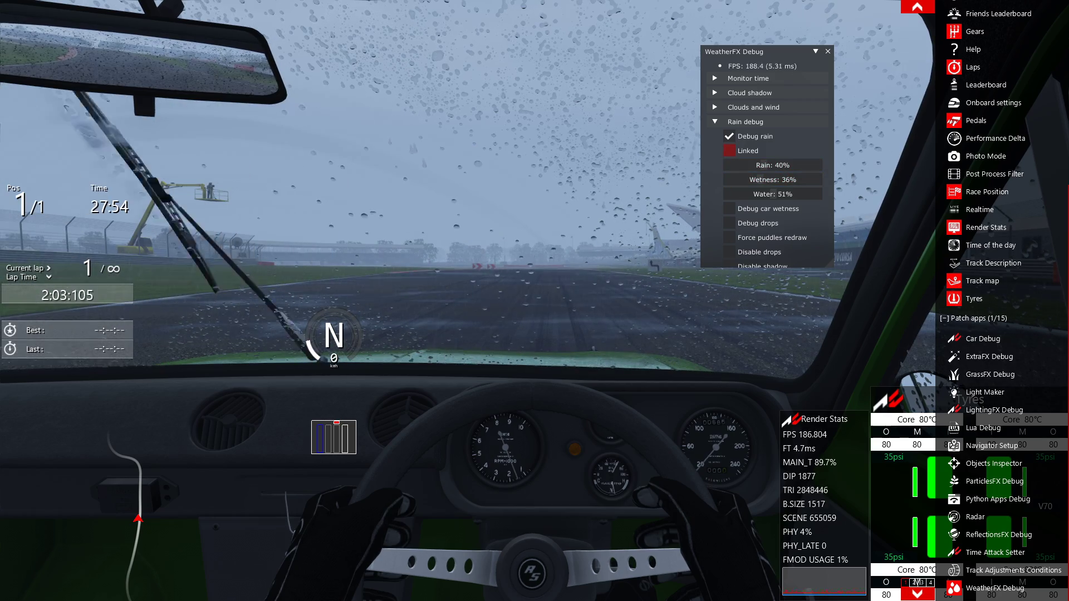
{"action": "left_click", "coordinate": [729, 151]}
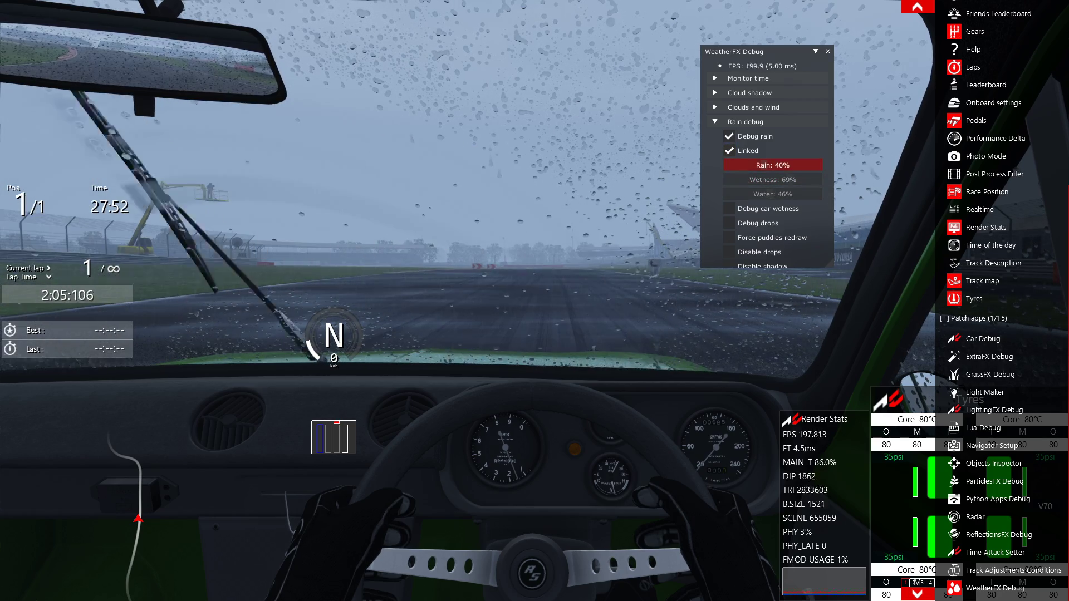
{"action": "left_click_drag", "start_coordinate": [750, 164], "coordinate": [784, 164]}
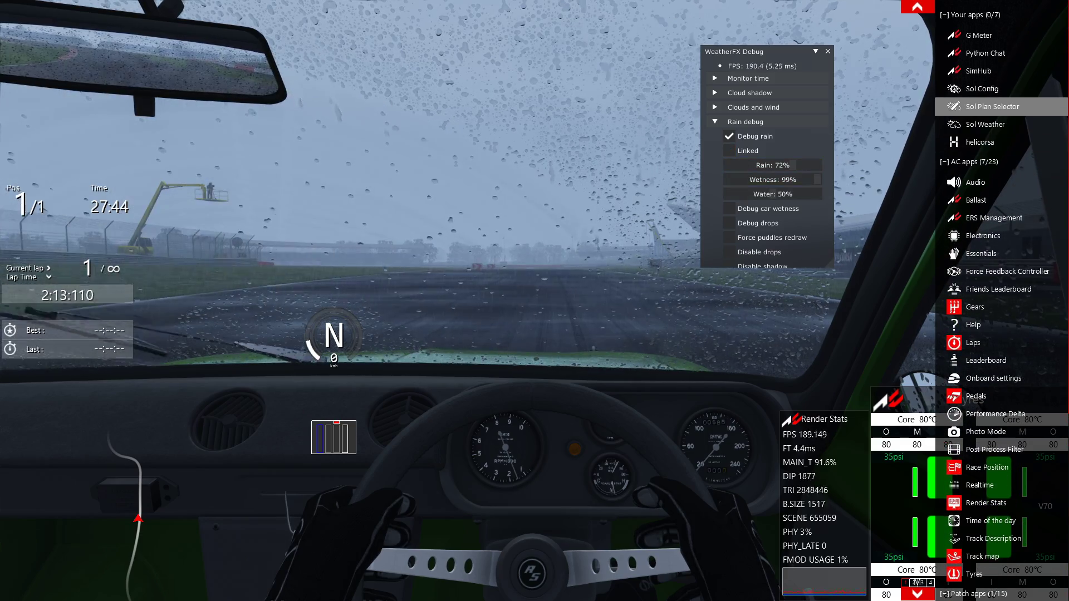
Step: Adjust standing water from 100% down, relink it to rain, and exit the session
{"action": "left_click", "coordinate": [986, 124]}
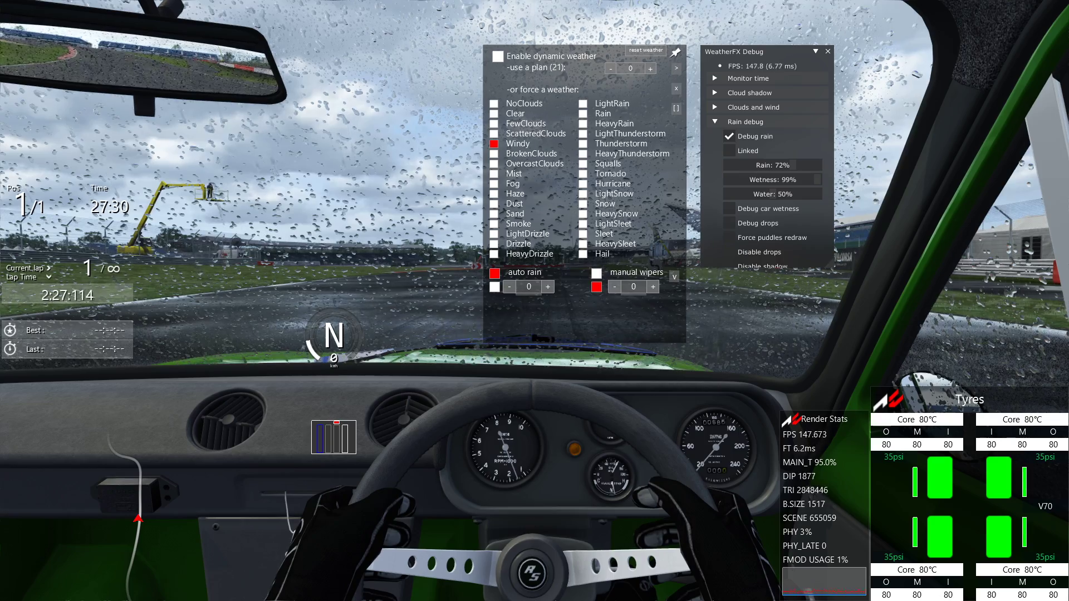
{"action": "left_click", "coordinate": [652, 287]}
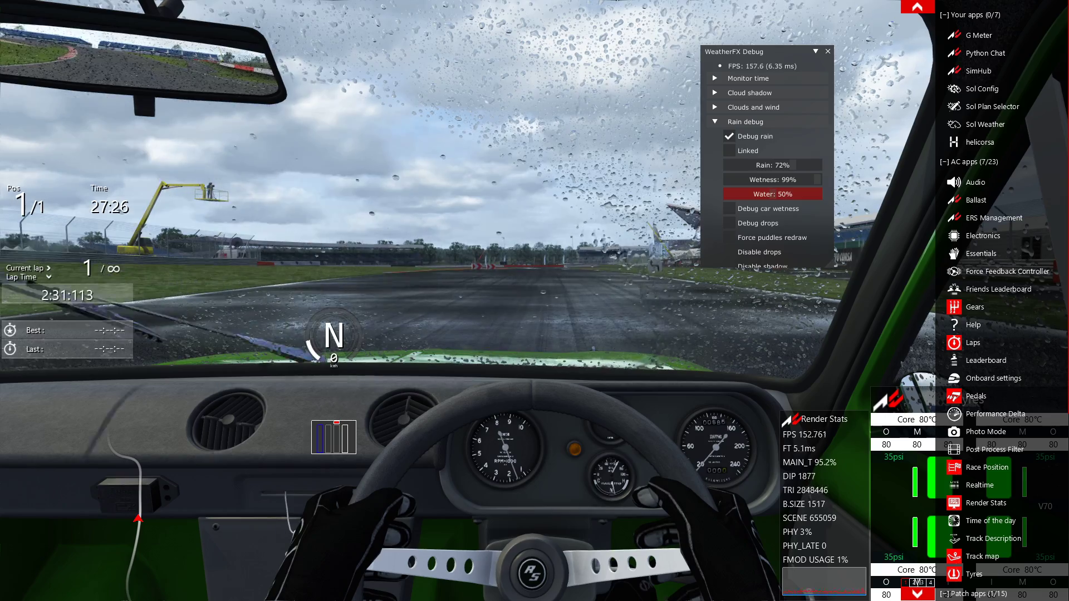
{"action": "left_click_drag", "start_coordinate": [772, 194], "coordinate": [829, 194]}
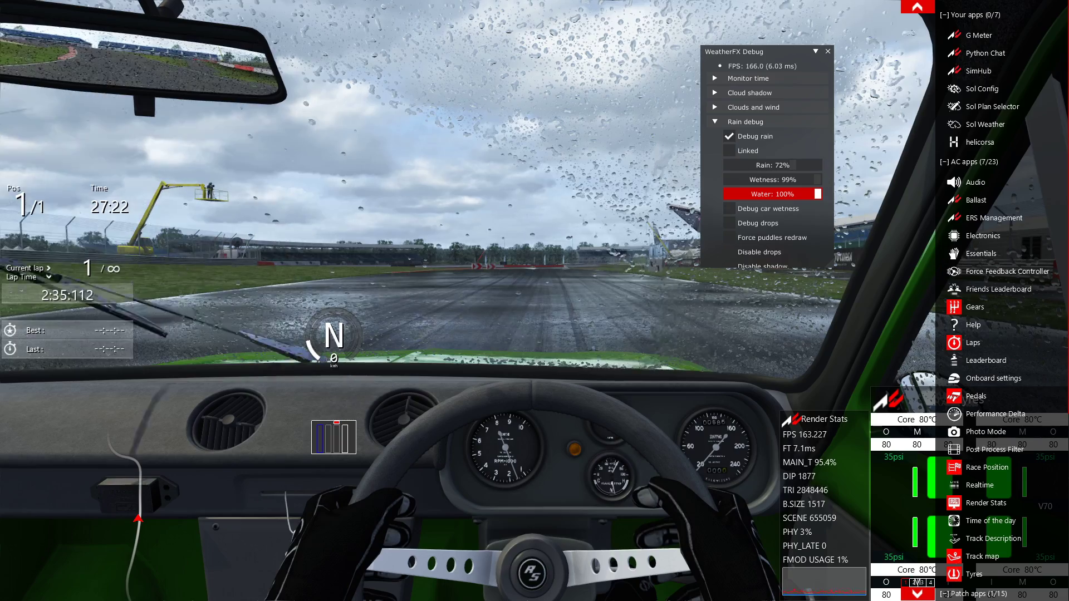
{"action": "left_click_drag", "start_coordinate": [804, 194], "coordinate": [764, 194]}
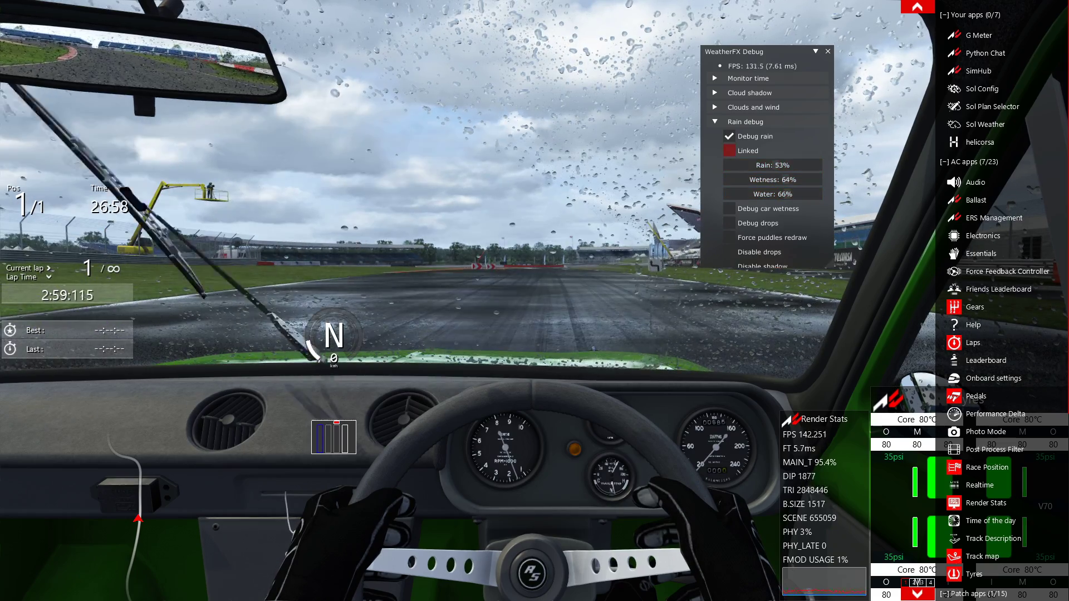
{"action": "left_click", "coordinate": [729, 151]}
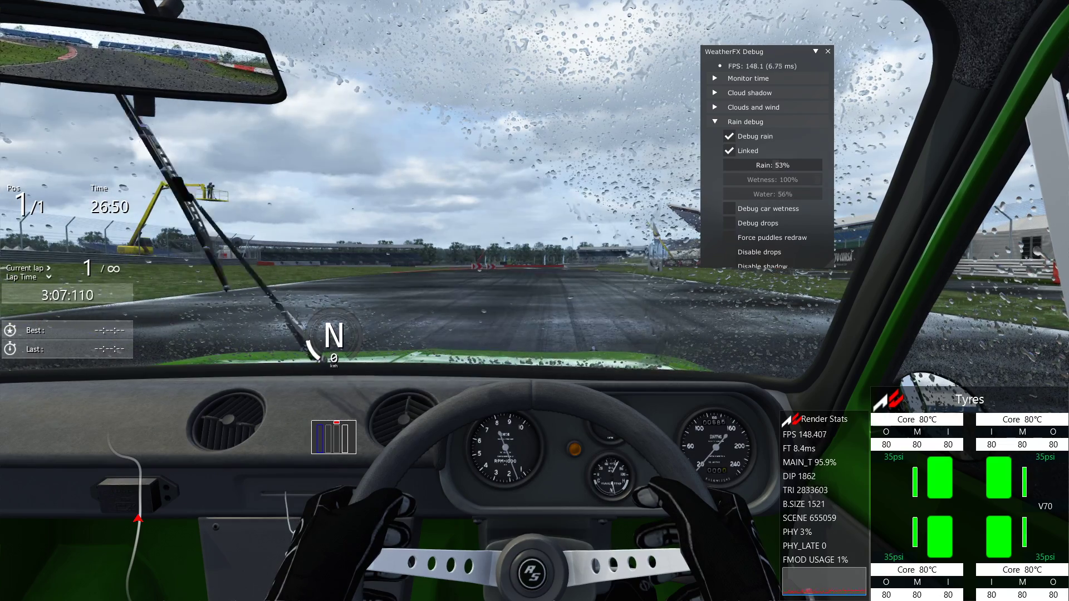
{"action": "key", "text": "Escape"}
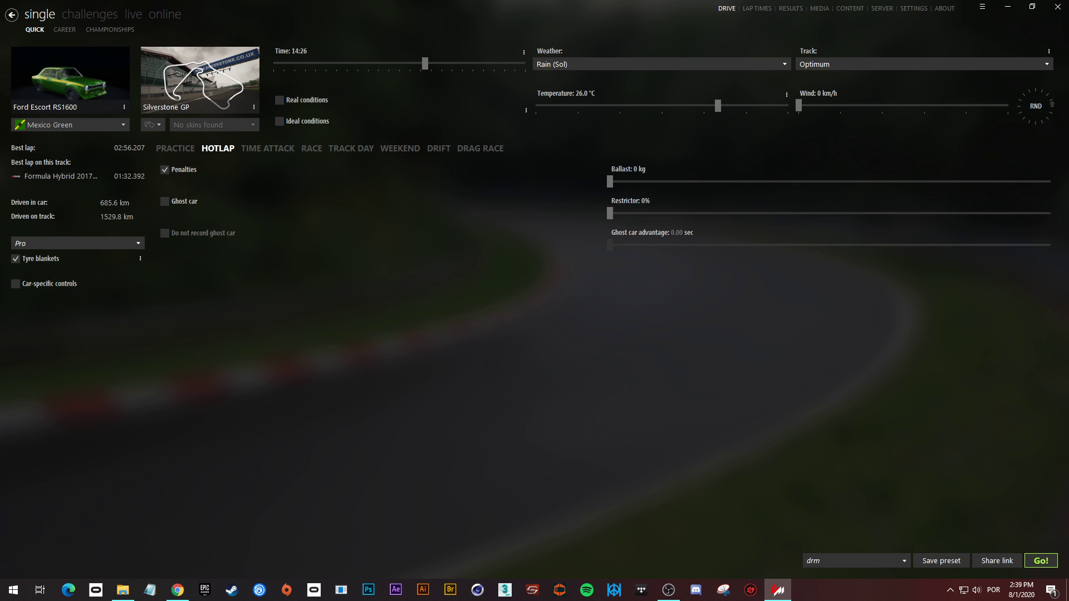
Step: Browse FILES > assettocorsa > content > cars and select ks_ford_escort_mk1
{"action": "left_click", "coordinate": [122, 589]}
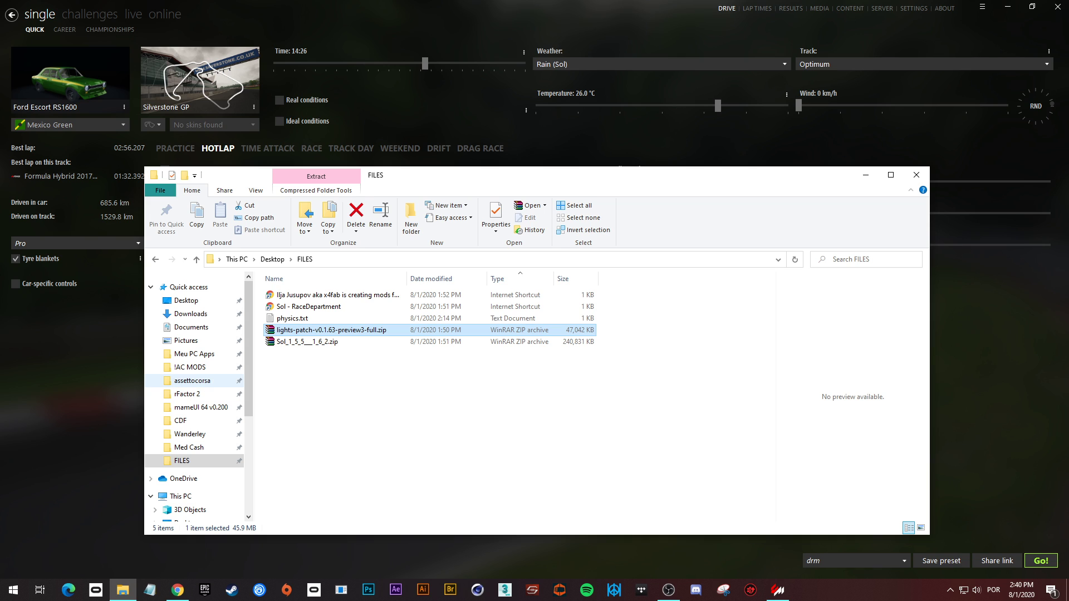
{"action": "left_click", "coordinate": [192, 380]}
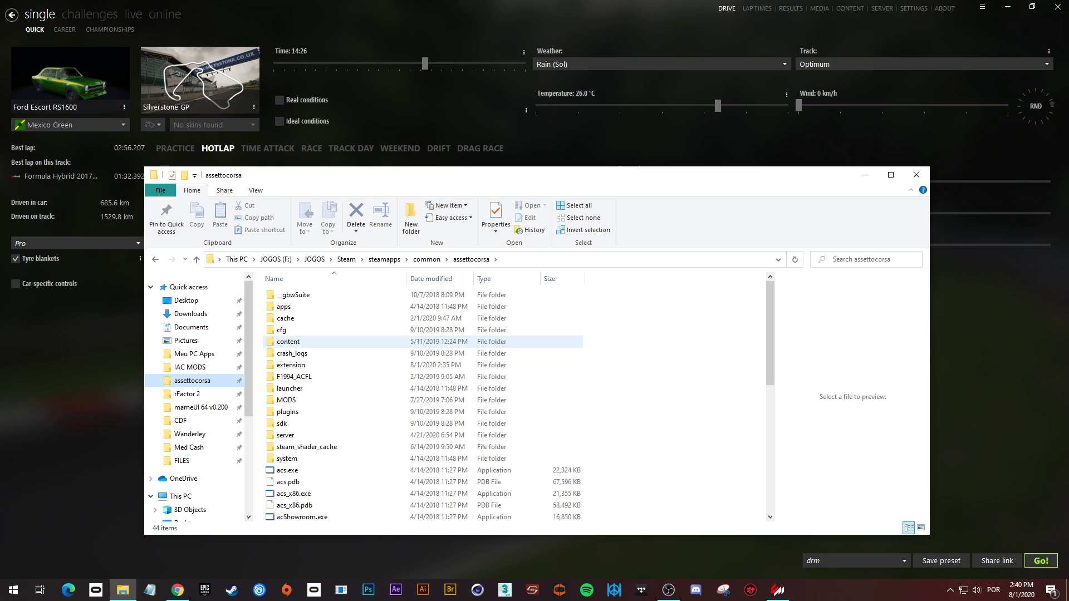
{"action": "double_click", "coordinate": [288, 341]}
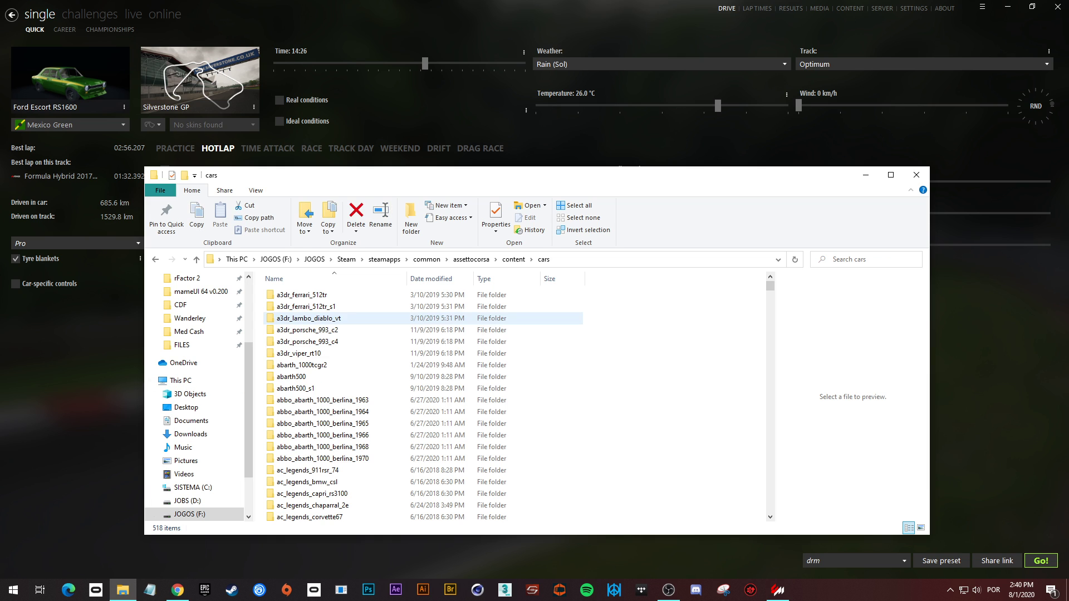
{"action": "scroll", "scroll_direction": "down", "scroll_amount": 3}
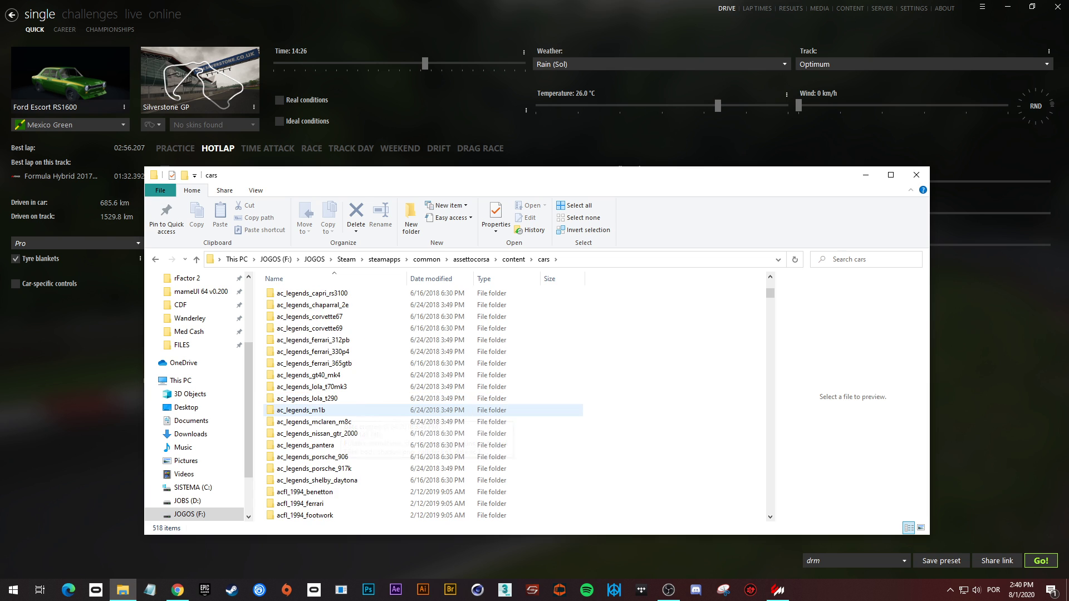
{"action": "scroll", "scroll_direction": "down", "scroll_amount": 3}
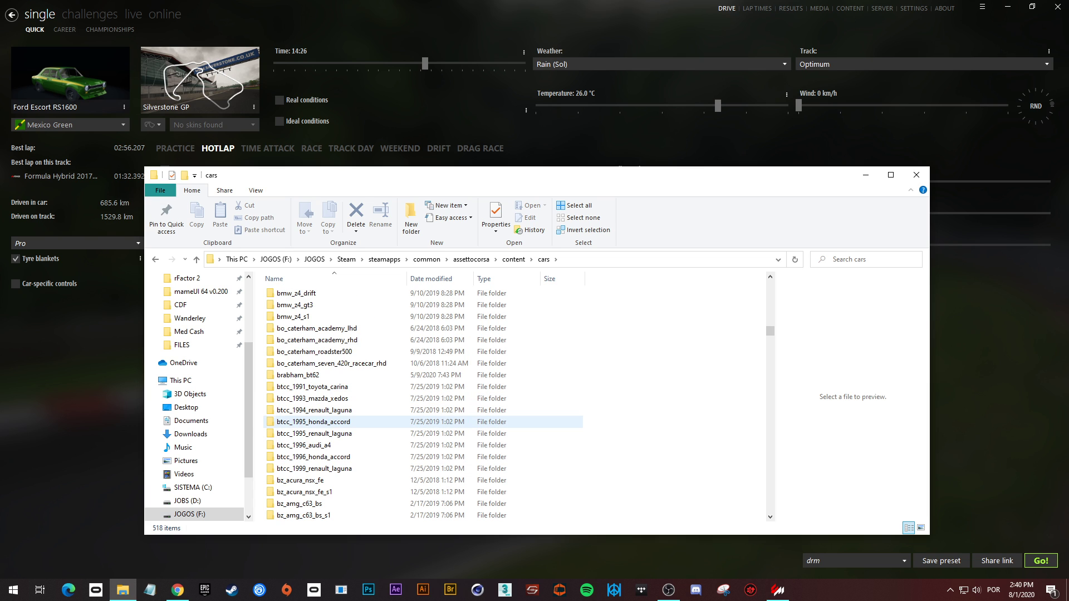
{"action": "scroll", "scroll_direction": "down", "scroll_amount": 3}
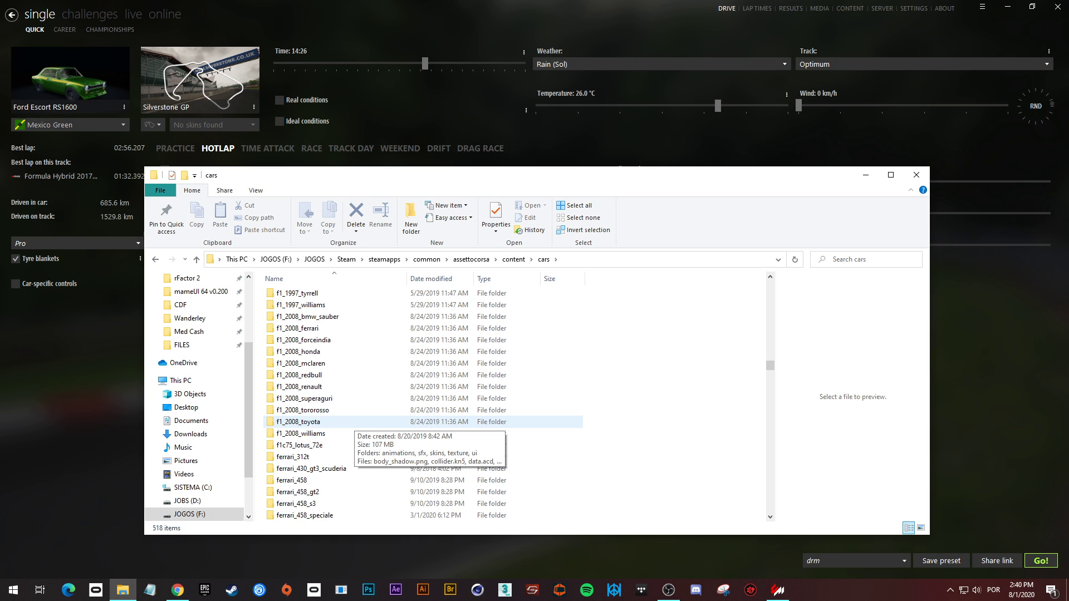
{"action": "scroll", "scroll_direction": "down", "scroll_amount": 3}
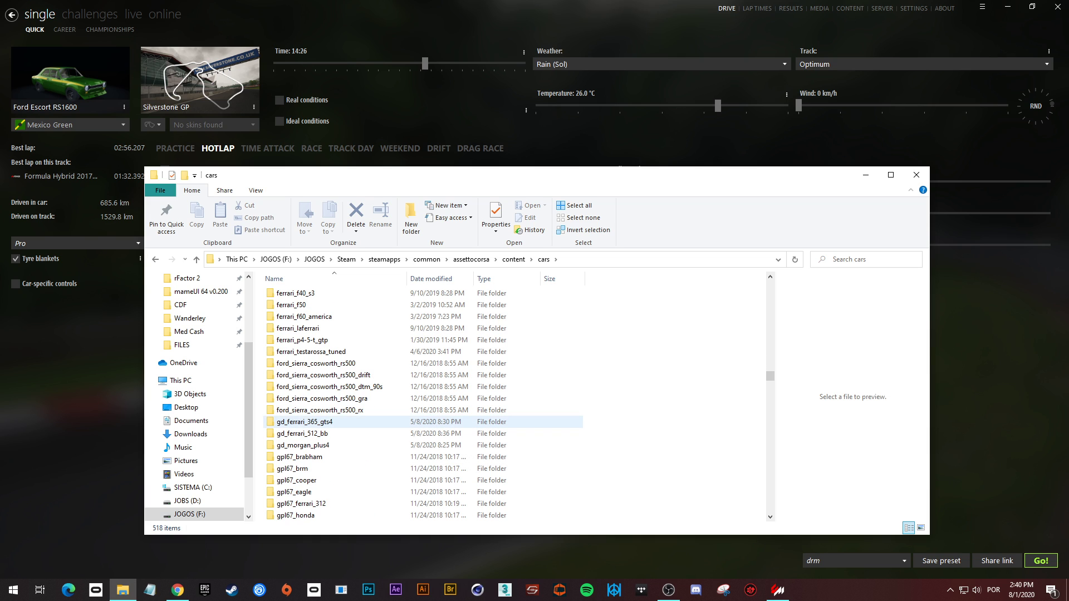
{"action": "scroll", "scroll_direction": "down", "scroll_amount": 3}
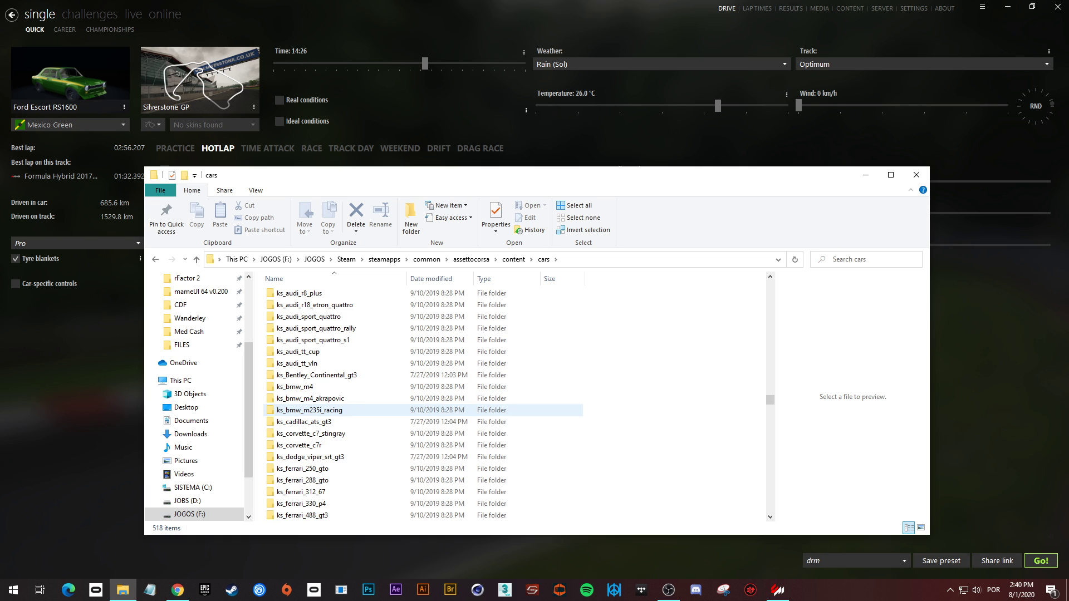
{"action": "left_click", "coordinate": [313, 445]}
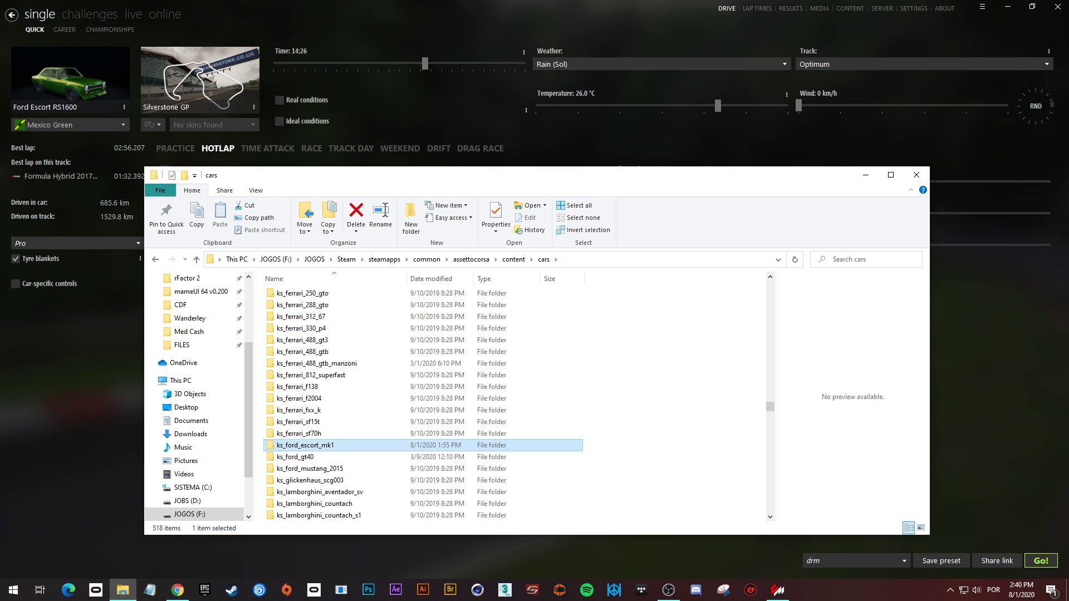
{"action": "mouse_move", "coordinate": [314, 444]}
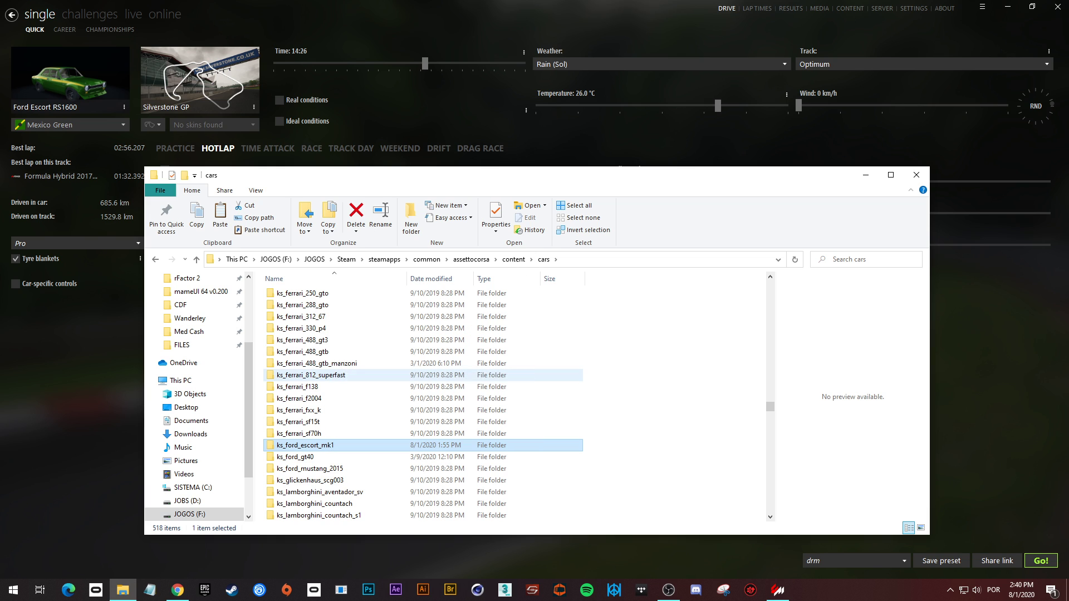
Step: Return to Content Manager and open its cars library
{"action": "right_click", "coordinate": [122, 590]}
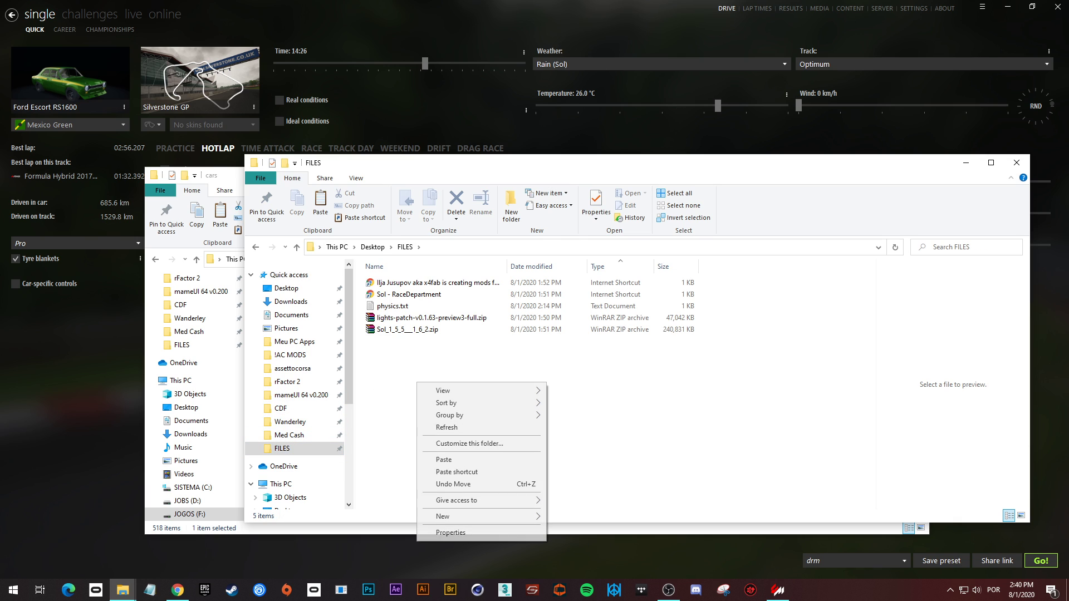
{"action": "left_click", "coordinate": [442, 459]}
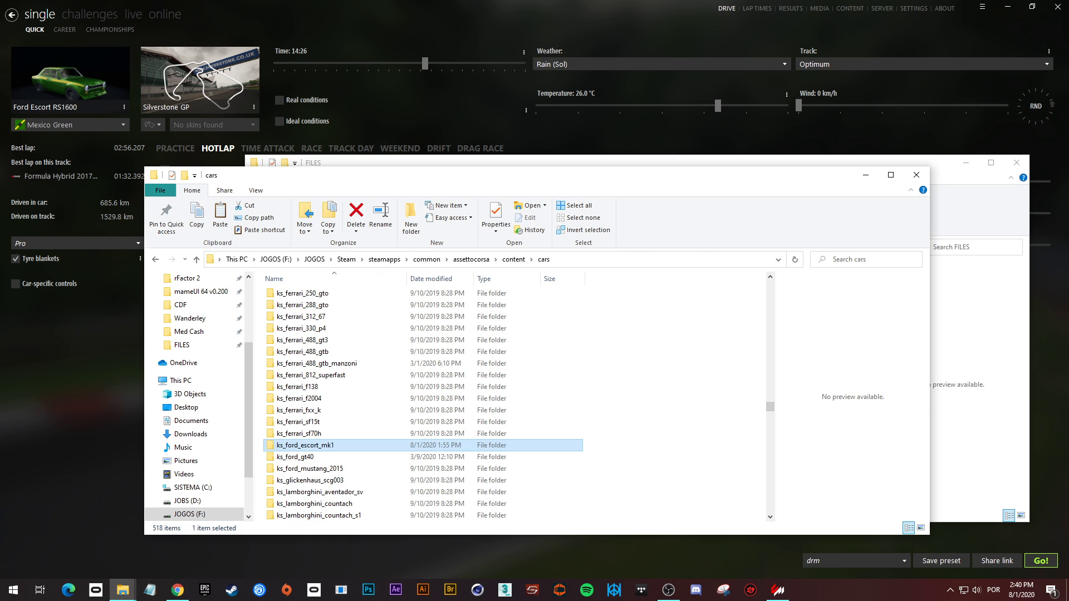
{"action": "left_click", "coordinate": [307, 421]}
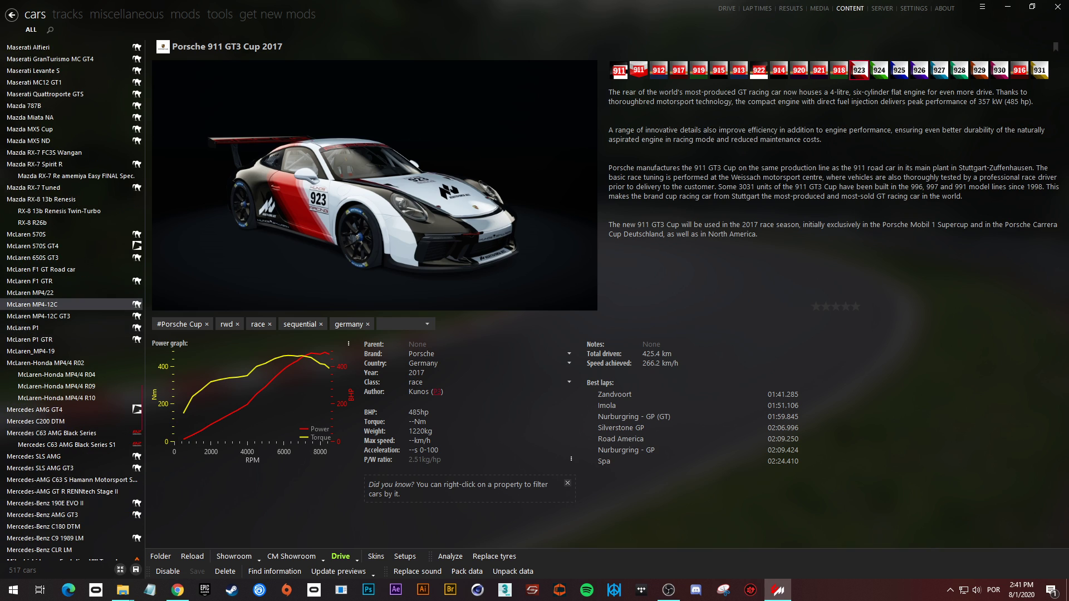
Step: Scroll the cars list and select the Ford Escort RS1600 entry
{"action": "scroll", "scroll_direction": "down", "scroll_amount": 3}
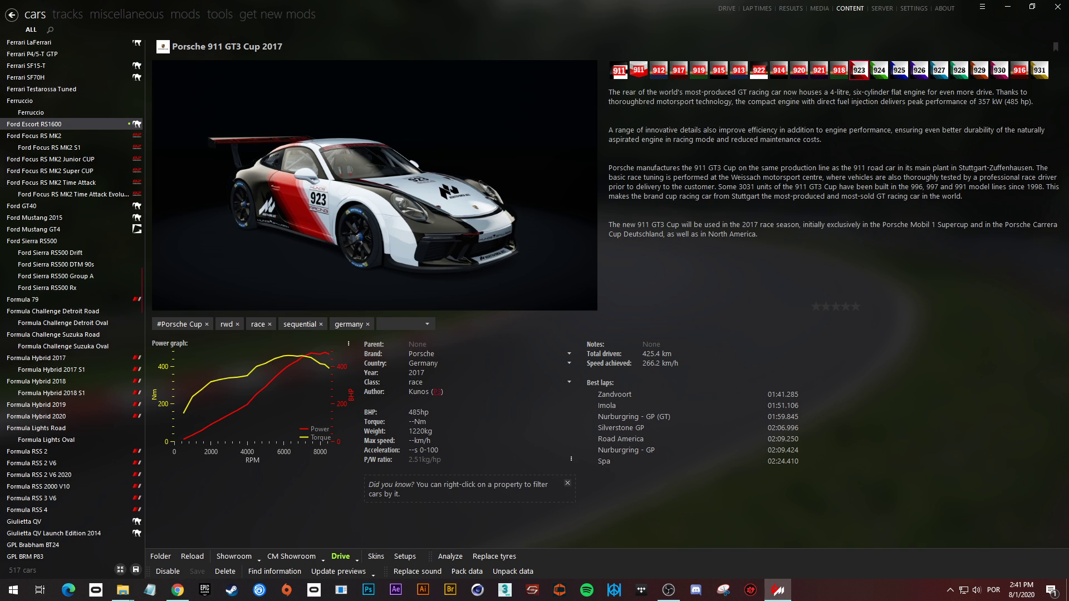
{"action": "left_click", "coordinate": [34, 125]}
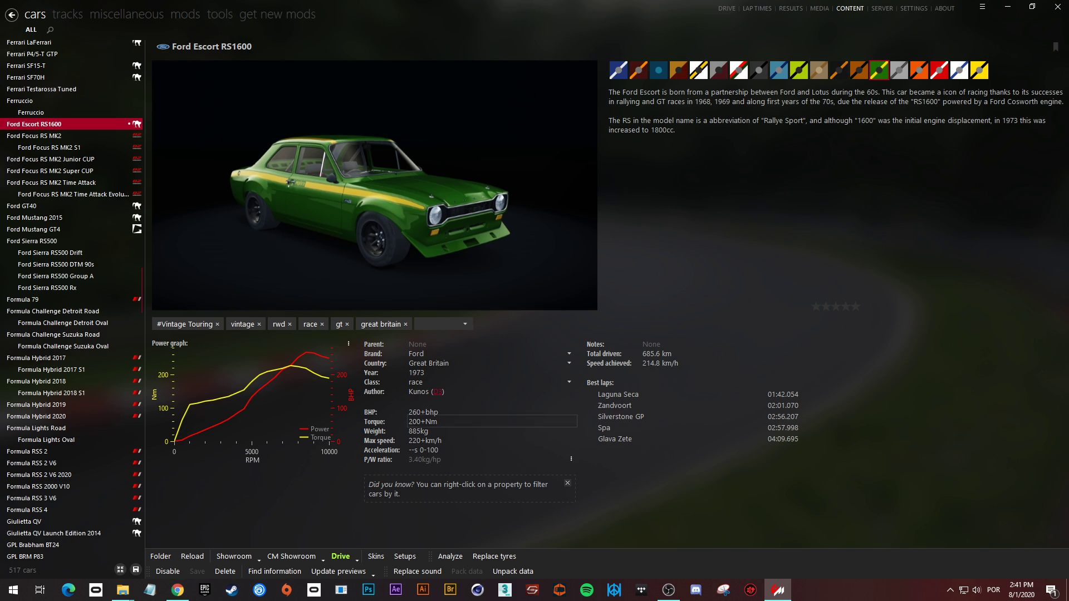
{"action": "mouse_move", "coordinate": [513, 572]}
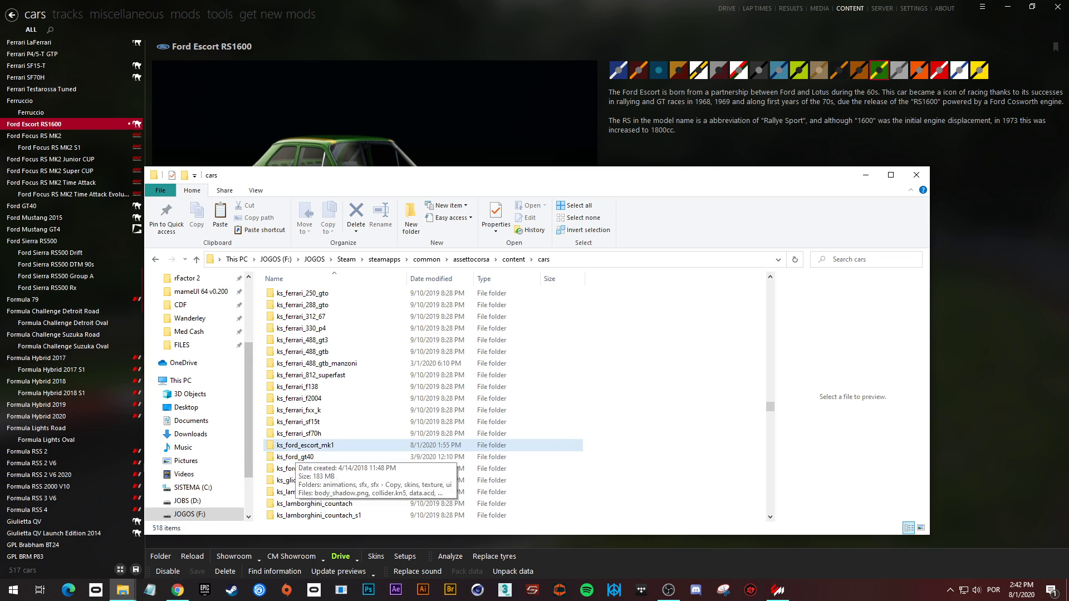
Step: Unpack the Escort's data.acd into a data folder, delete data.acd, and open car.ini
{"action": "double_click", "coordinate": [301, 445]}
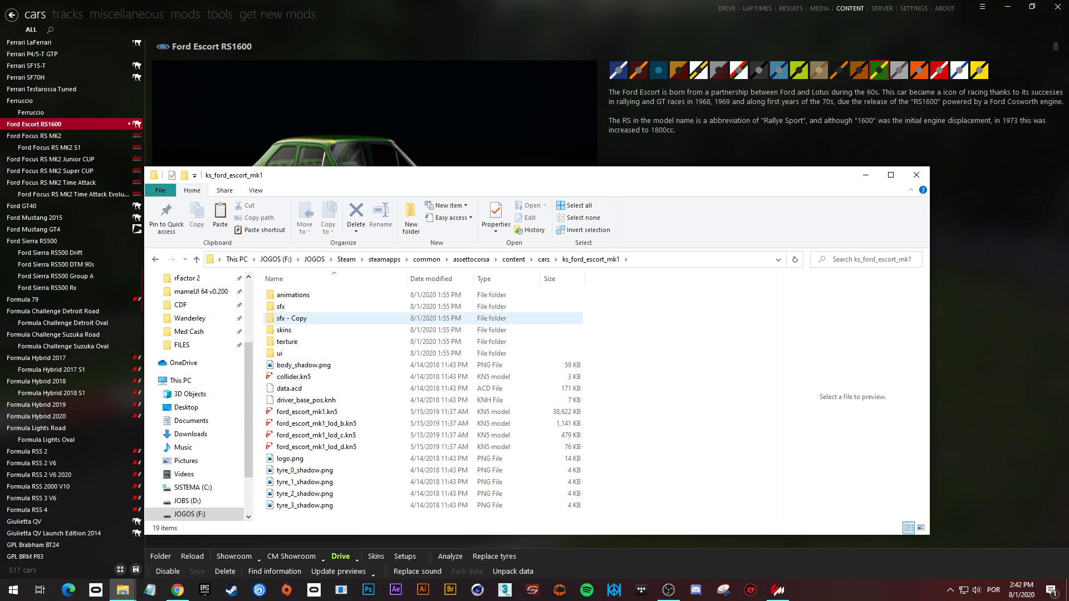
{"action": "left_click", "coordinate": [289, 388]}
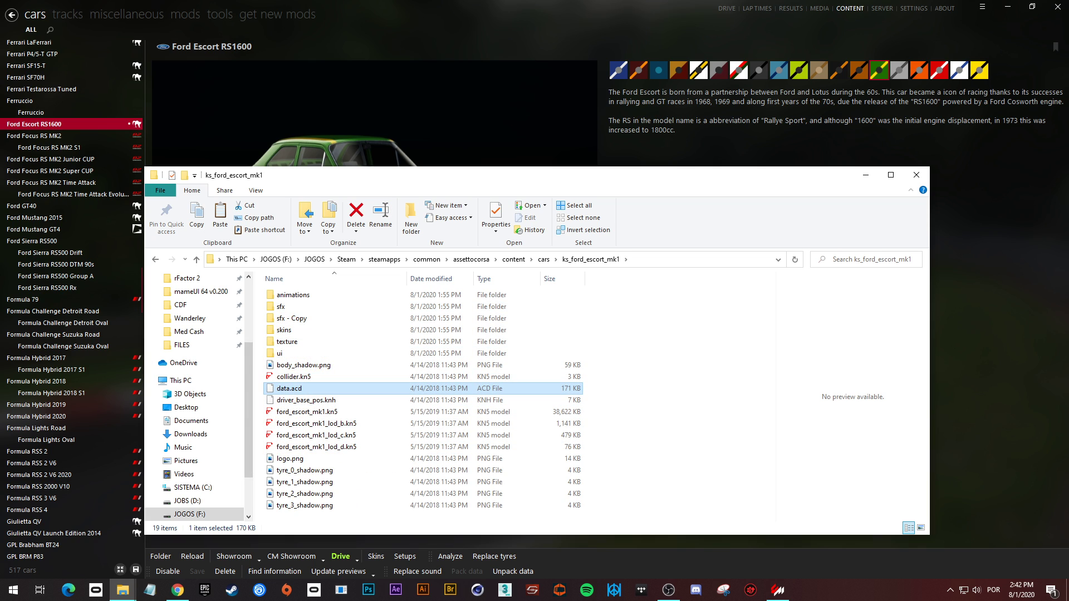
{"action": "mouse_move", "coordinate": [288, 388]}
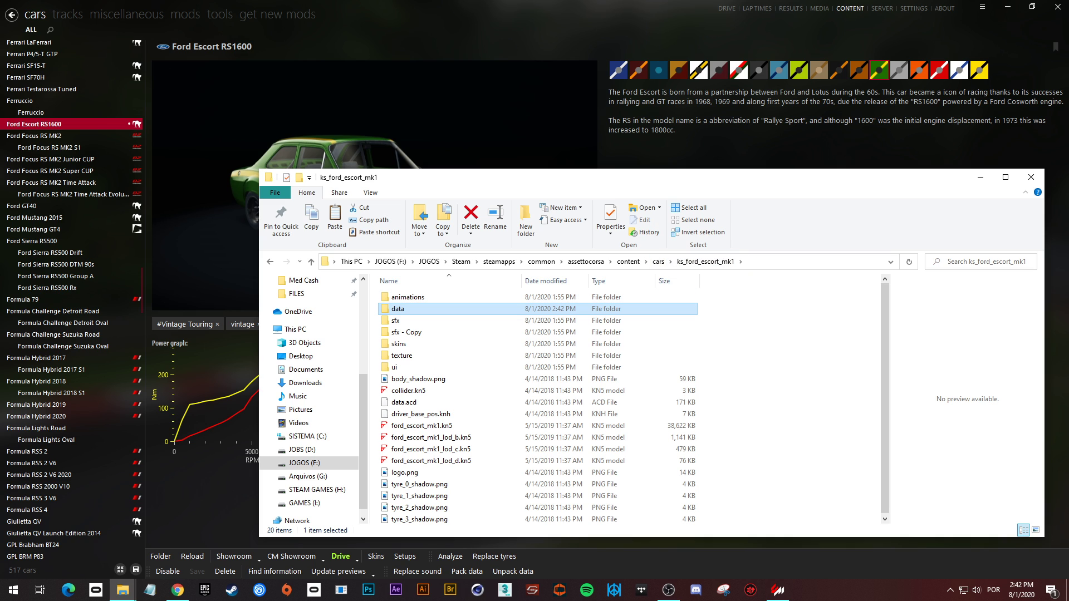
{"action": "double_click", "coordinate": [397, 309]}
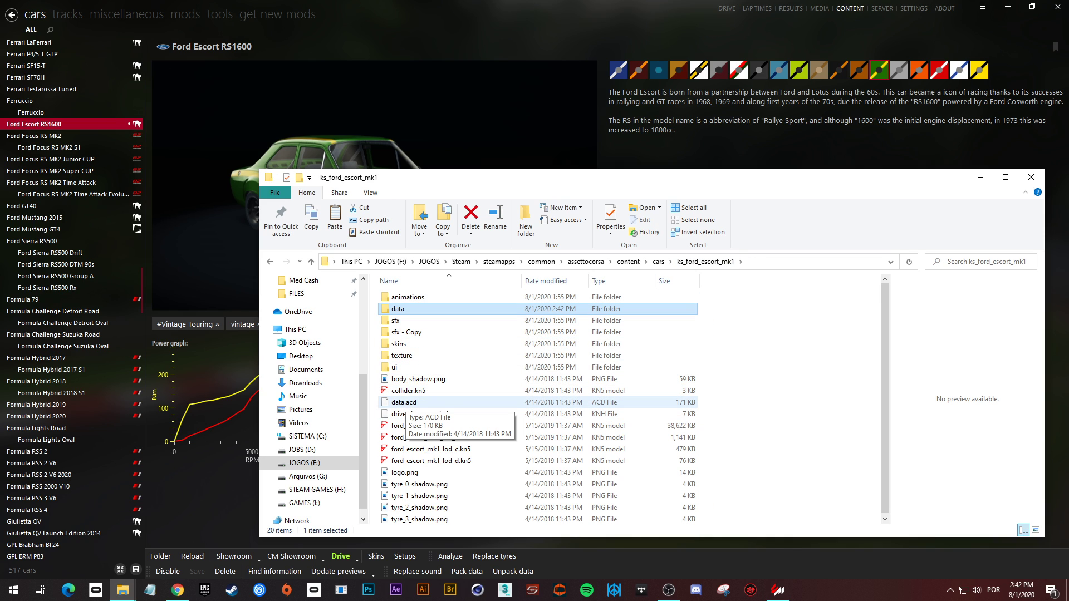
{"action": "left_click", "coordinate": [402, 402]}
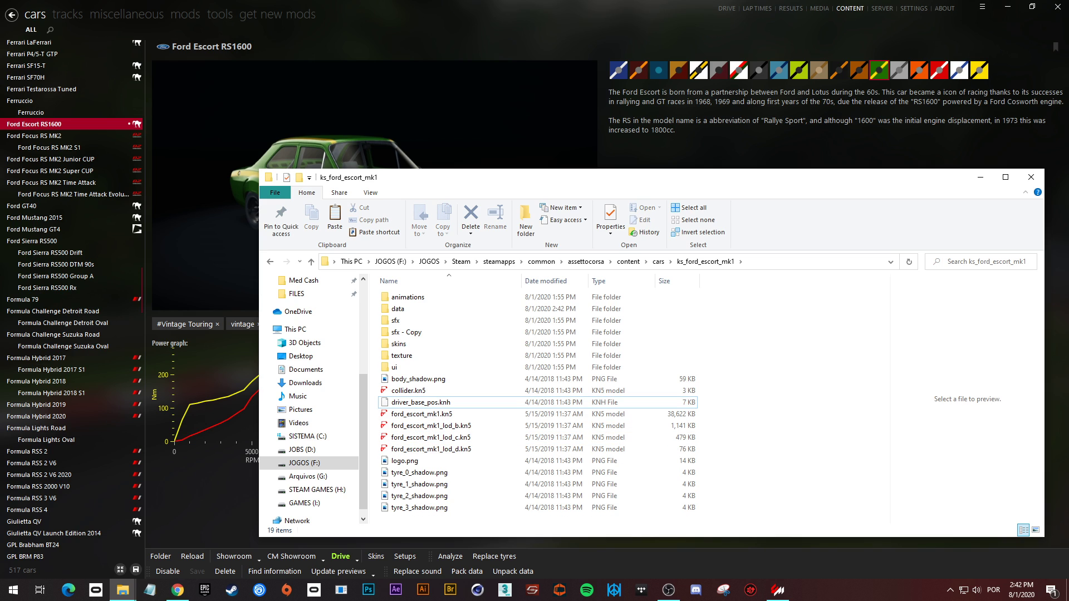
{"action": "left_click", "coordinate": [421, 402]}
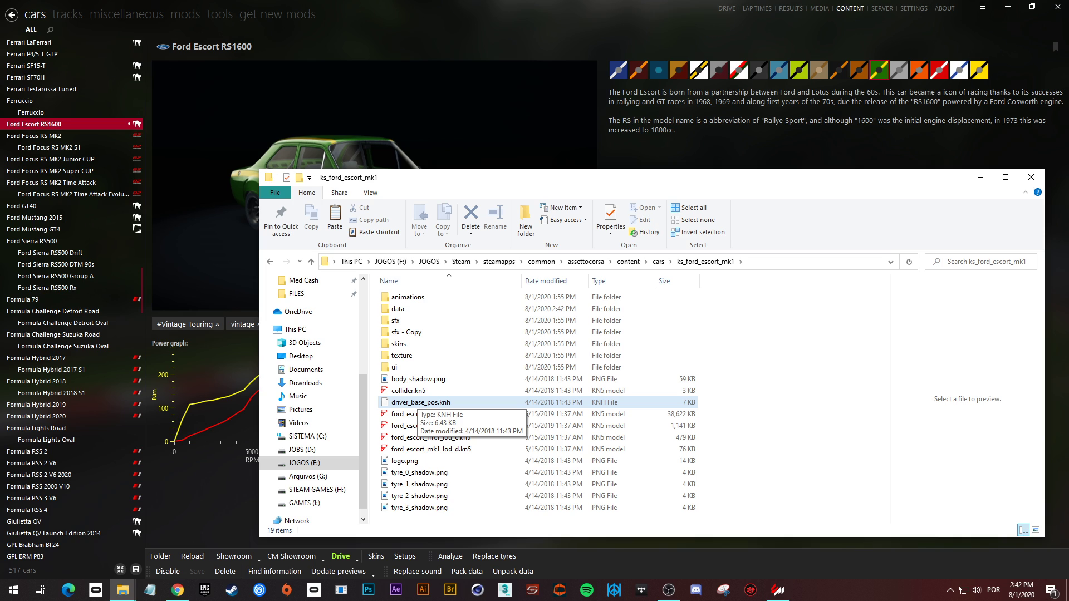
{"action": "mouse_move", "coordinate": [397, 308]}
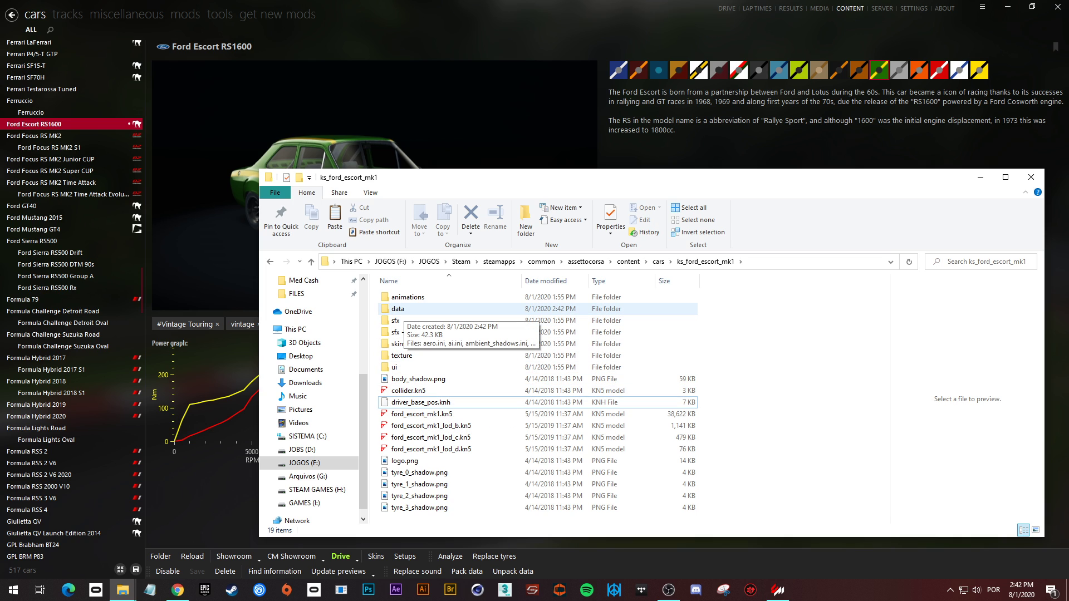
{"action": "double_click", "coordinate": [397, 309]}
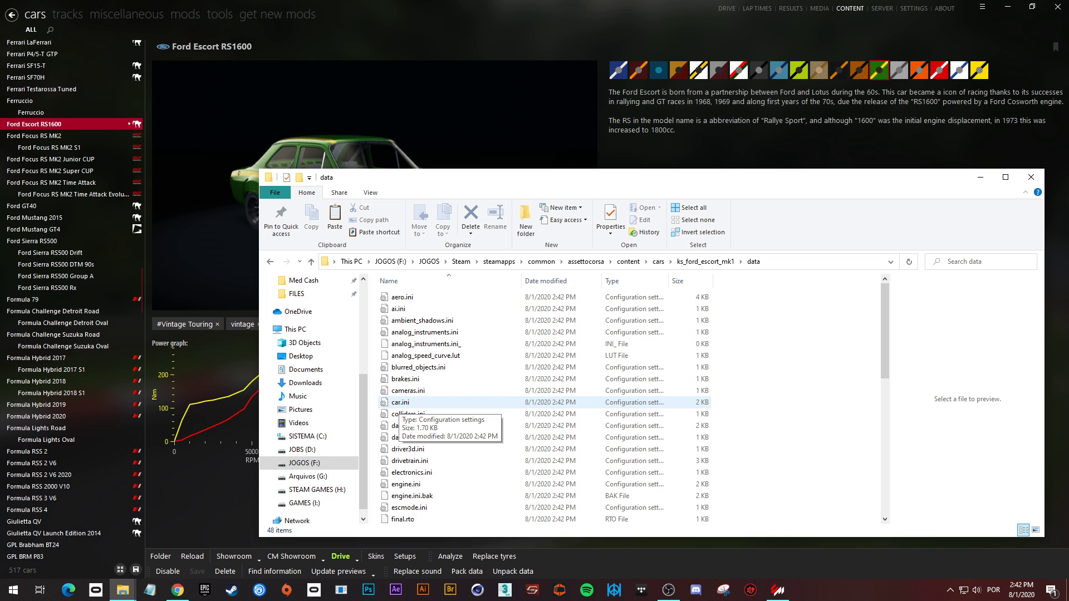
{"action": "right_click", "coordinate": [401, 402]}
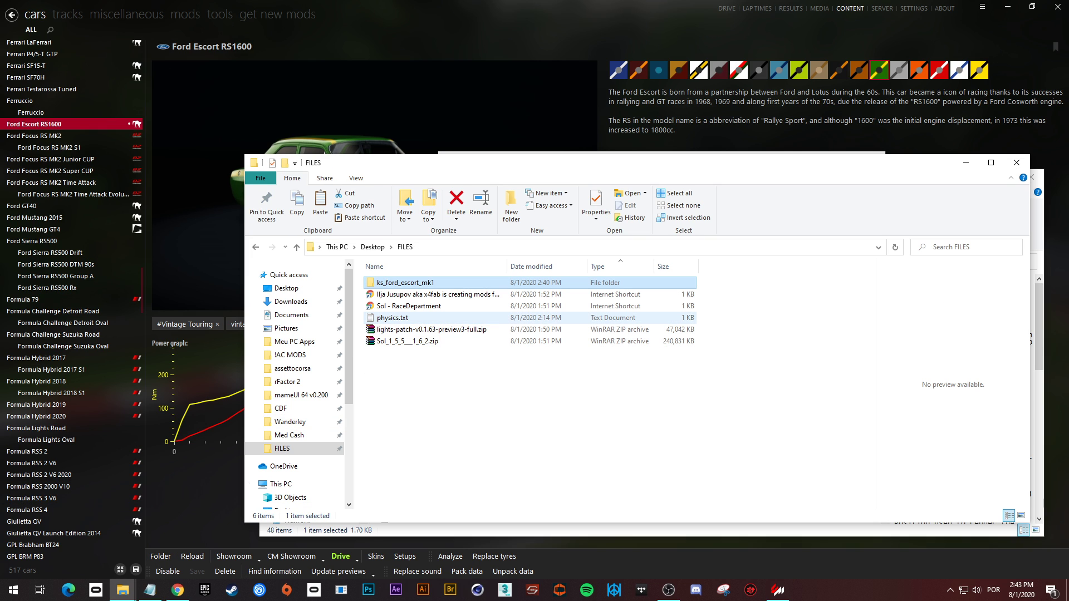
Step: Open physics.txt and change car.ini's VERSION to extended-1
{"action": "double_click", "coordinate": [393, 318]}
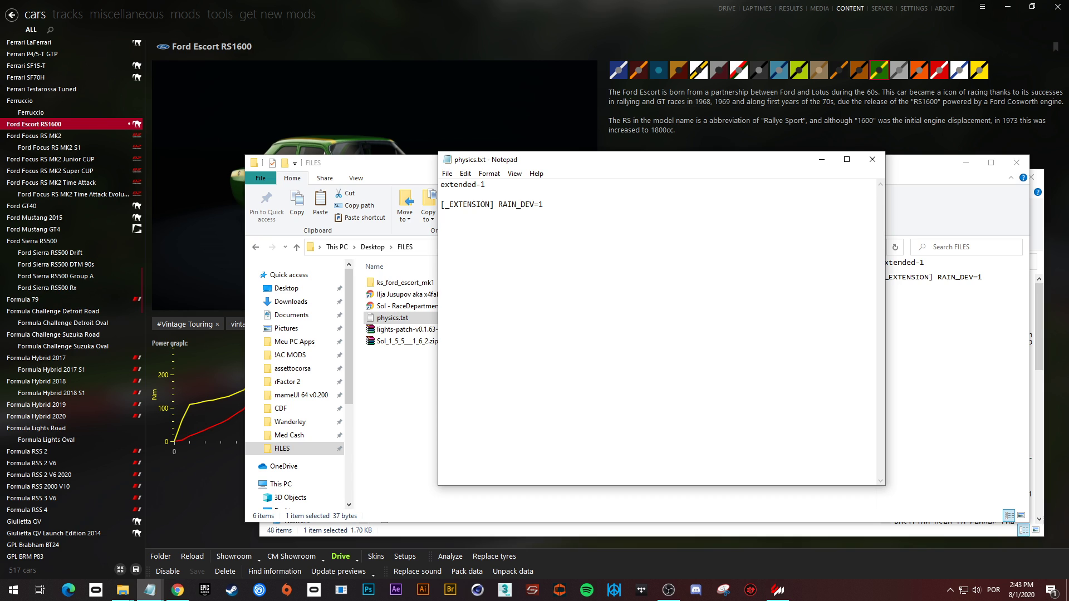
{"action": "double_click", "coordinate": [462, 185]}
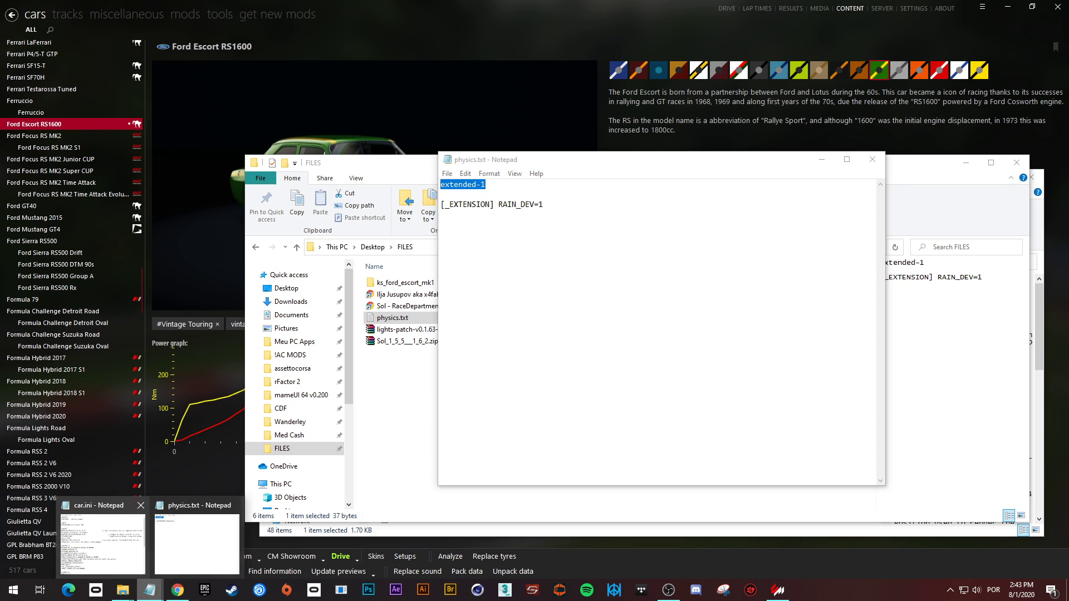
{"action": "left_click", "coordinate": [99, 505]}
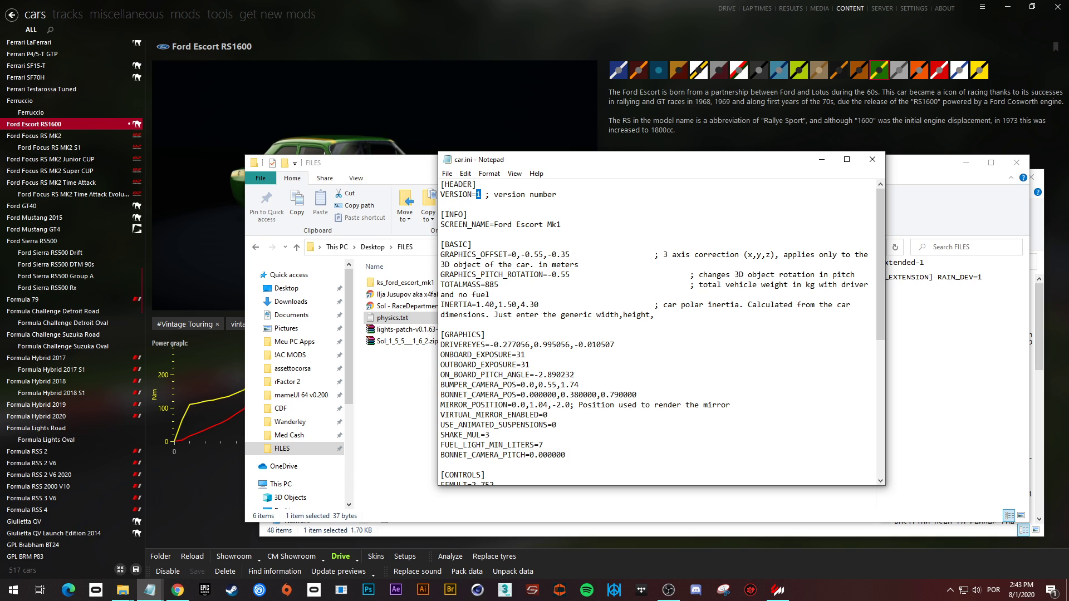
{"action": "type", "text": "extended-"}
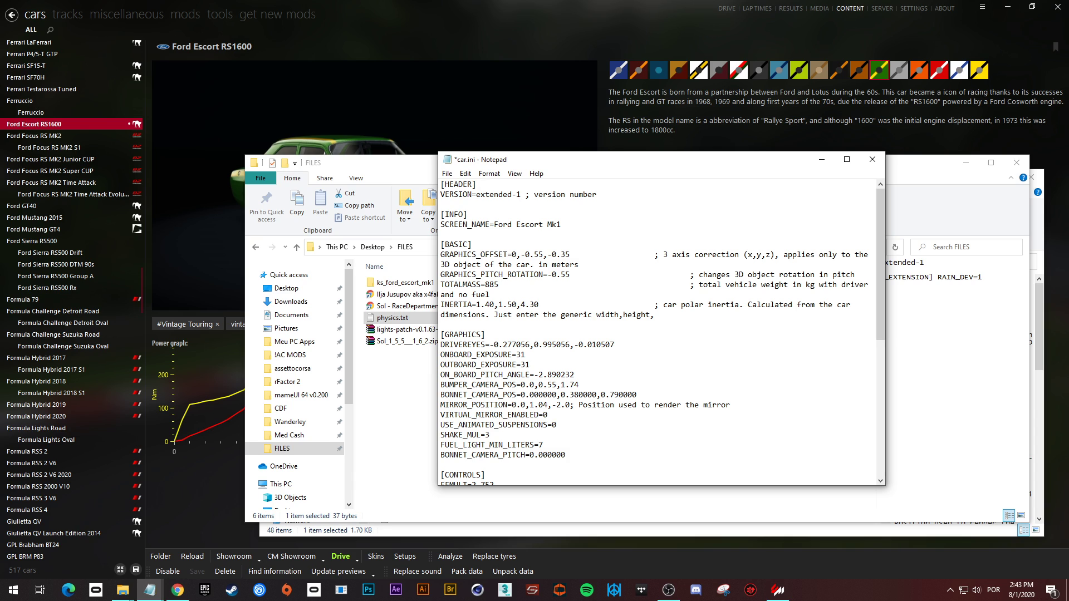
Step: Add the [_EXTENSION] RAIN_DEV=1 line below car.ini's header
{"action": "left_click", "coordinate": [520, 195]}
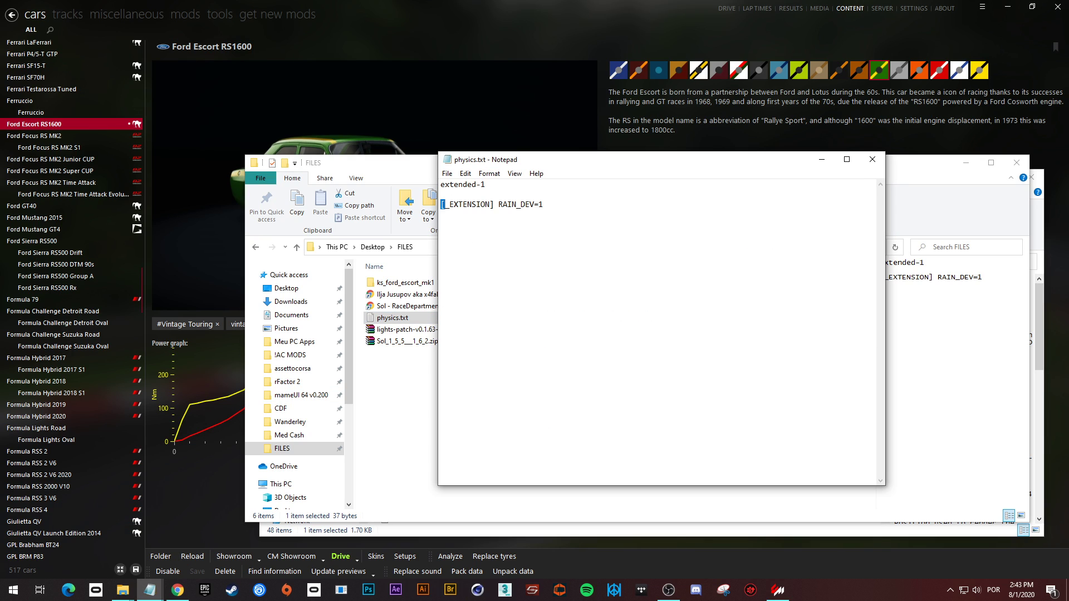
{"action": "triple_click", "coordinate": [491, 204]}
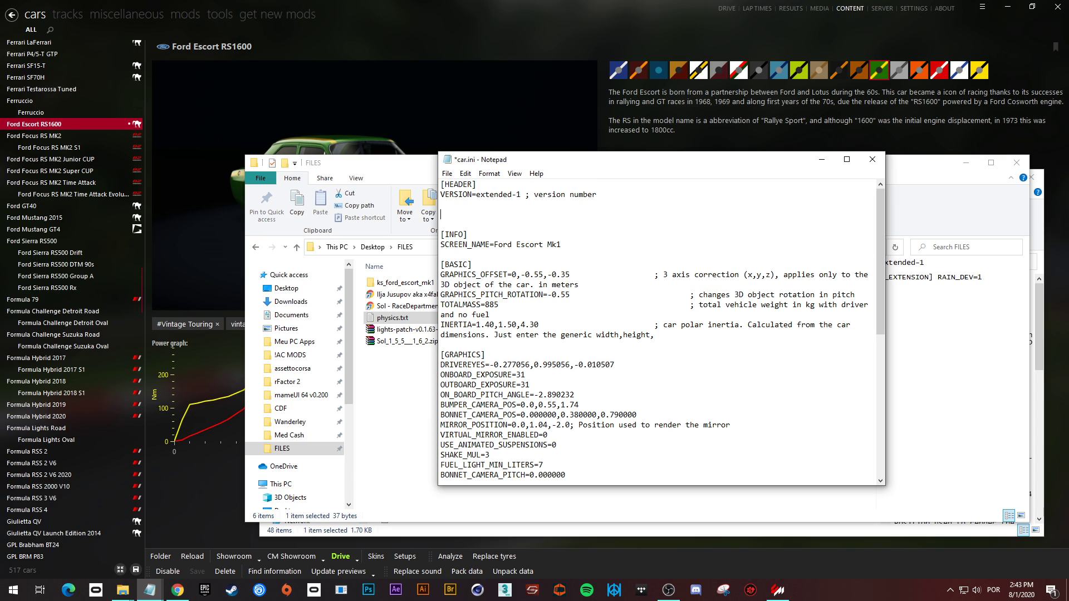
{"action": "type", "text": "[_EXTENSION] RAIN_DEV=1"}
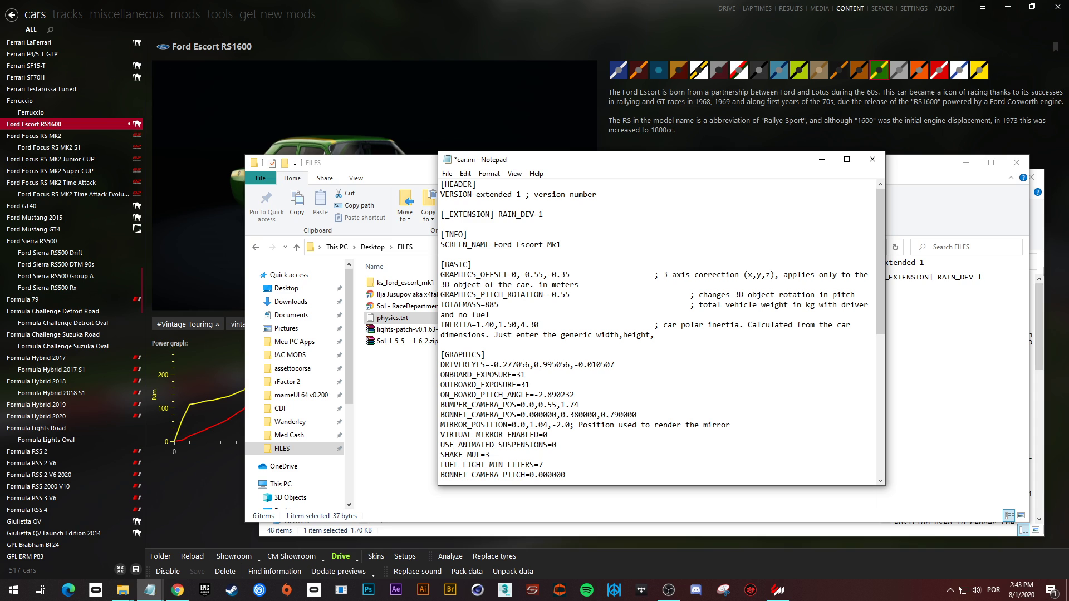
{"action": "left_click", "coordinate": [447, 173]}
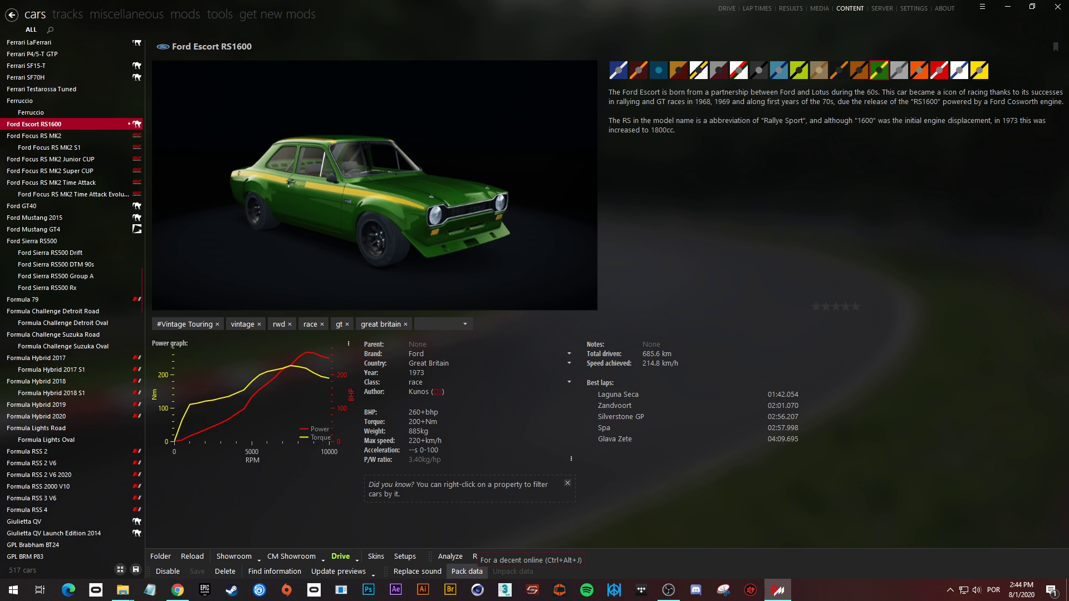
Step: Repack the Escort's edited data into a new data.acd and return to the race setup
{"action": "left_click", "coordinate": [467, 571]}
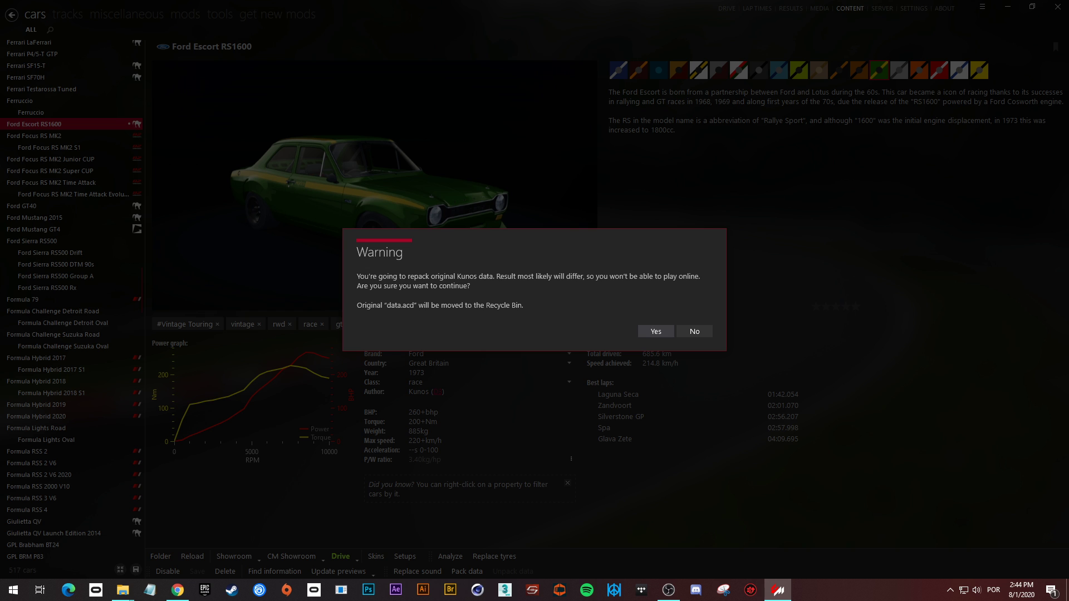
{"action": "left_click", "coordinate": [654, 332]}
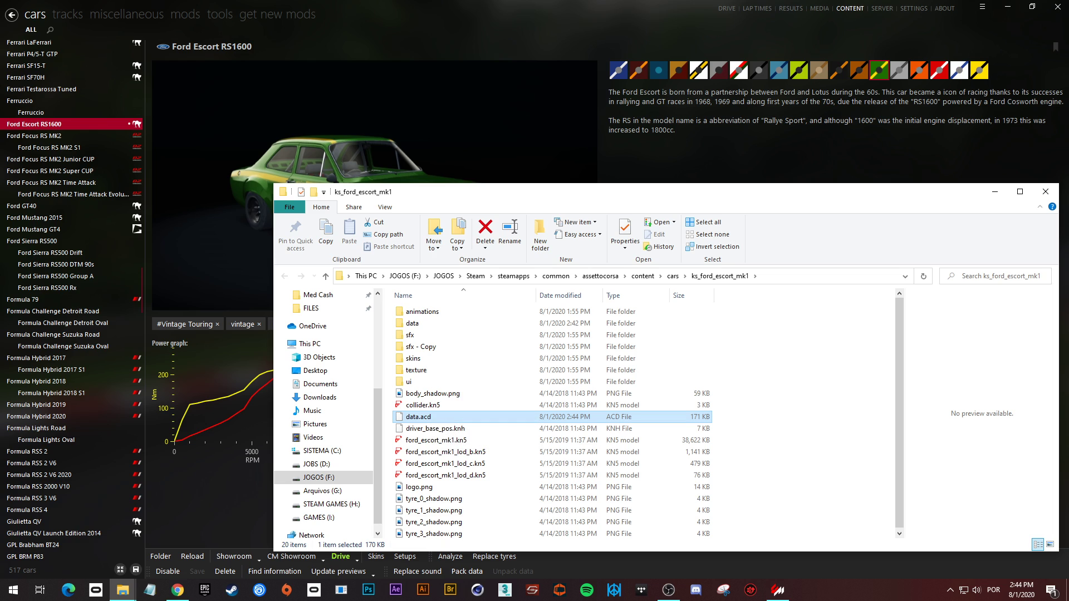
{"action": "mouse_move", "coordinate": [419, 428]}
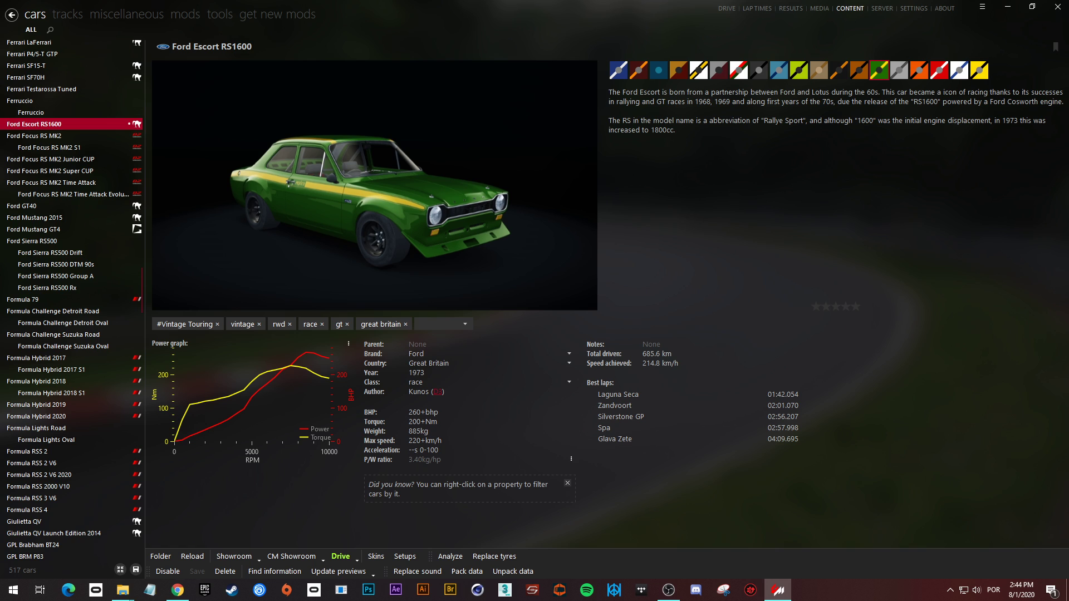
{"action": "left_click", "coordinate": [341, 559]}
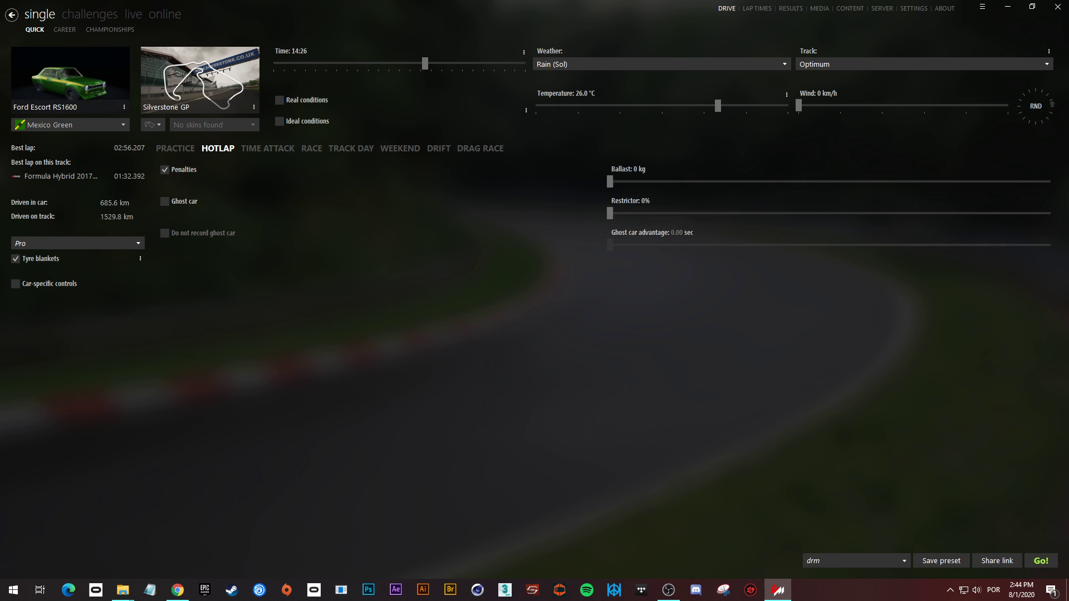
{"action": "mouse_move", "coordinate": [1039, 561]}
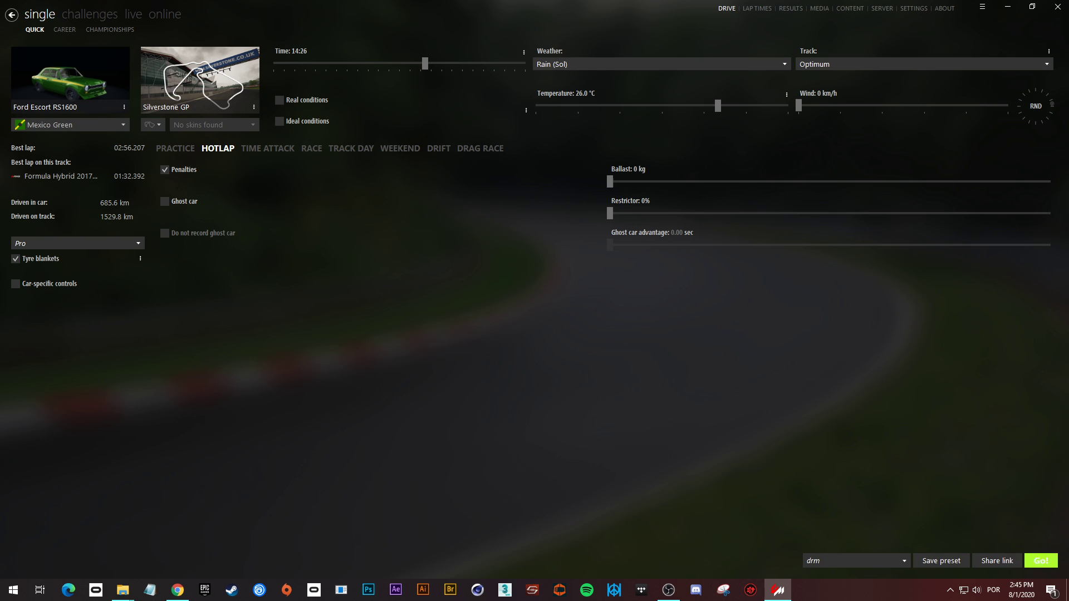
Step: Launch the Ford Escort RS1600 hotlap at Silverstone GP in Rain (Sol)
{"action": "left_click", "coordinate": [1040, 560]}
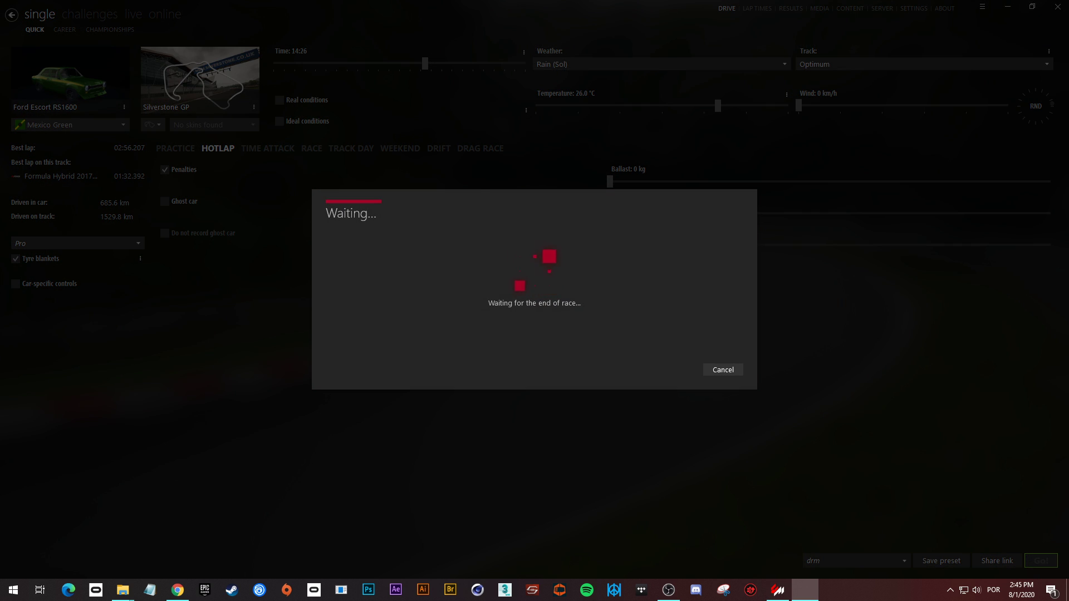
{"action": "left_click", "coordinate": [1039, 561]}
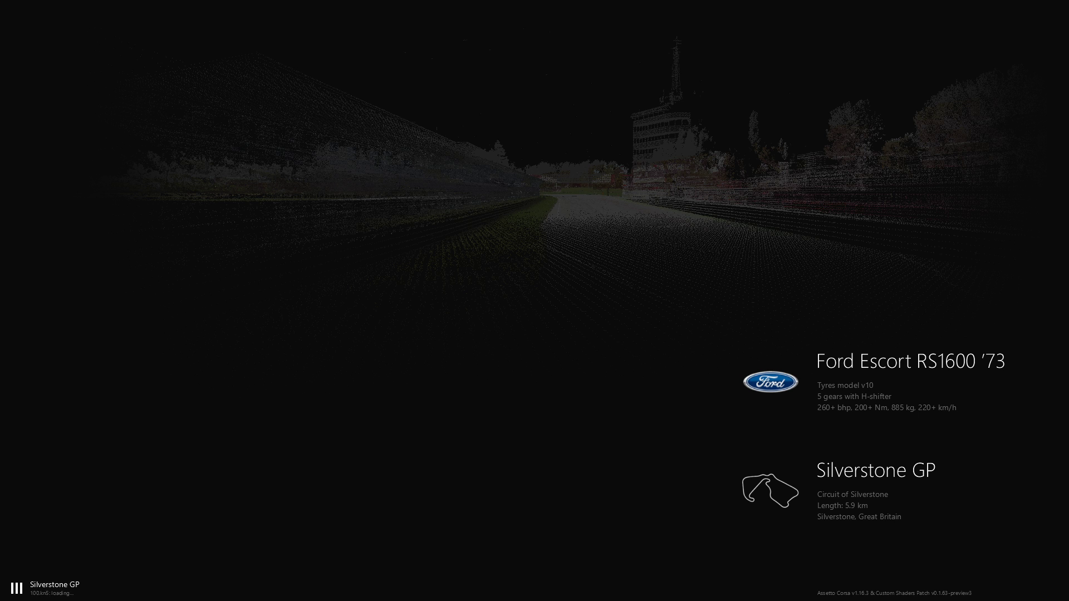